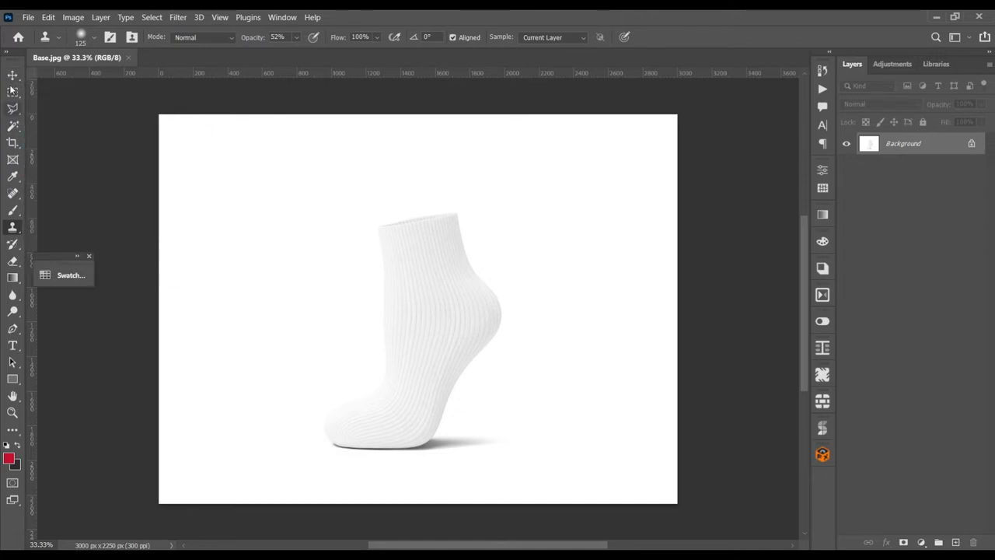
{"action": "mouse_move", "coordinate": [258, 146]}
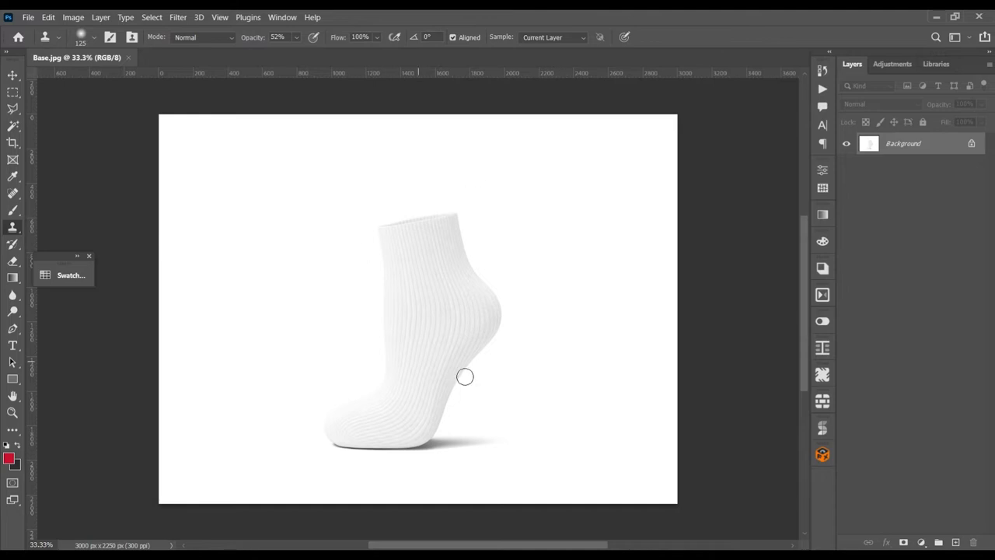
{"action": "mouse_move", "coordinate": [12, 76]}
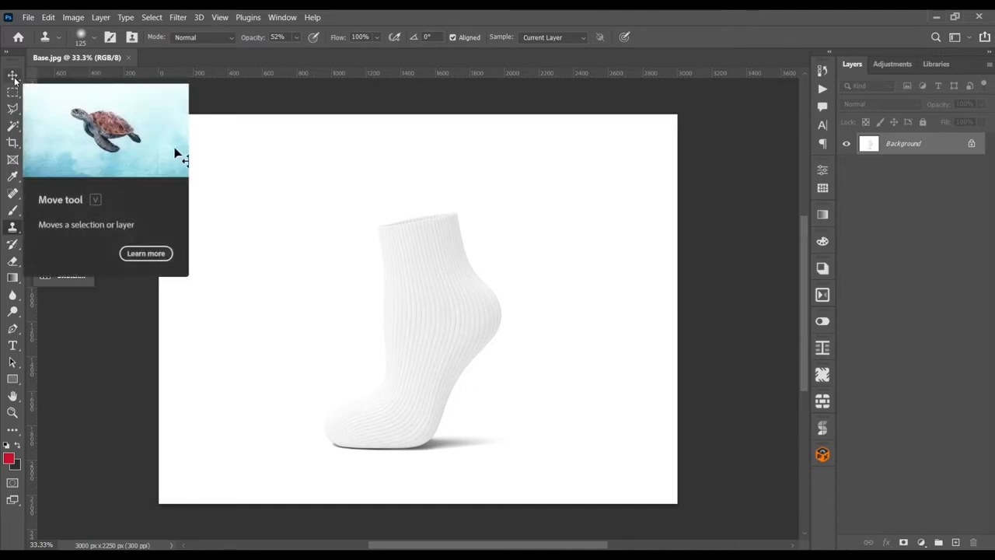
Step: Trace a rough straight-edged Shape 1 outline from the ankle front around the cuff, heel and sole
{"action": "left_click", "coordinate": [12, 76]}
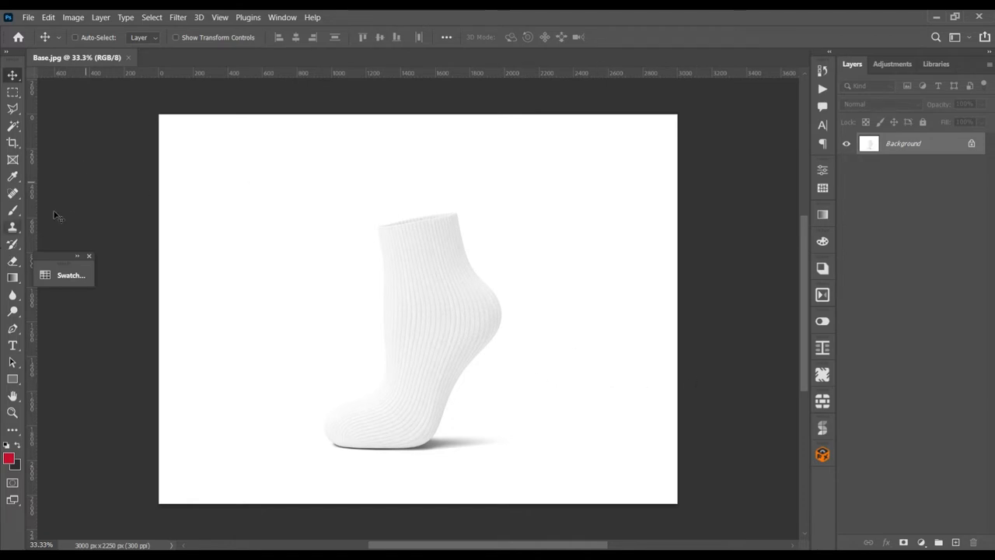
{"action": "mouse_move", "coordinate": [41, 337]}
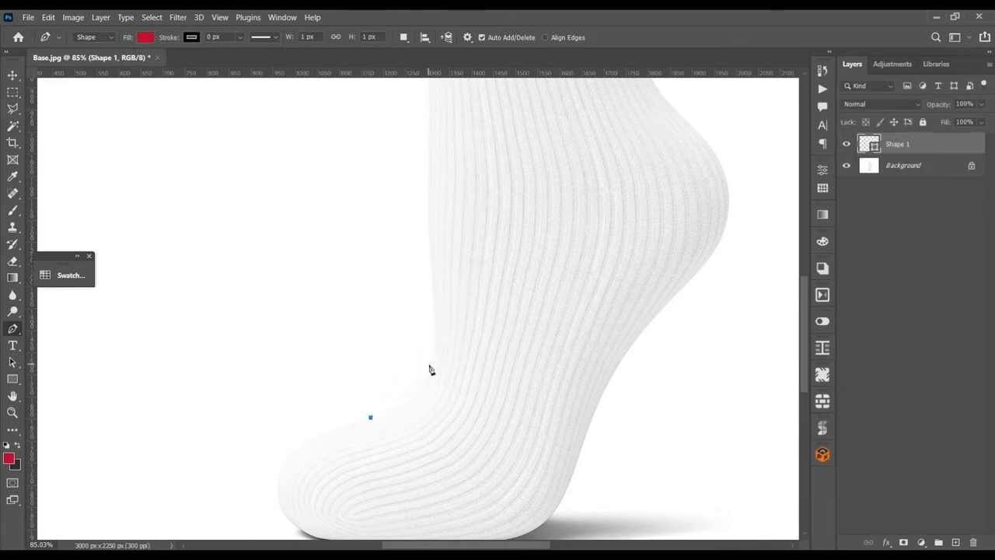
{"action": "left_click_drag", "start_coordinate": [370, 418], "coordinate": [508, 241]}
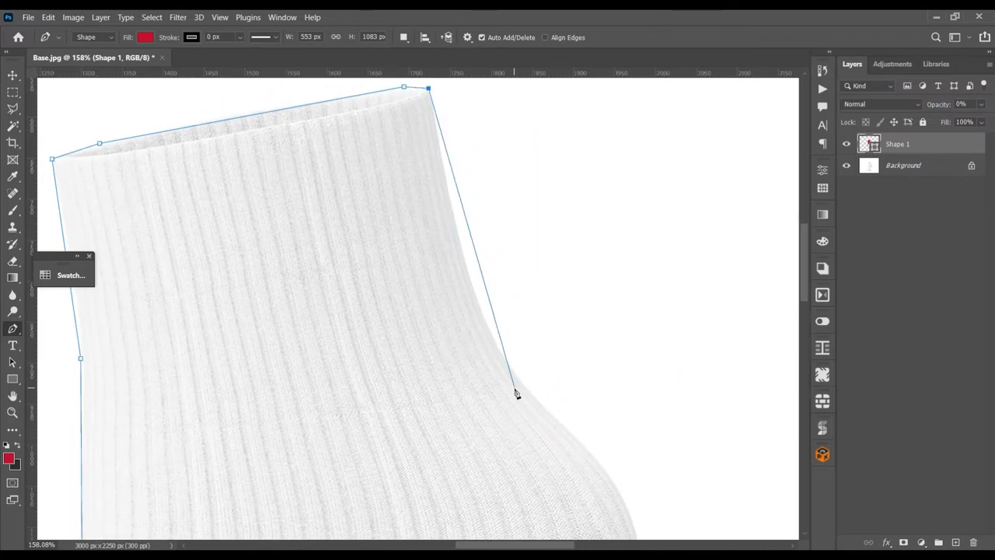
{"action": "left_click_drag", "start_coordinate": [517, 392], "coordinate": [527, 387]}
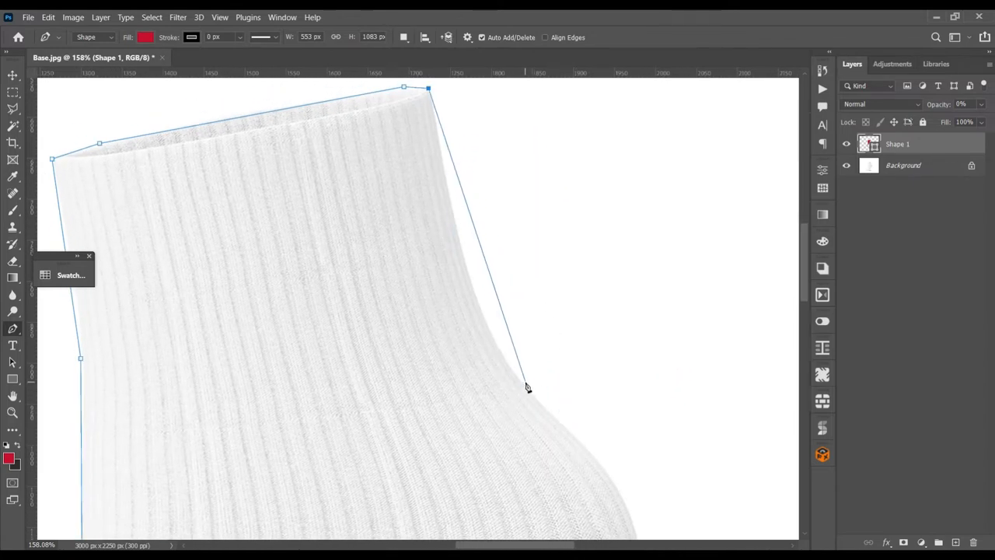
{"action": "left_click", "coordinate": [523, 384]}
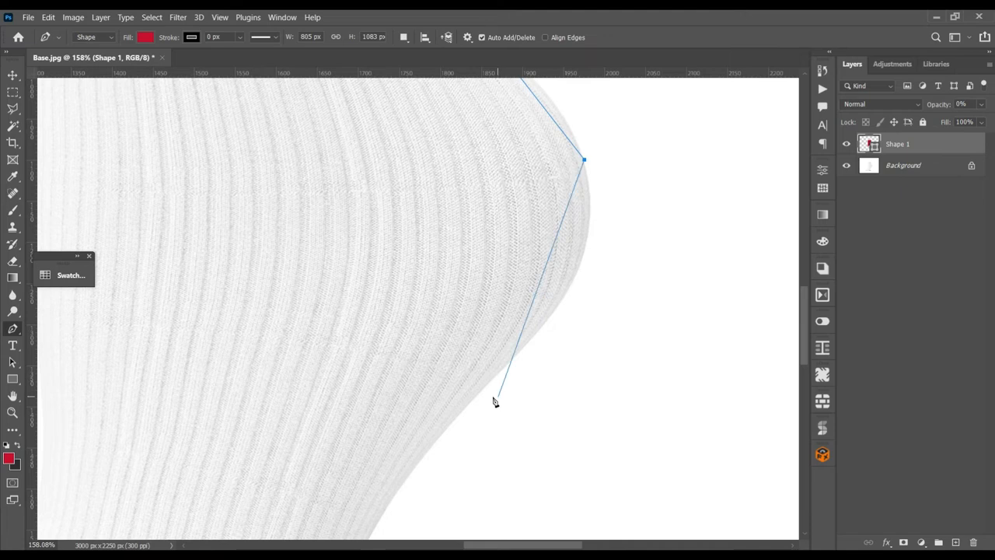
{"action": "left_click_drag", "start_coordinate": [495, 402], "coordinate": [431, 457]}
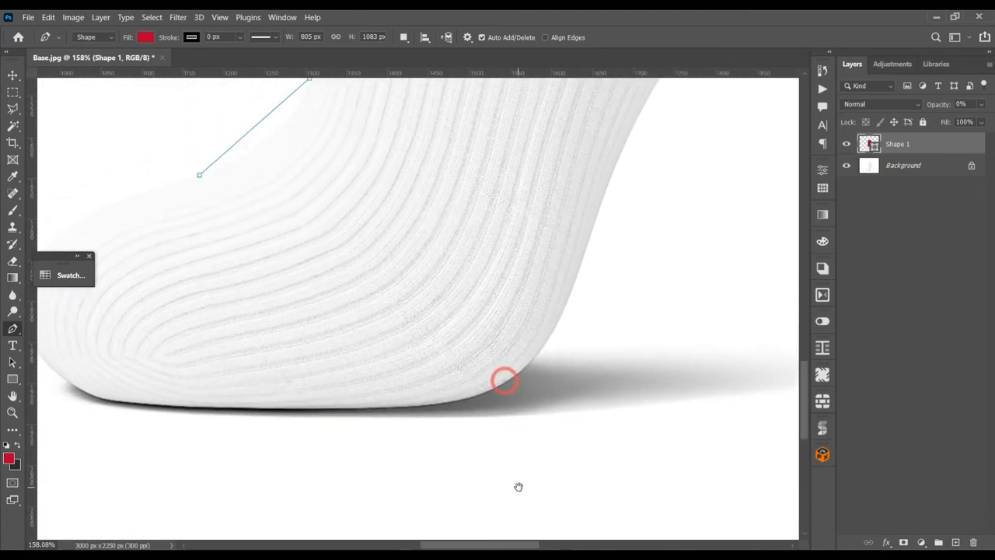
{"action": "left_click", "coordinate": [544, 349]}
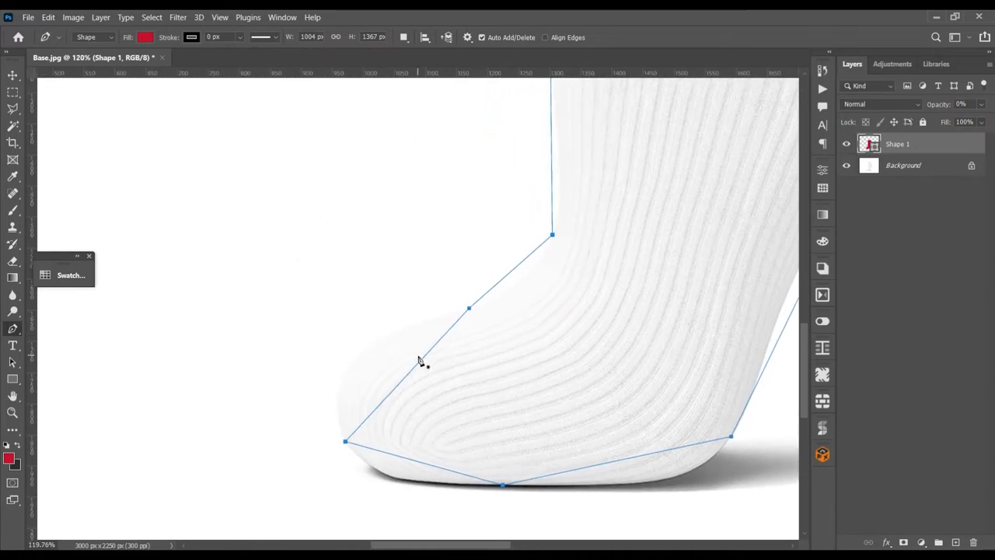
{"action": "mouse_move", "coordinate": [419, 379]}
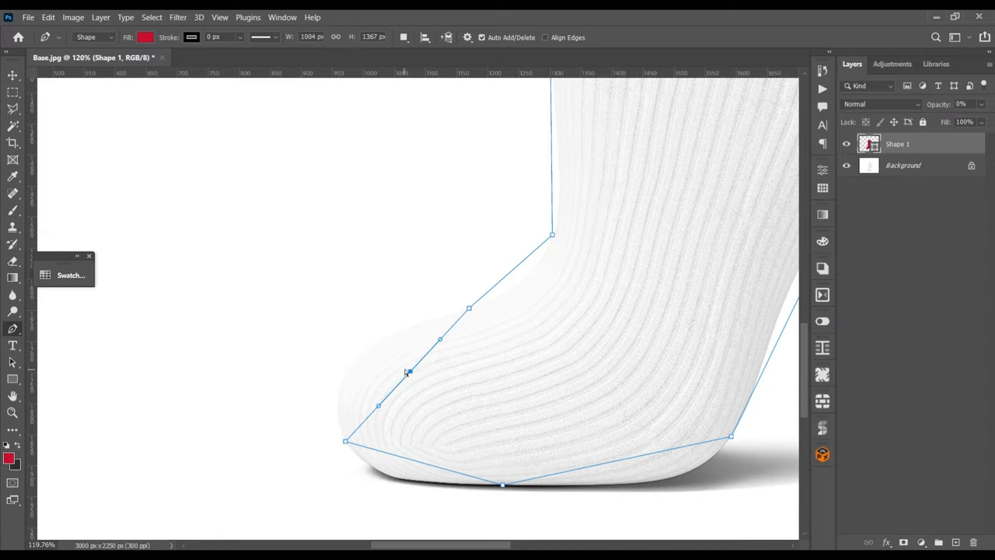
Step: Curve the Shape 1 outline along the top of the toe and the front ankle edge
{"action": "left_click_drag", "start_coordinate": [408, 372], "coordinate": [354, 354]}
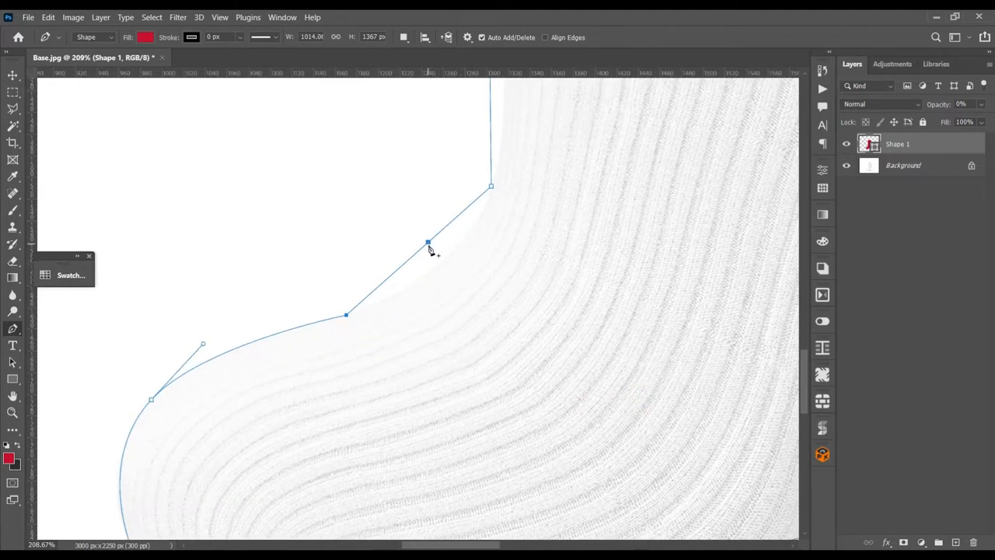
{"action": "left_click_drag", "start_coordinate": [428, 241], "coordinate": [439, 259]}
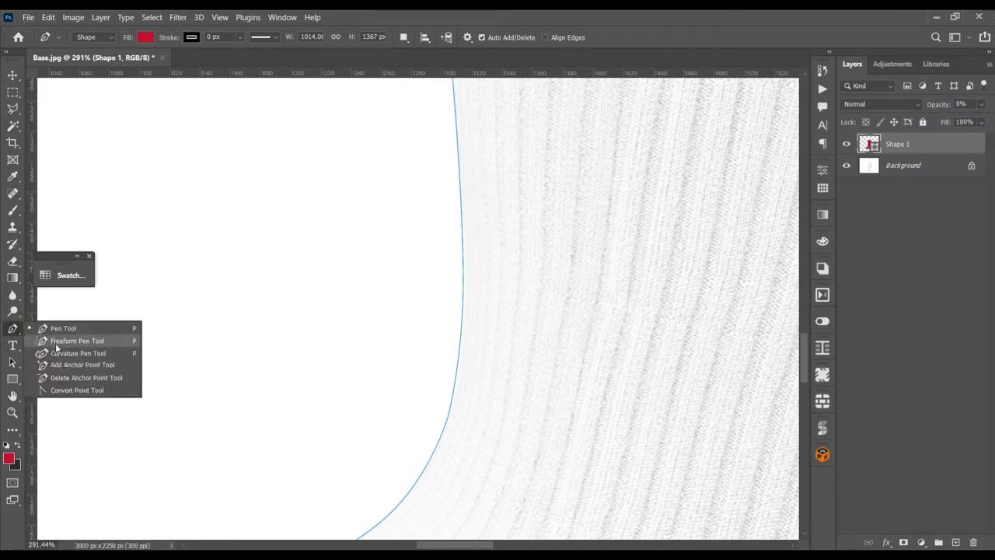
{"action": "mouse_move", "coordinate": [96, 369]}
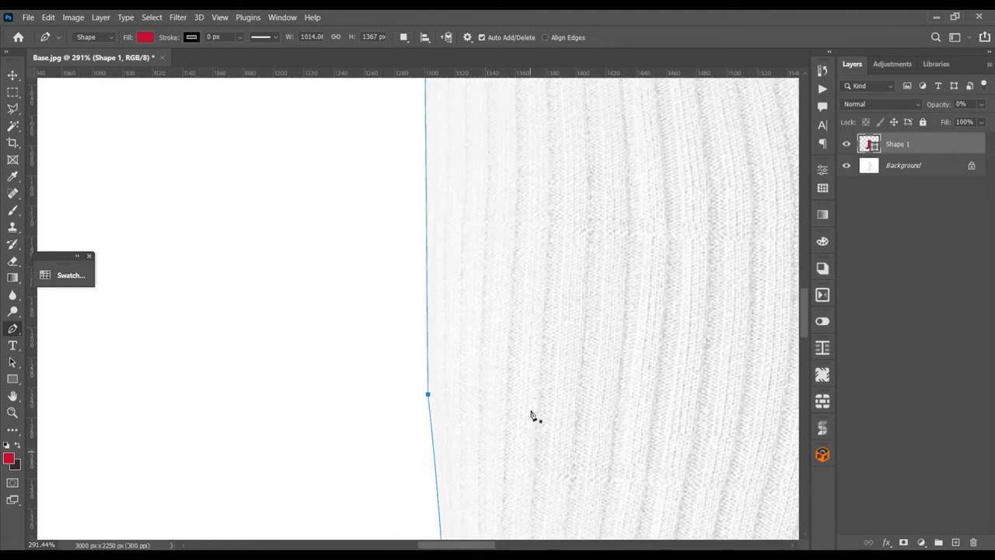
Step: Add points on the front ankle and cuff edges and curve the cuff's back corner
{"action": "left_click", "coordinate": [426, 383]}
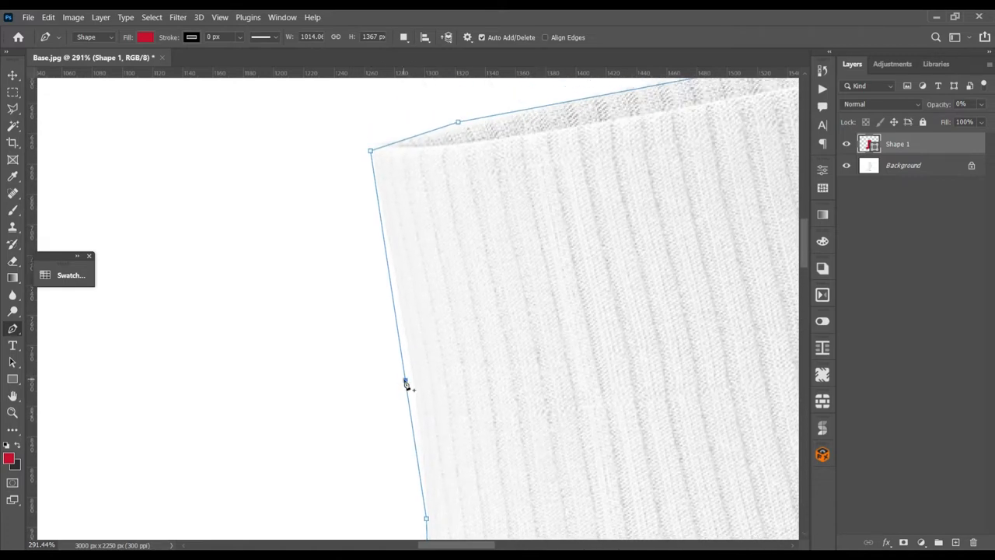
{"action": "left_click", "coordinate": [404, 366]}
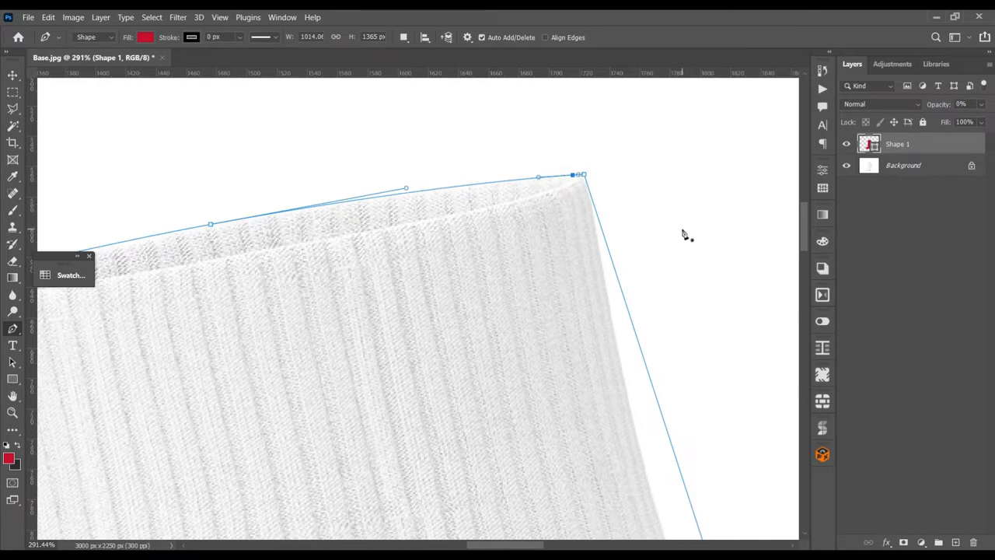
{"action": "left_click", "coordinate": [574, 174]}
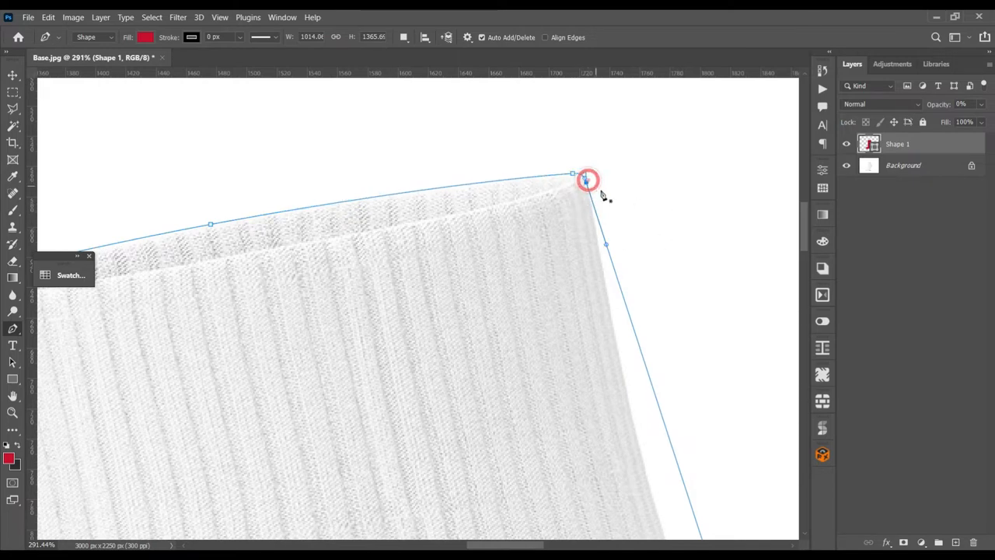
{"action": "left_click_drag", "start_coordinate": [587, 179], "coordinate": [583, 172]}
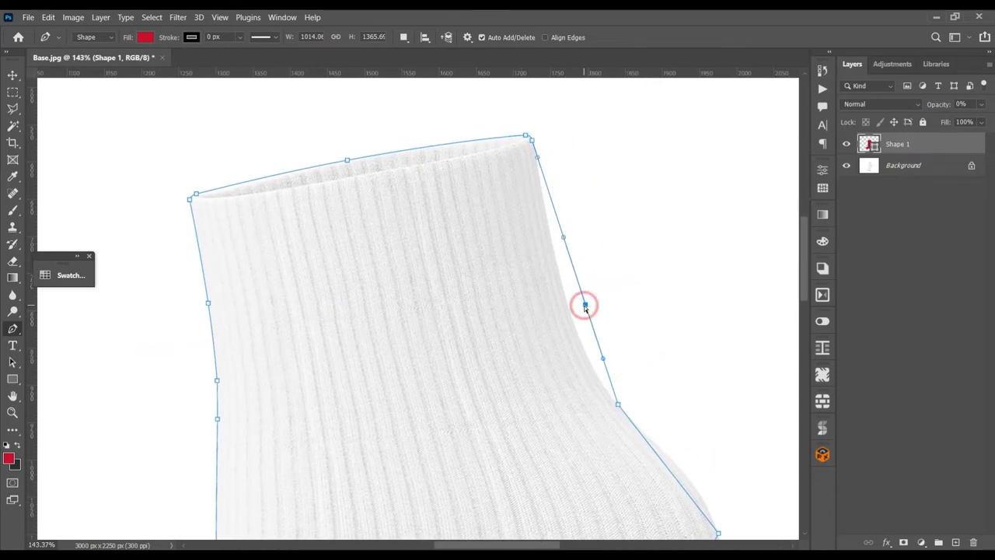
Step: Curve the back cuff edge and heel bulge, and add a sole point near the toe
{"action": "left_click_drag", "start_coordinate": [585, 304], "coordinate": [585, 304]}
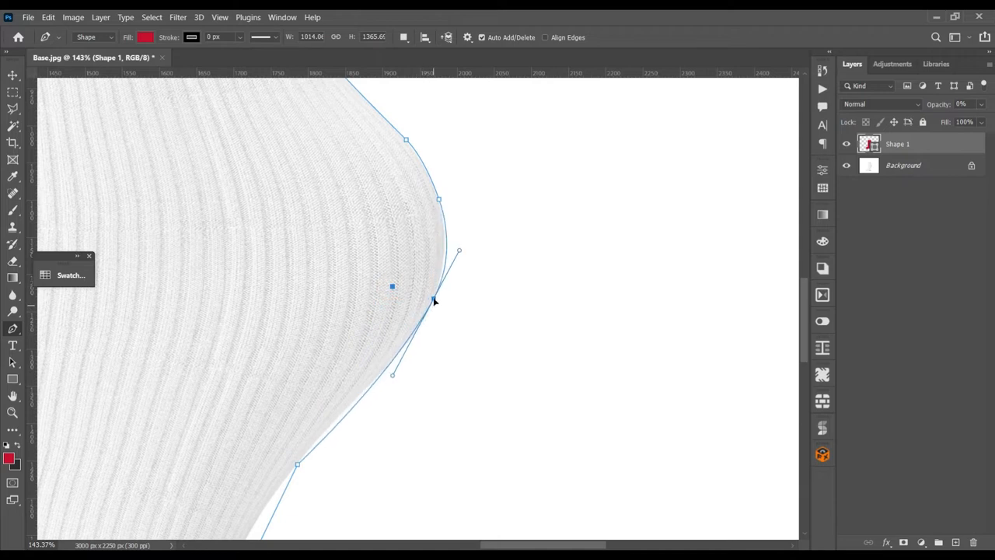
{"action": "left_click_drag", "start_coordinate": [435, 302], "coordinate": [431, 305]}
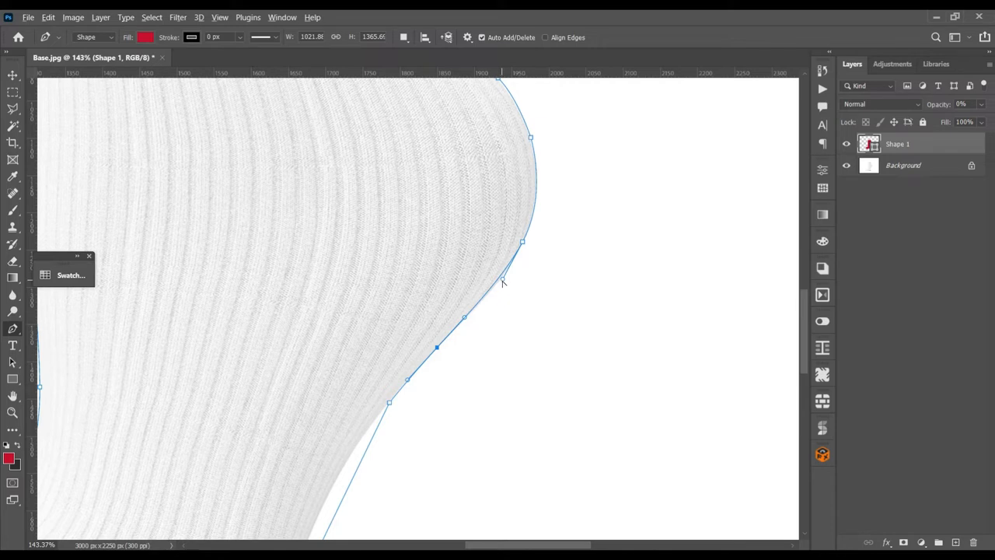
{"action": "left_click_drag", "start_coordinate": [504, 282], "coordinate": [548, 194]}
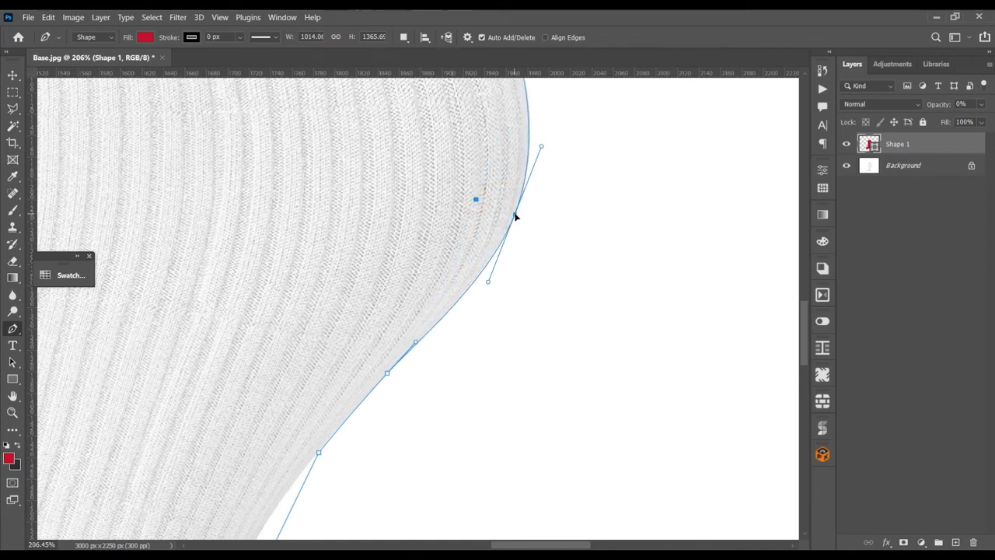
{"action": "left_click_drag", "start_coordinate": [475, 200], "coordinate": [515, 214]}
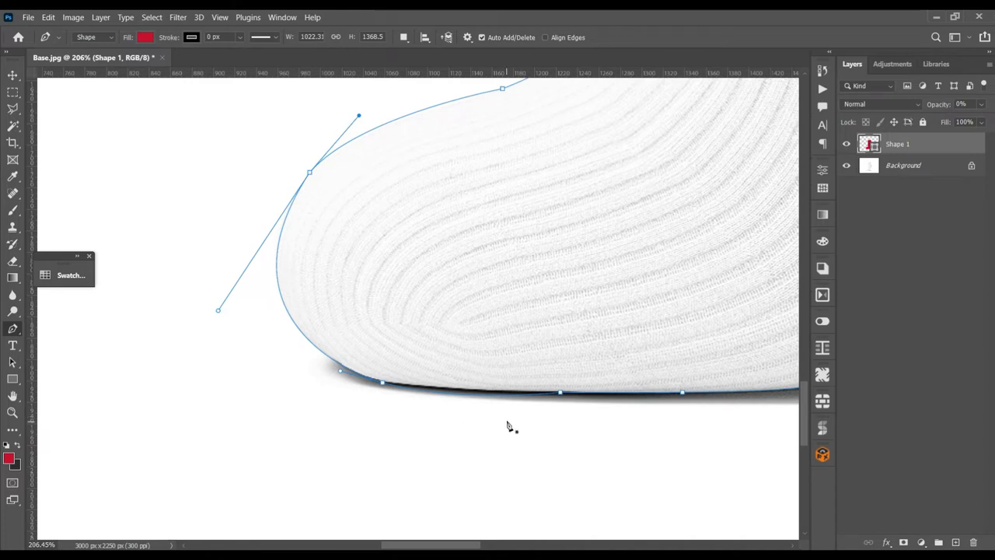
{"action": "left_click", "coordinate": [467, 396]}
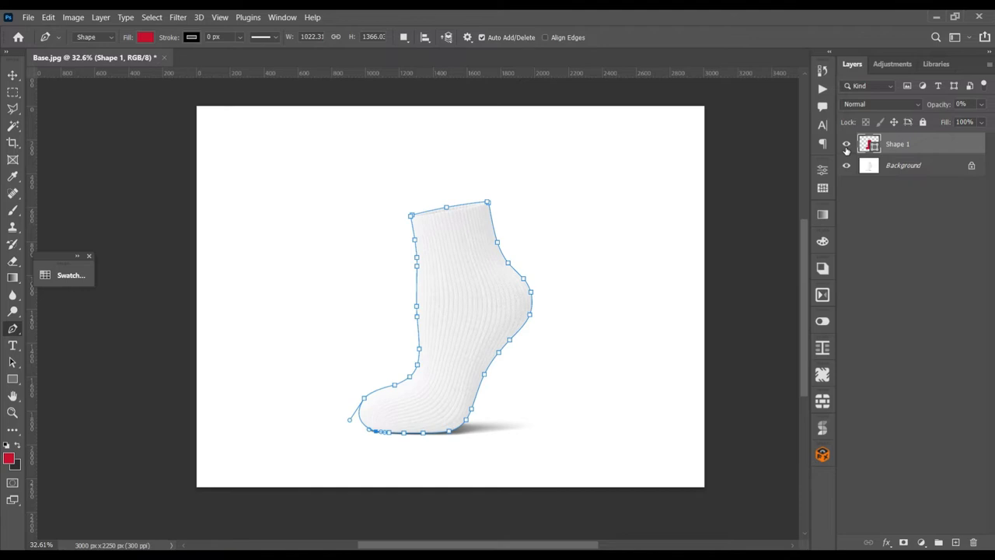
{"action": "mouse_move", "coordinate": [846, 144]}
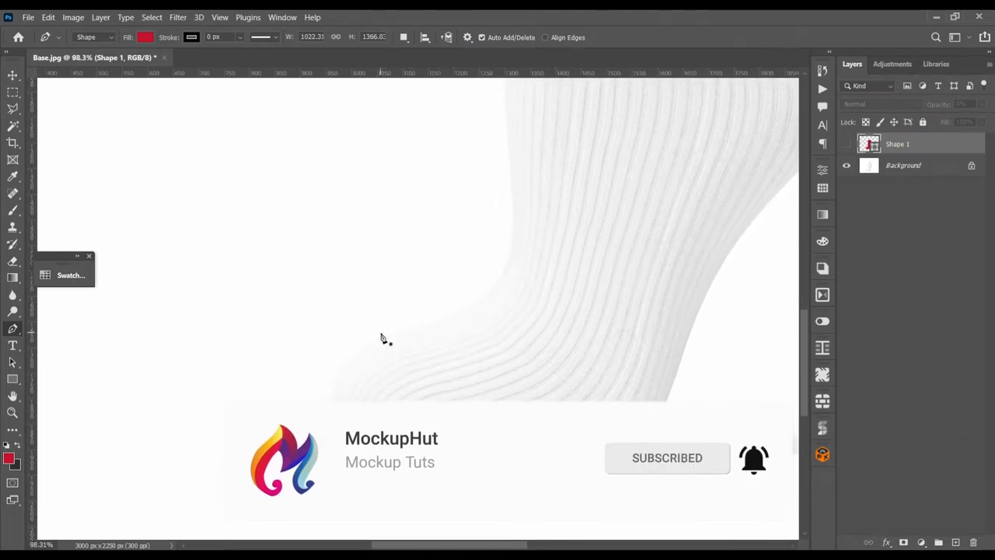
Step: Trace a closed Shape 2 path around the toe, bending its boundary along the ribbing
{"action": "left_click_drag", "start_coordinate": [381, 333], "coordinate": [447, 459]}
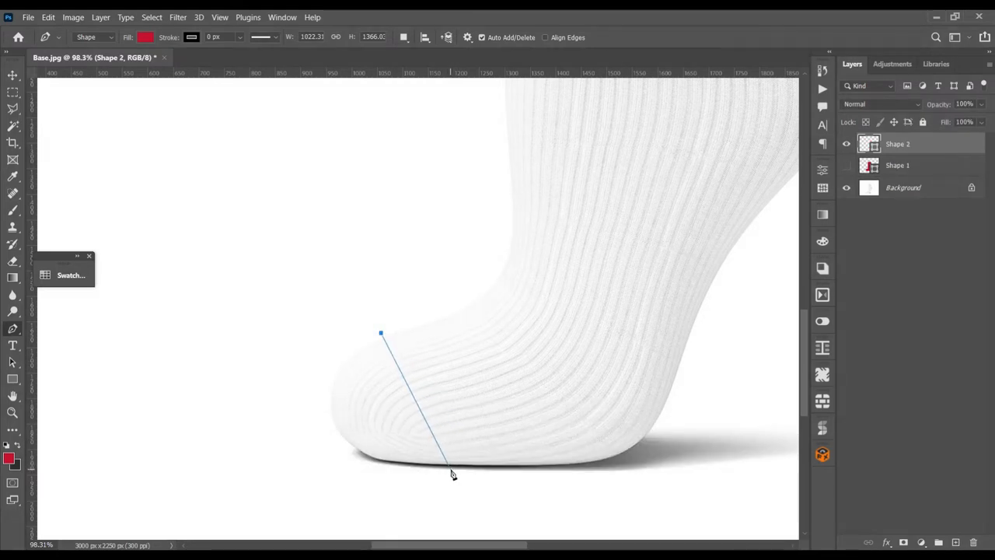
{"action": "left_click", "coordinate": [350, 523]}
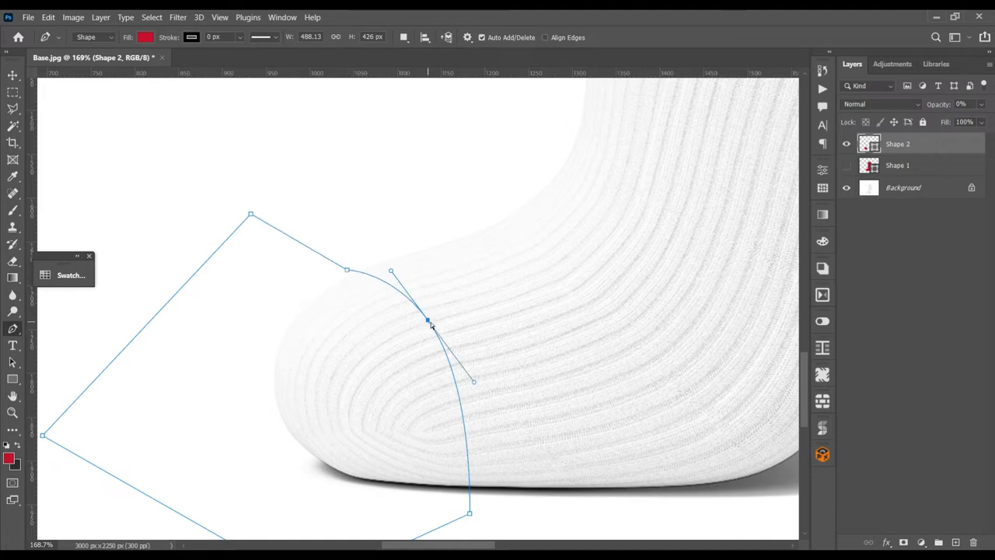
{"action": "left_click_drag", "start_coordinate": [428, 321], "coordinate": [439, 331]}
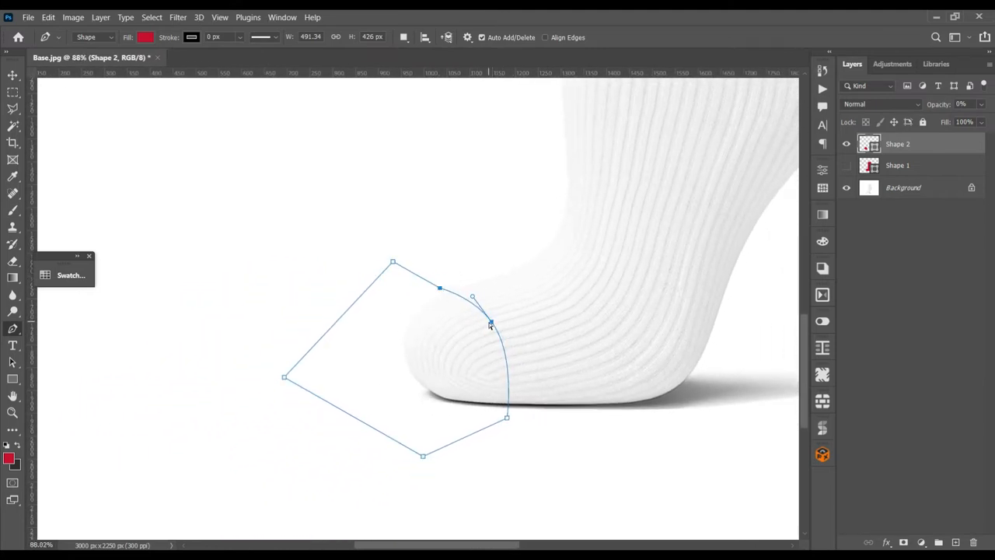
{"action": "left_click_drag", "start_coordinate": [490, 324], "coordinate": [499, 317]}
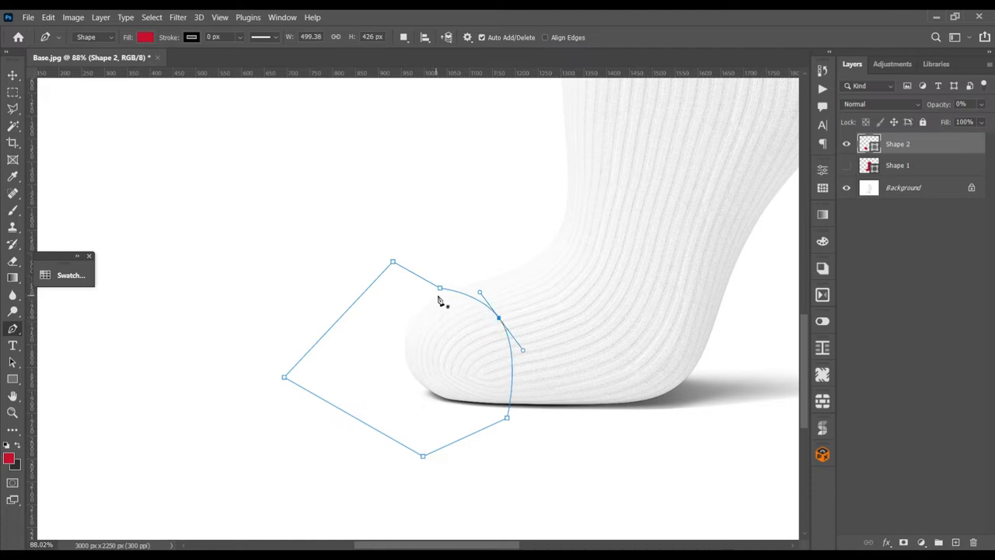
{"action": "mouse_move", "coordinate": [451, 290]}
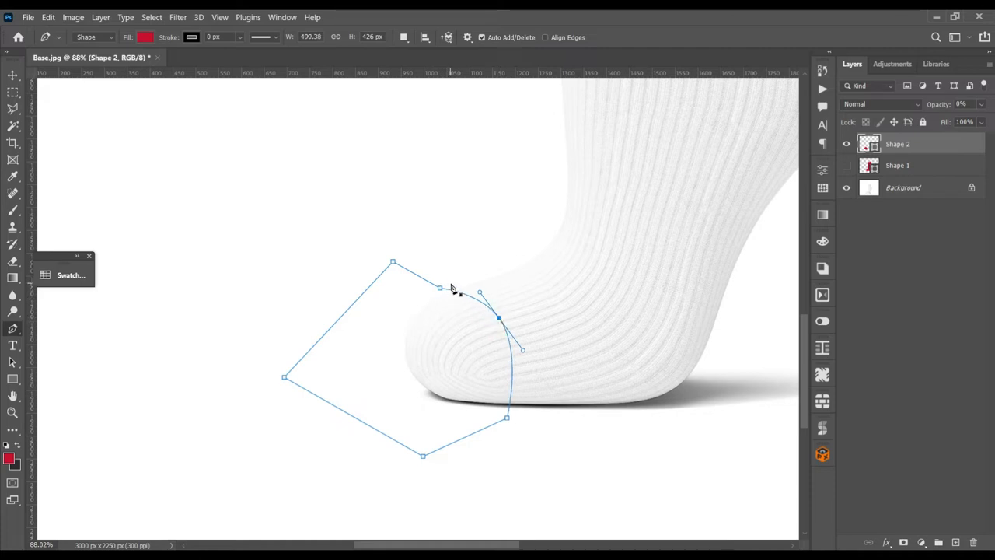
{"action": "mouse_move", "coordinate": [502, 527]}
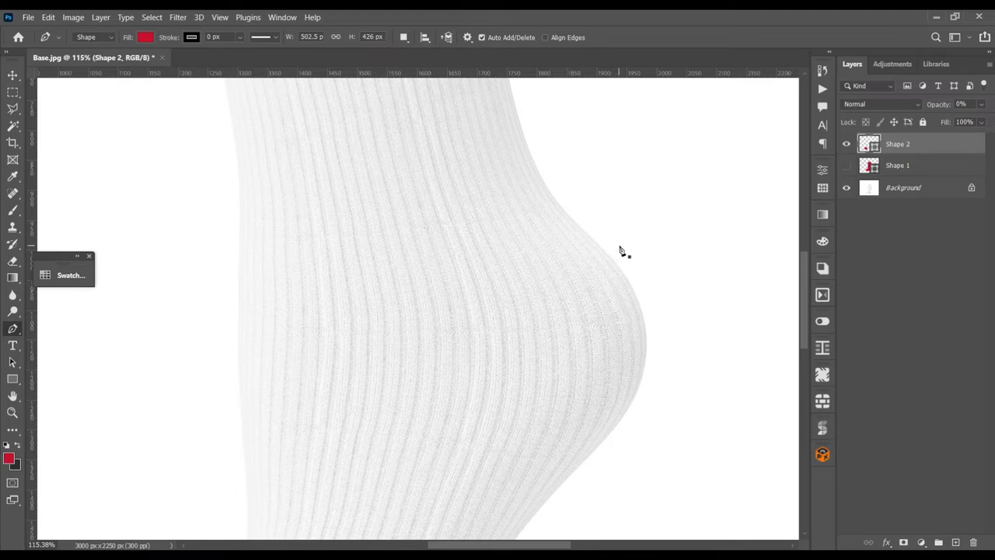
Step: Outline the heel as Shape 3 and select all three shape layers together
{"action": "left_click_drag", "start_coordinate": [620, 246], "coordinate": [448, 340]}
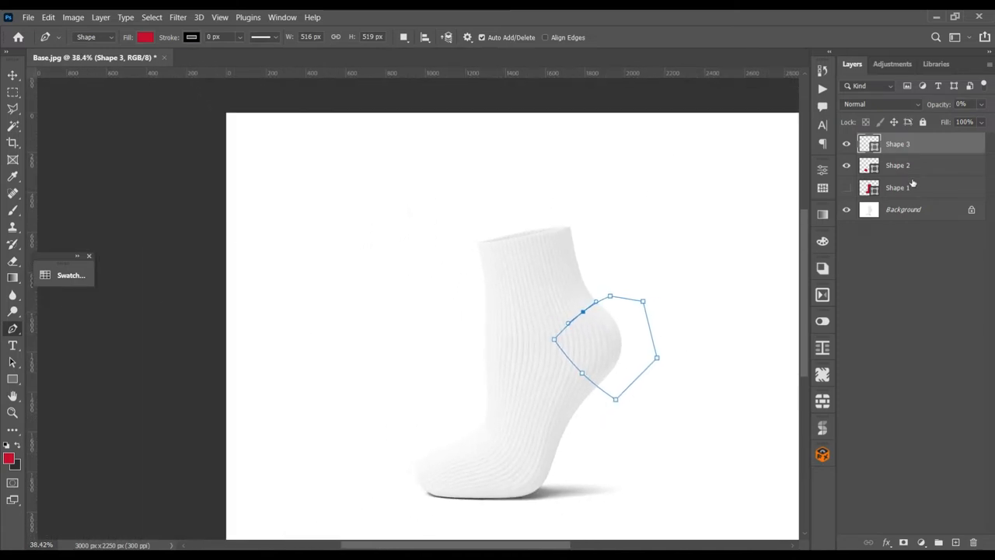
{"action": "left_click", "coordinate": [898, 187]}
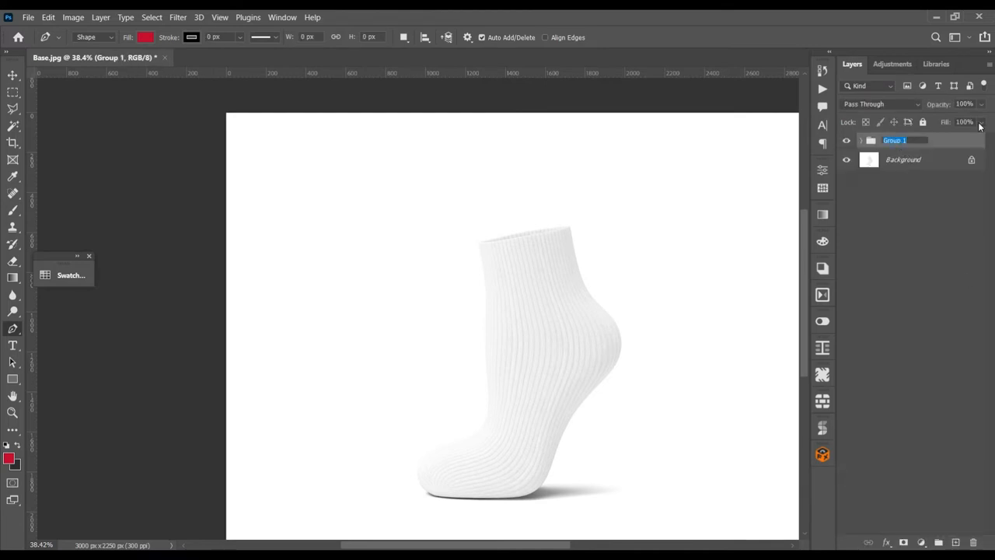
Step: Name the group Object ID, expand it, and rename the top shape layer Heel
{"action": "type", "text": "Object ID"}
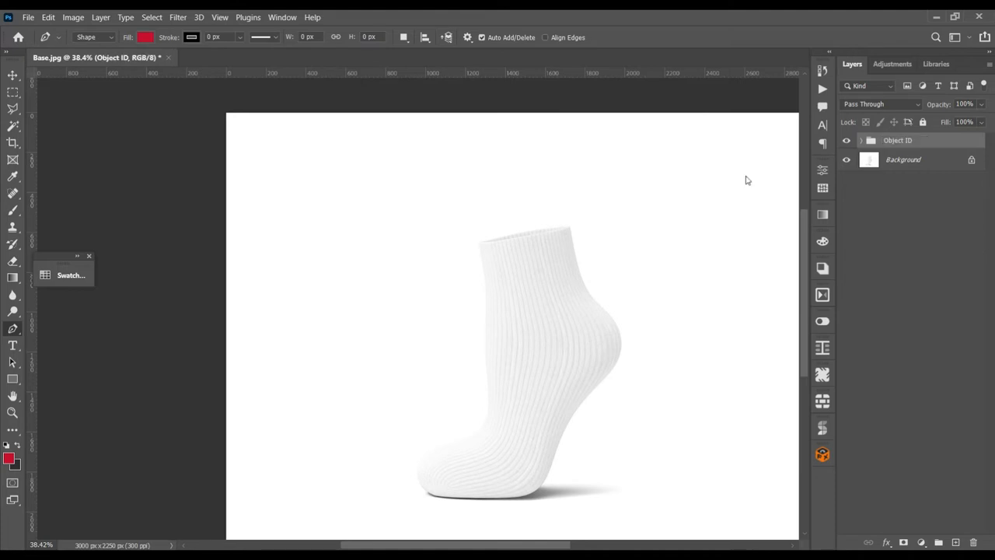
{"action": "left_click", "coordinate": [861, 140]}
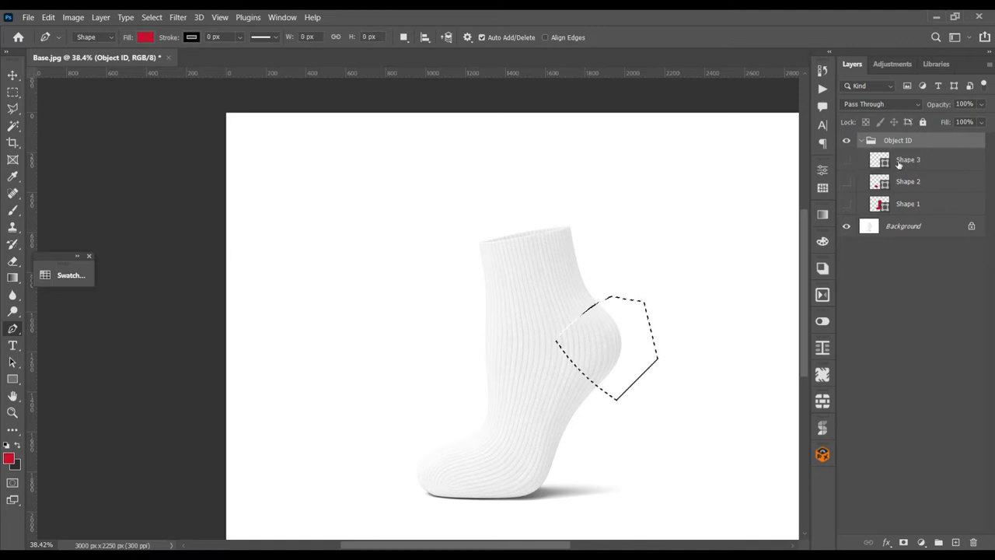
{"action": "double_click", "coordinate": [908, 160]}
{"action": "type", "text": "Heel"}
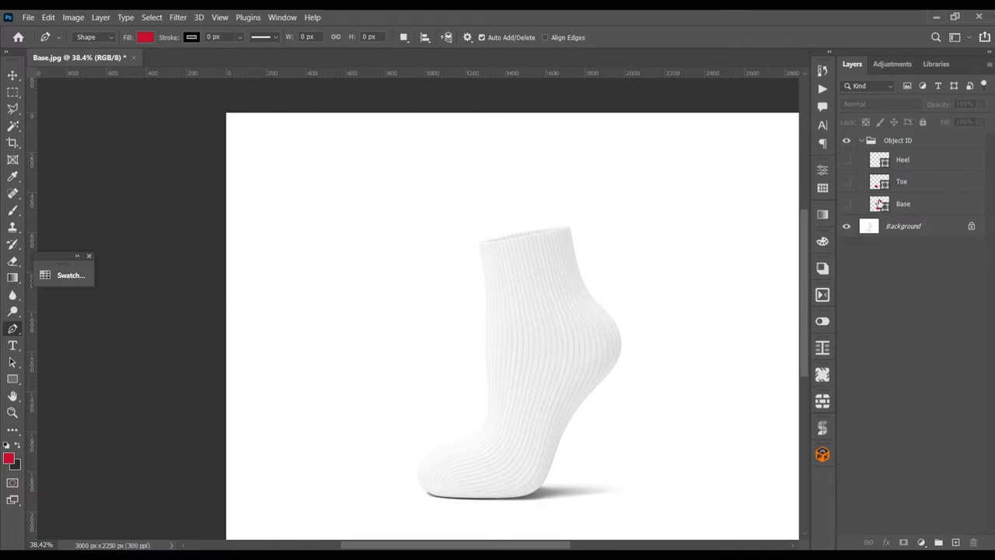
Step: Show the Base layer and turn its shape into a selection with 0 feather radius
{"action": "left_click", "coordinate": [903, 203]}
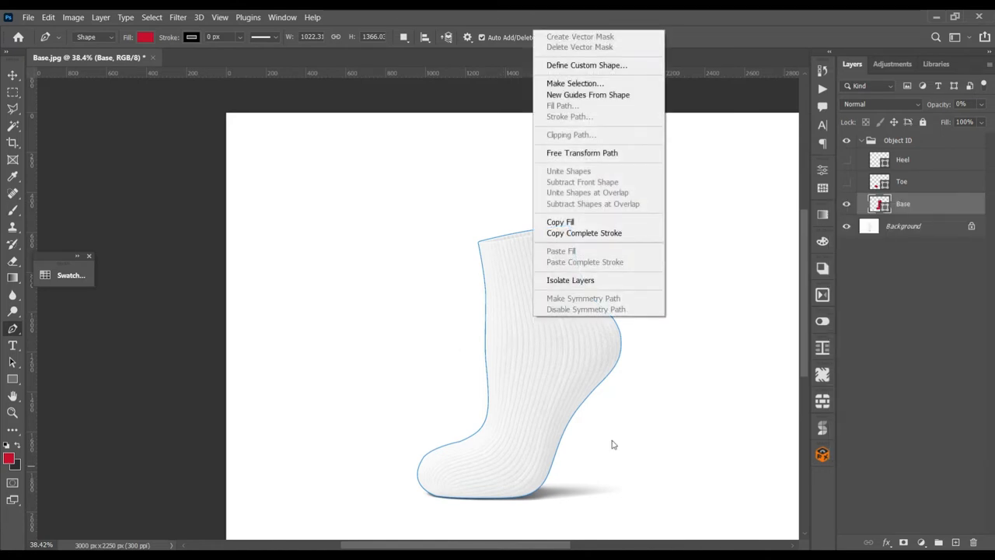
{"action": "mouse_move", "coordinate": [618, 143]}
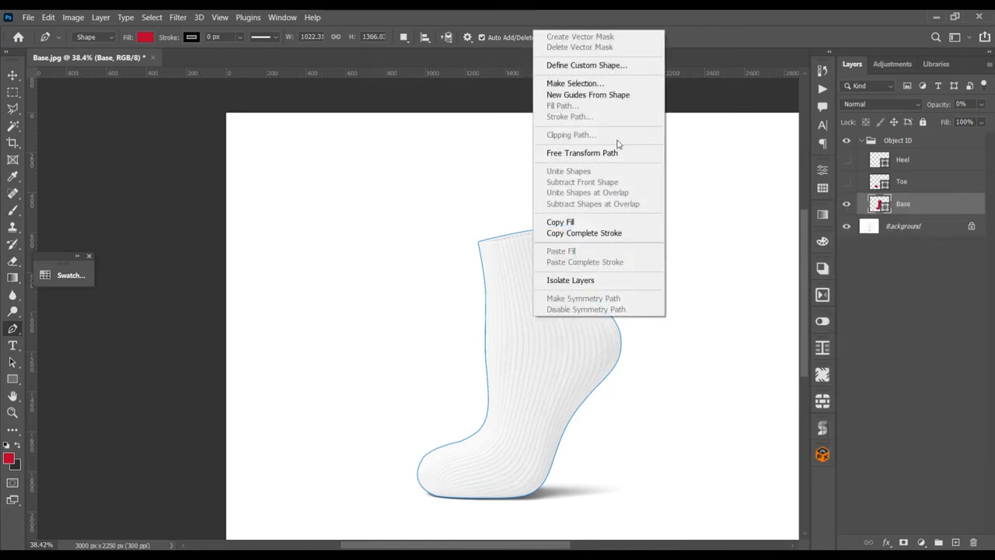
{"action": "left_click", "coordinate": [575, 83]}
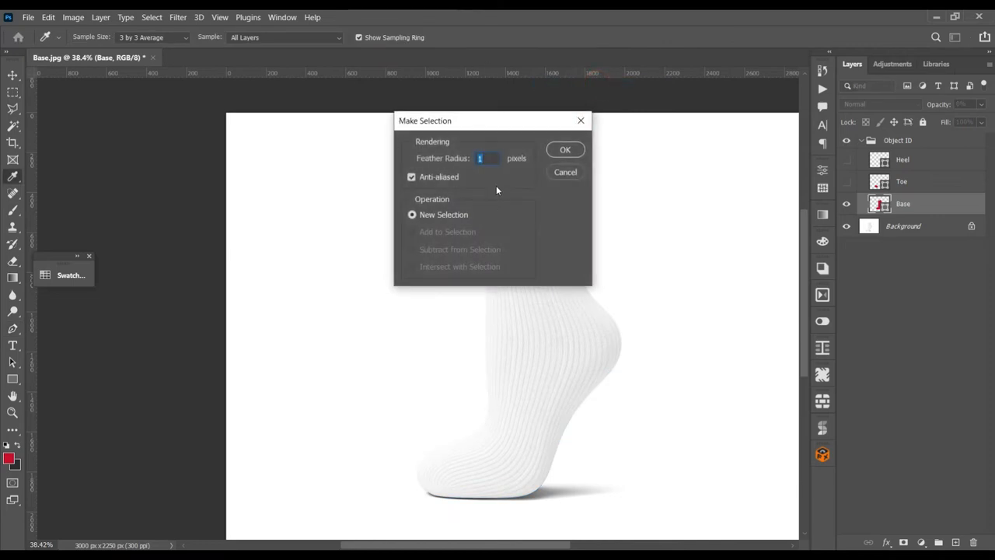
{"action": "type", "text": "0"}
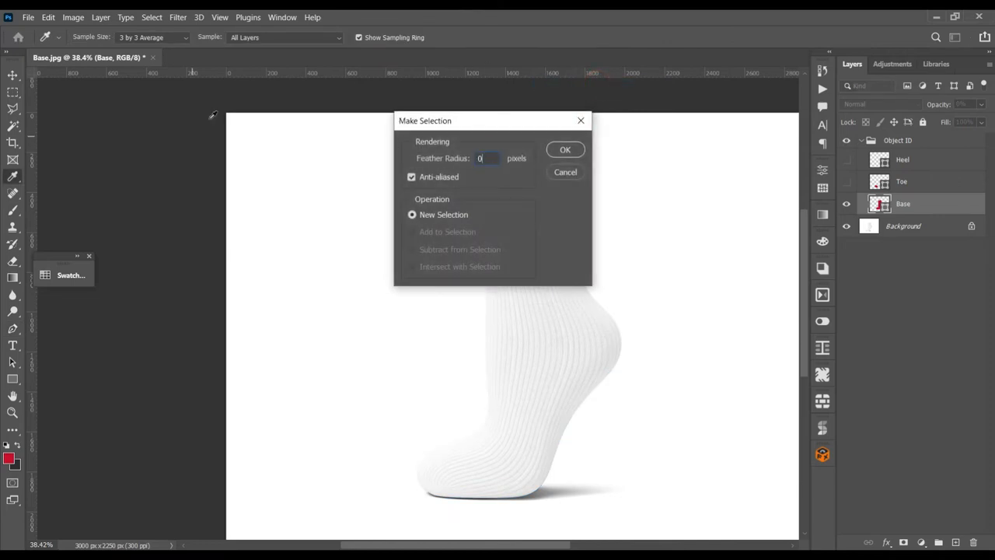
{"action": "left_click", "coordinate": [565, 149]}
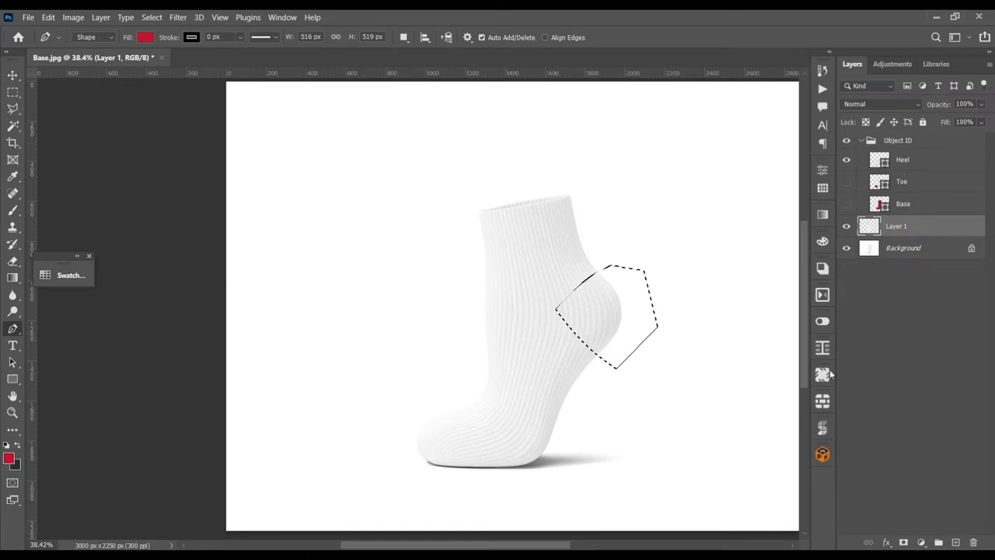
{"action": "mouse_move", "coordinate": [568, 446]}
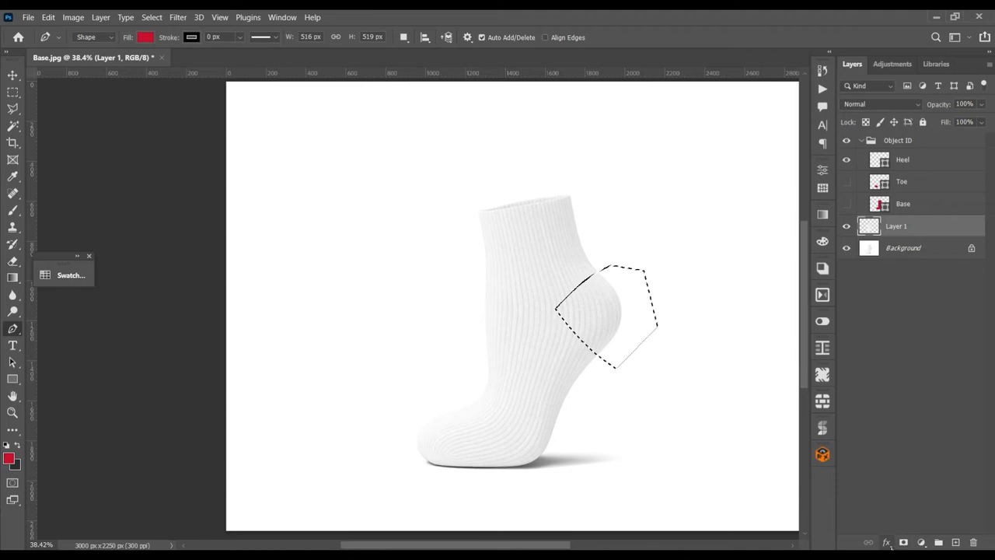
Step: Add red Solid Color fill layers over the heel and toe selections
{"action": "left_click", "coordinate": [886, 542]}
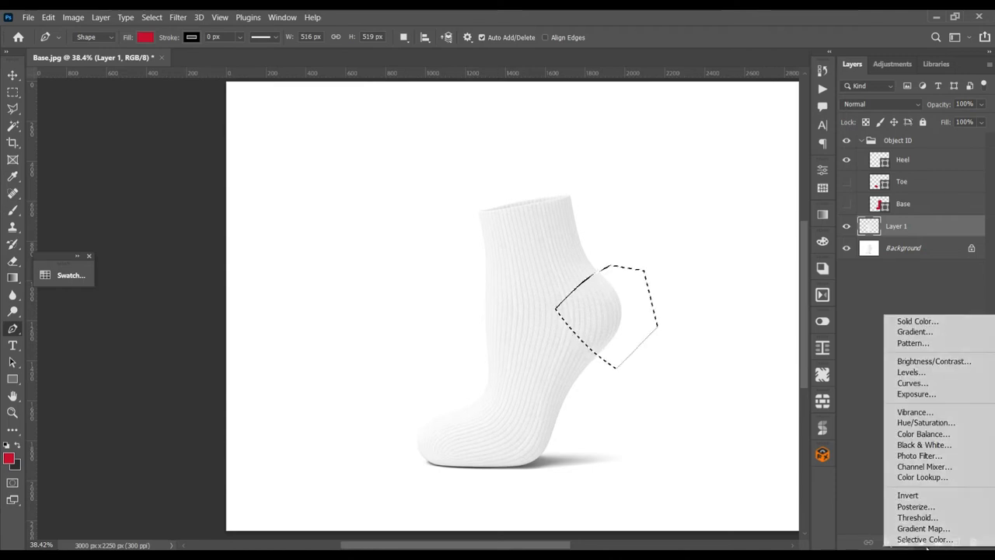
{"action": "left_click", "coordinate": [917, 321]}
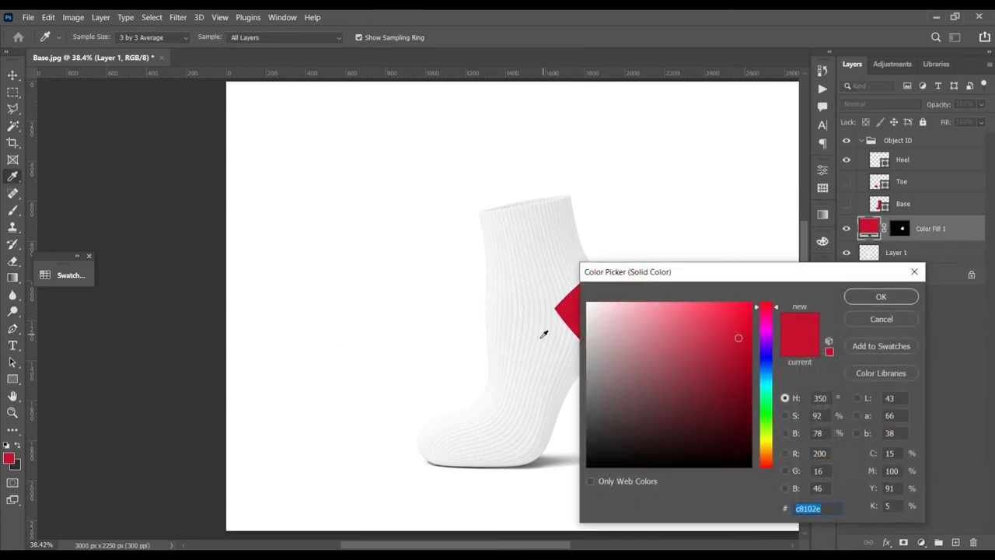
{"action": "left_click", "coordinate": [881, 296]}
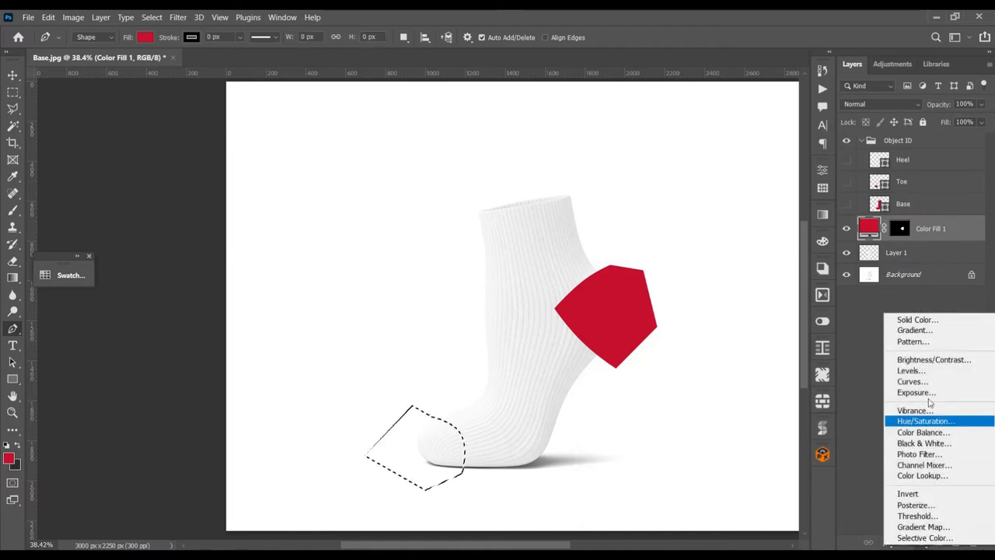
{"action": "left_click", "coordinate": [917, 319]}
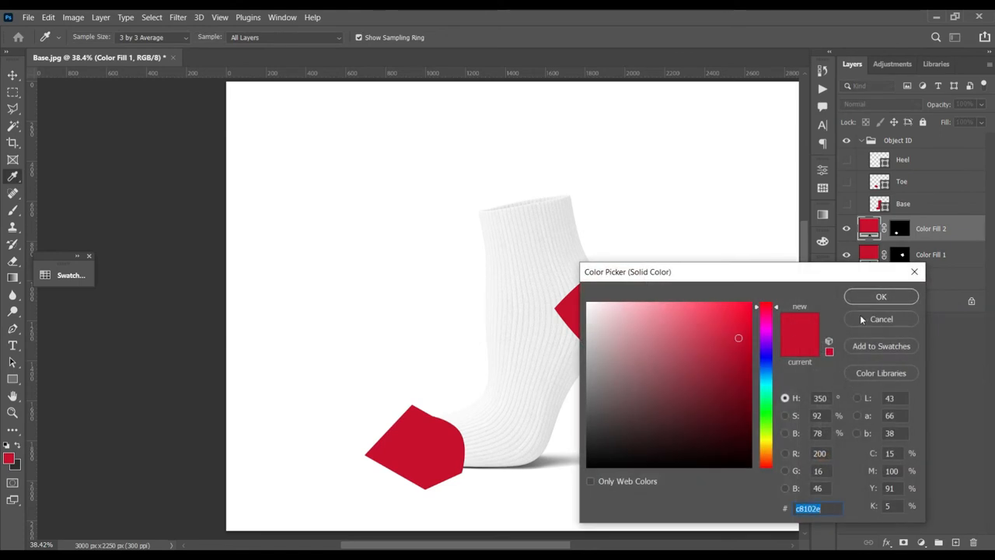
{"action": "left_click", "coordinate": [881, 296]}
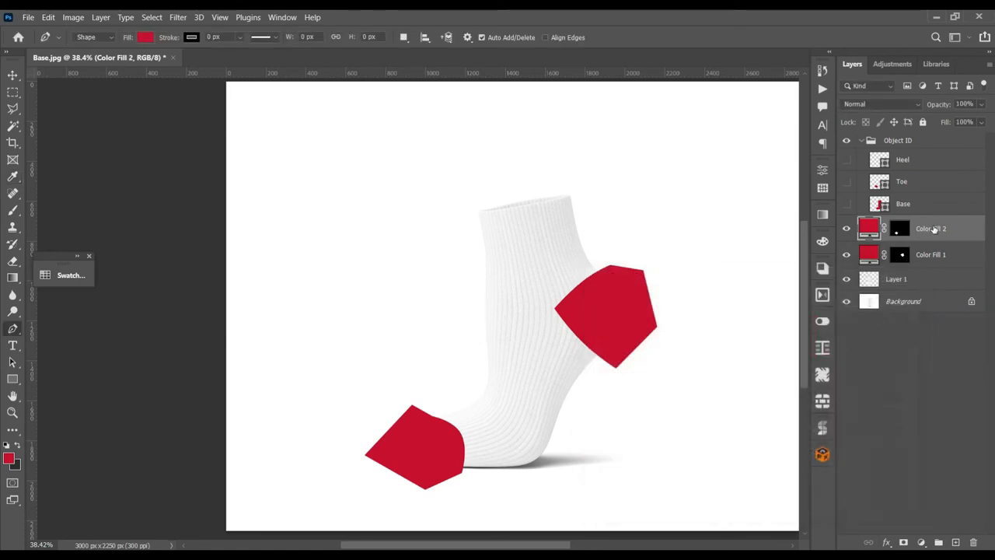
Step: Rename the two fill layers Toe Color and Heel Color
{"action": "double_click", "coordinate": [930, 228]}
{"action": "type", "text": "Teo"}
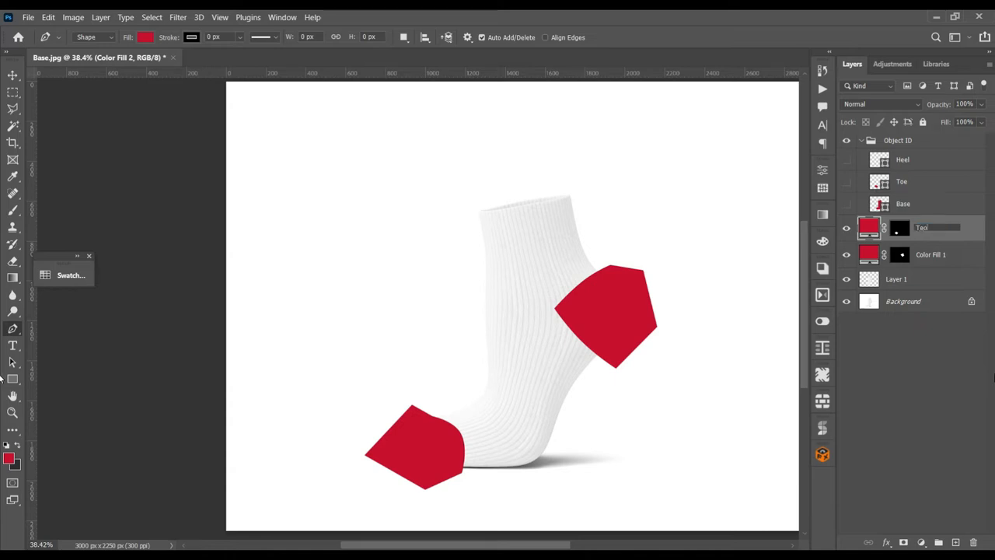
{"action": "type", "text": "Toe Color"}
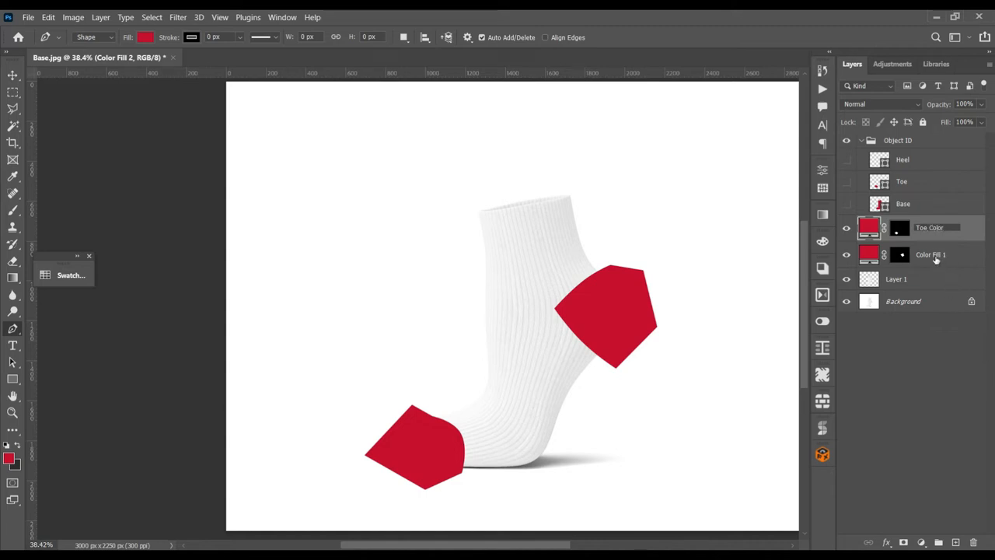
{"action": "double_click", "coordinate": [930, 254]}
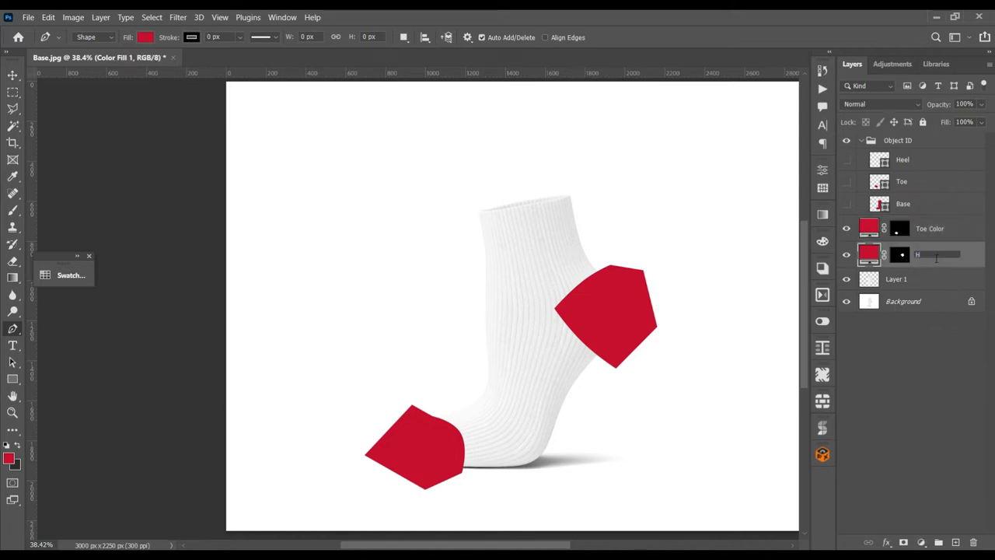
{"action": "type", "text": "Heel Color"}
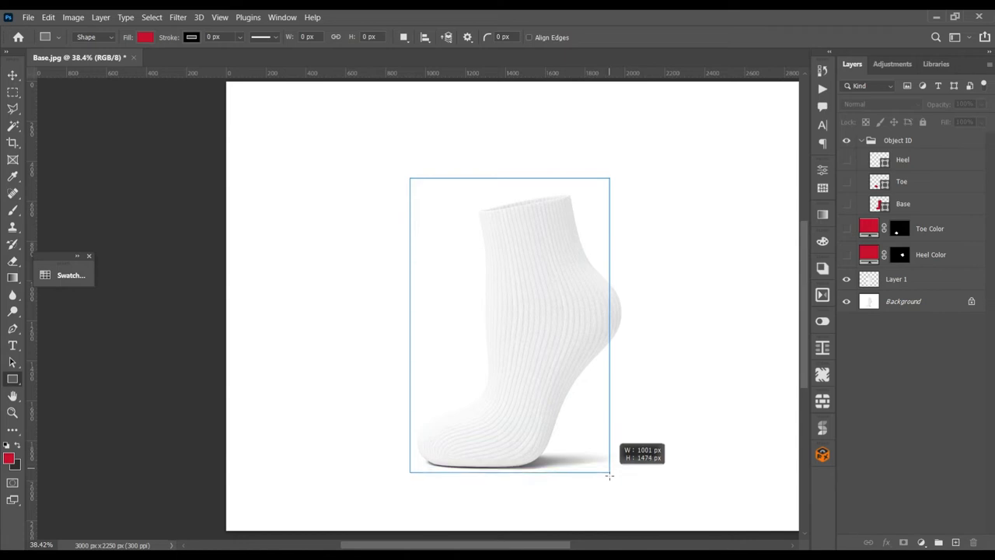
Step: Draw a rectangle shape covering the whole sock
{"action": "left_click_drag", "start_coordinate": [610, 473], "coordinate": [626, 473]}
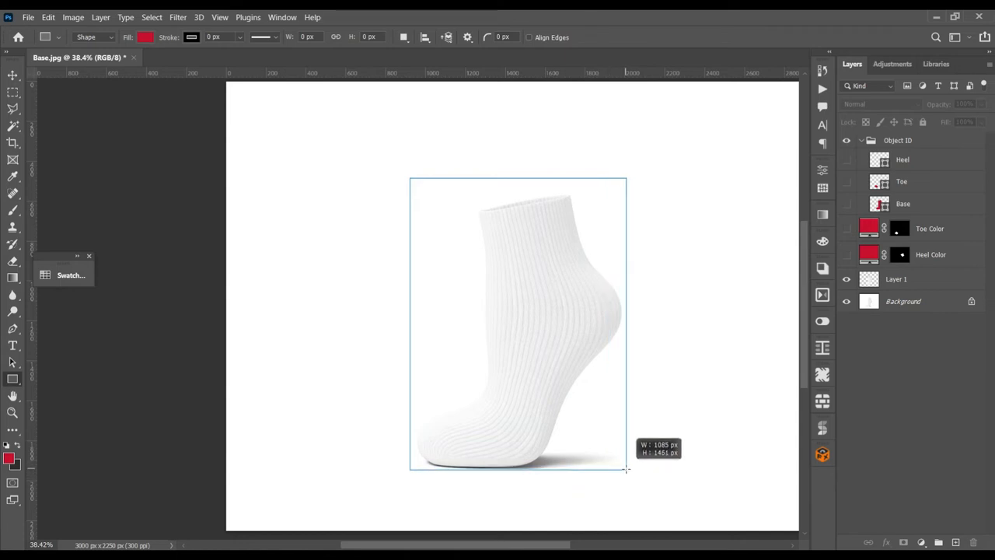
{"action": "left_click_drag", "start_coordinate": [625, 469], "coordinate": [619, 468]}
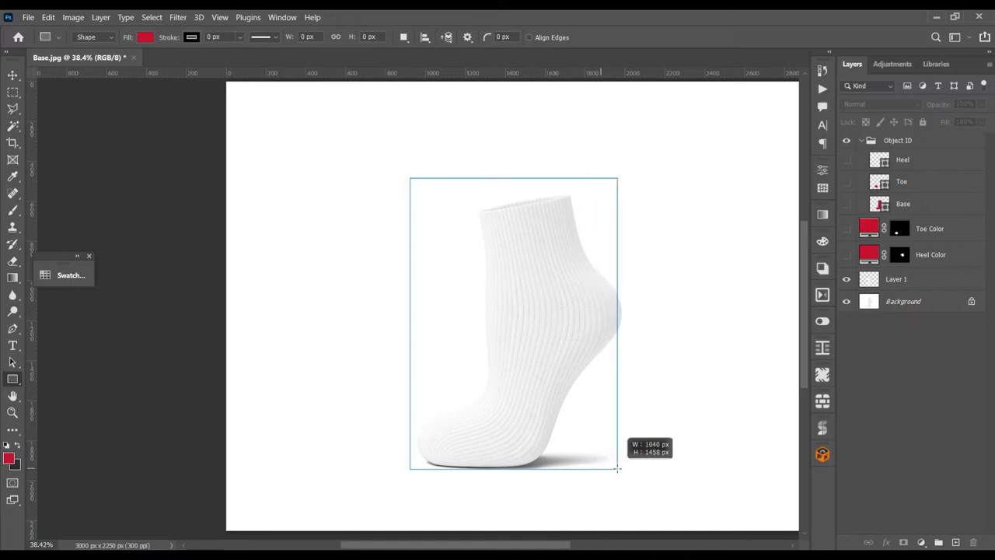
{"action": "left_click_drag", "start_coordinate": [618, 468], "coordinate": [624, 468]}
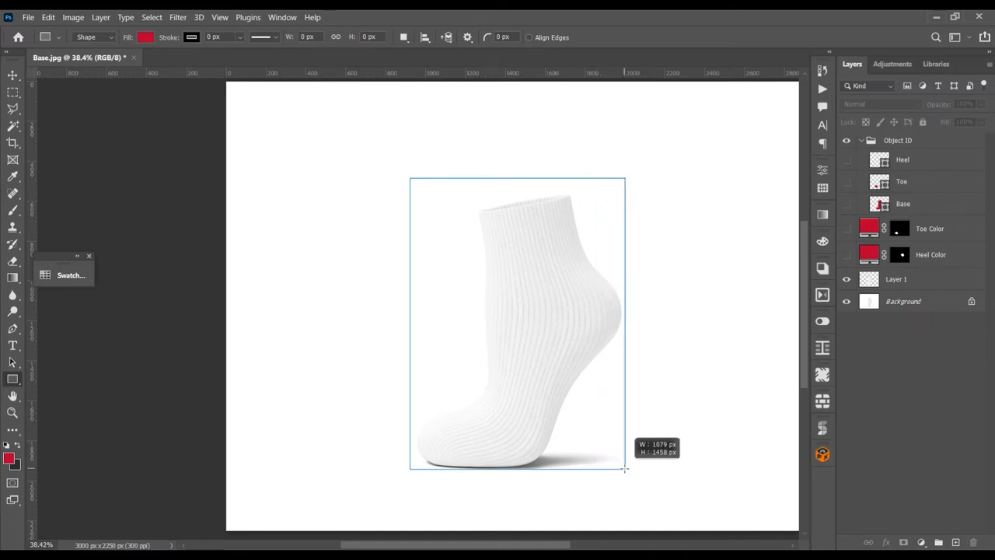
{"action": "left_click_drag", "start_coordinate": [411, 178], "coordinate": [625, 469]}
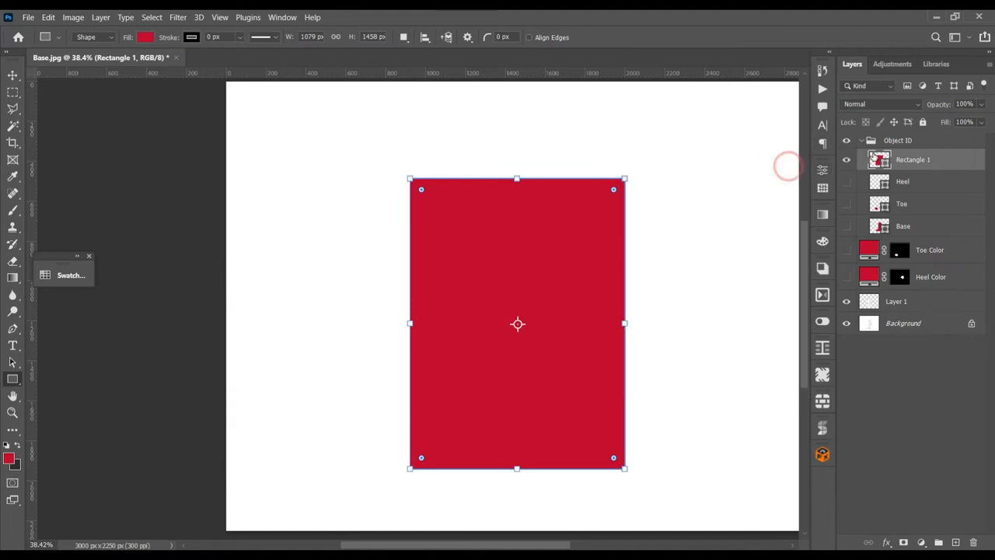
Step: Move Rectangle 1 out of the group above Layer 1, toggle its visibility, and rename it Edit This
{"action": "right_click", "coordinate": [879, 159]}
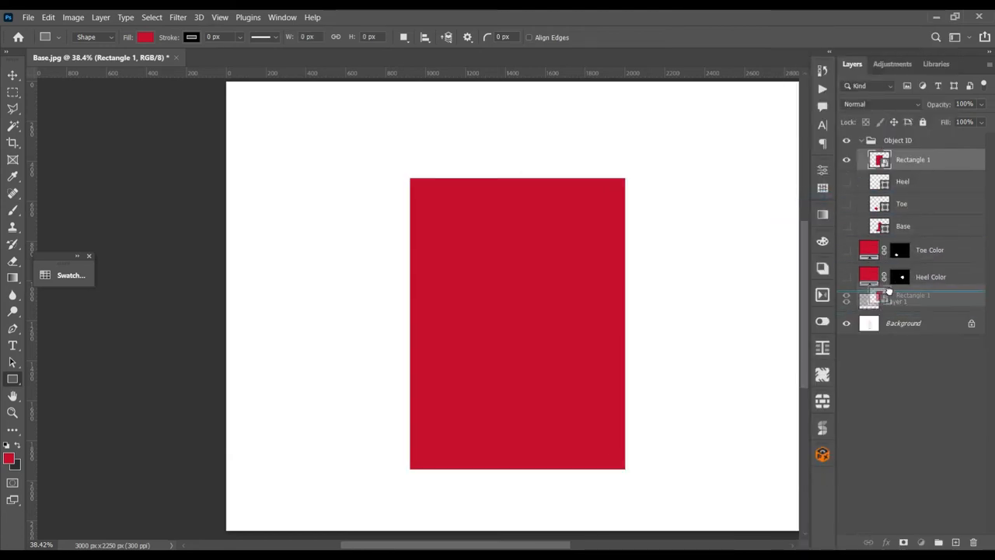
{"action": "left_click_drag", "start_coordinate": [914, 159], "coordinate": [913, 292]}
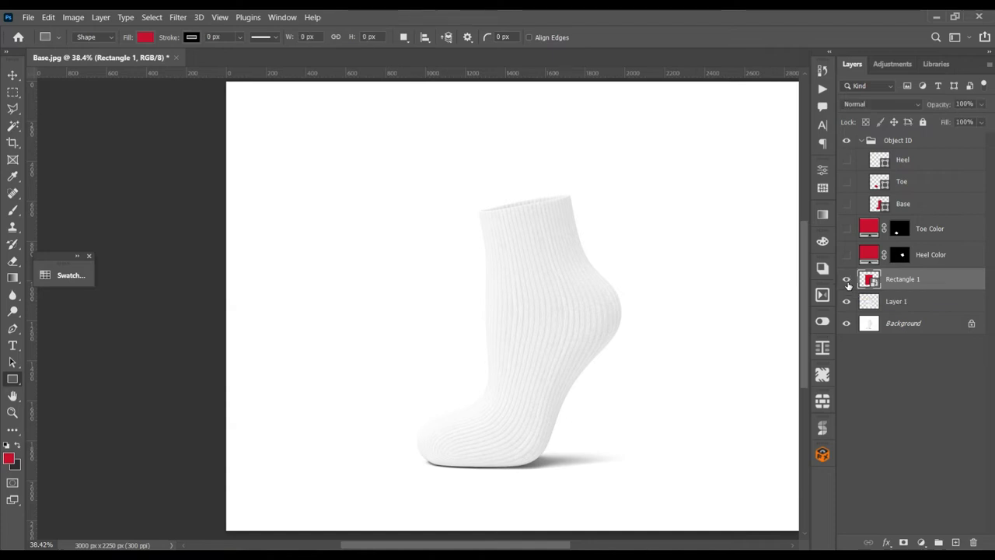
{"action": "left_click", "coordinate": [846, 279]}
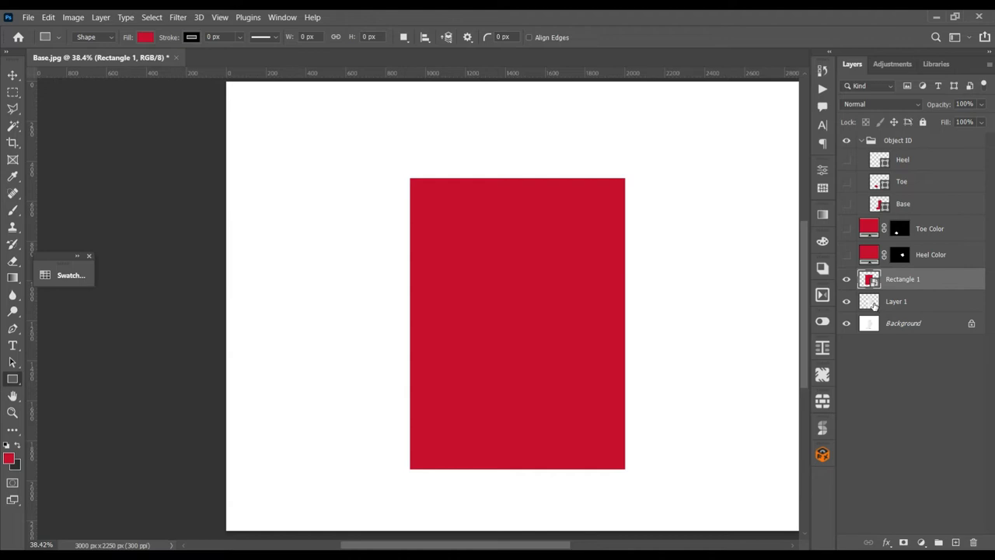
{"action": "double_click", "coordinate": [902, 278]}
{"action": "type", "text": "Edit This"}
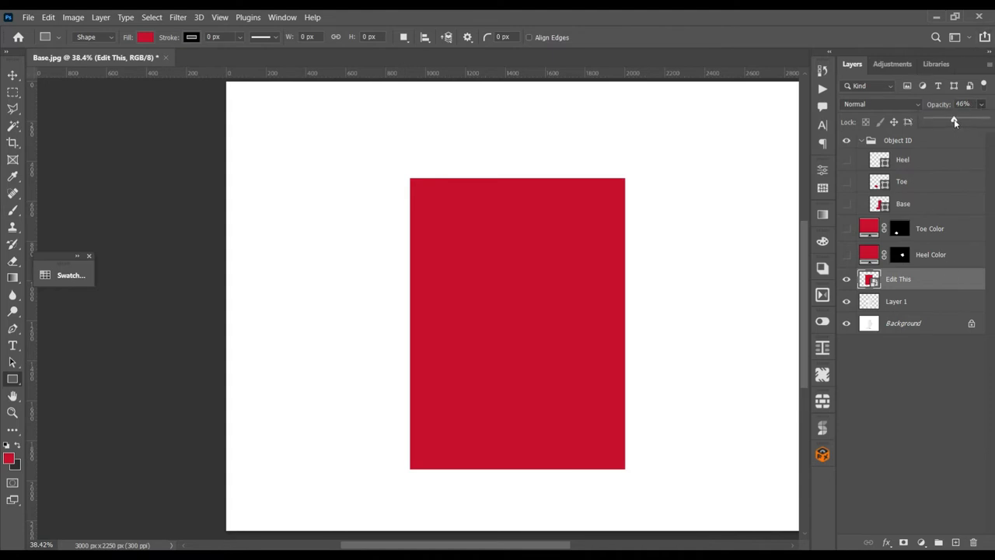
Step: Lower the Edit This rectangle's opacity to 34% and begin Free Transform on it
{"action": "left_click_drag", "start_coordinate": [954, 122], "coordinate": [947, 122]}
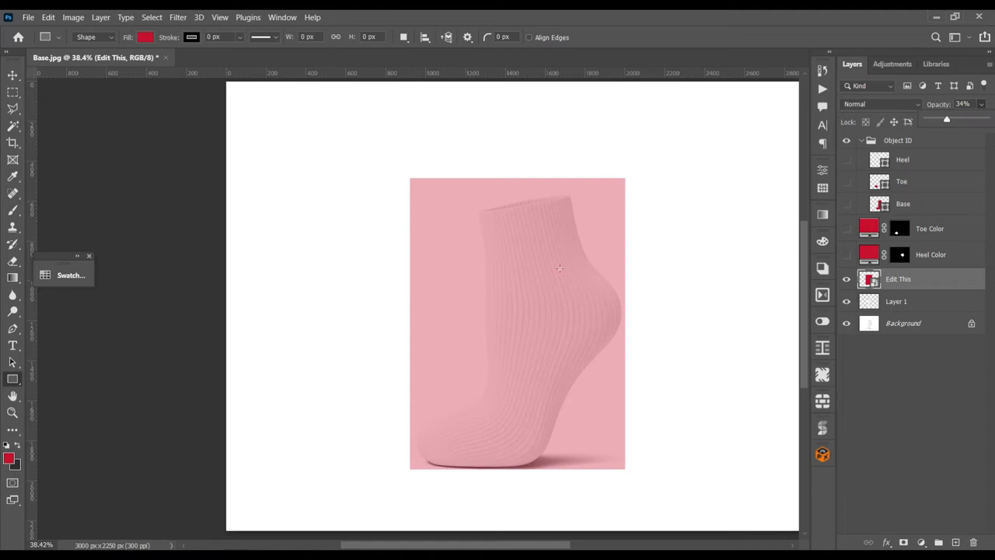
{"action": "mouse_move", "coordinate": [365, 263]}
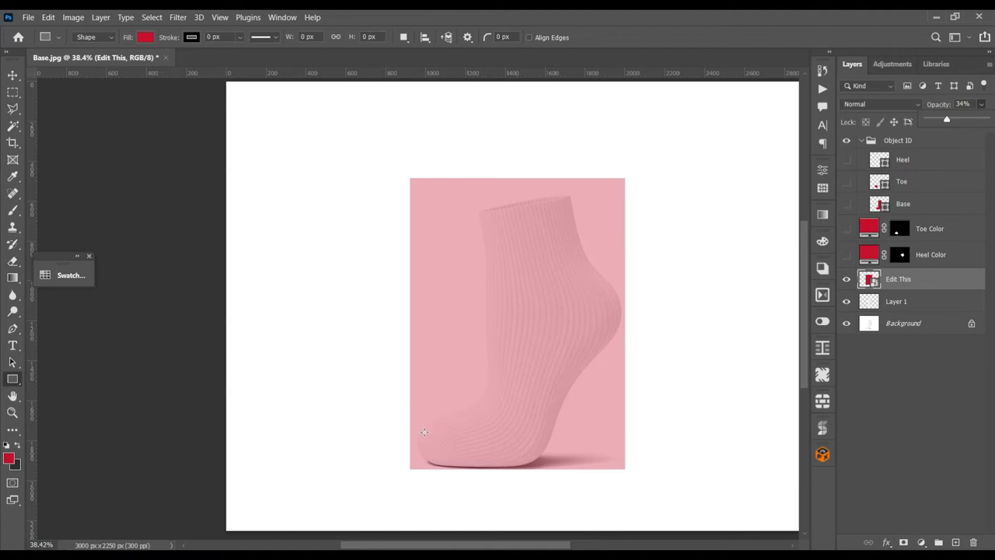
{"action": "key", "text": "ctrl+t"}
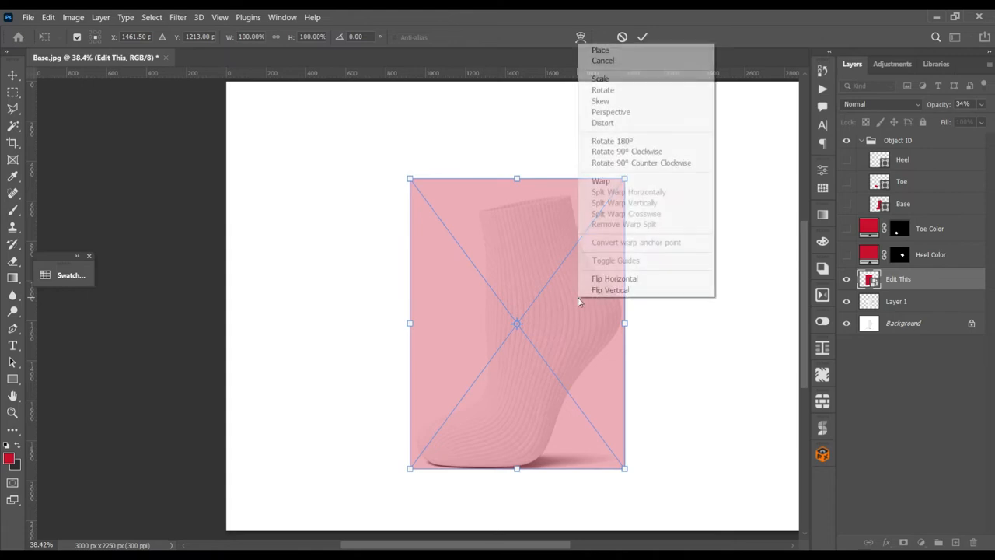
{"action": "mouse_move", "coordinate": [618, 180]}
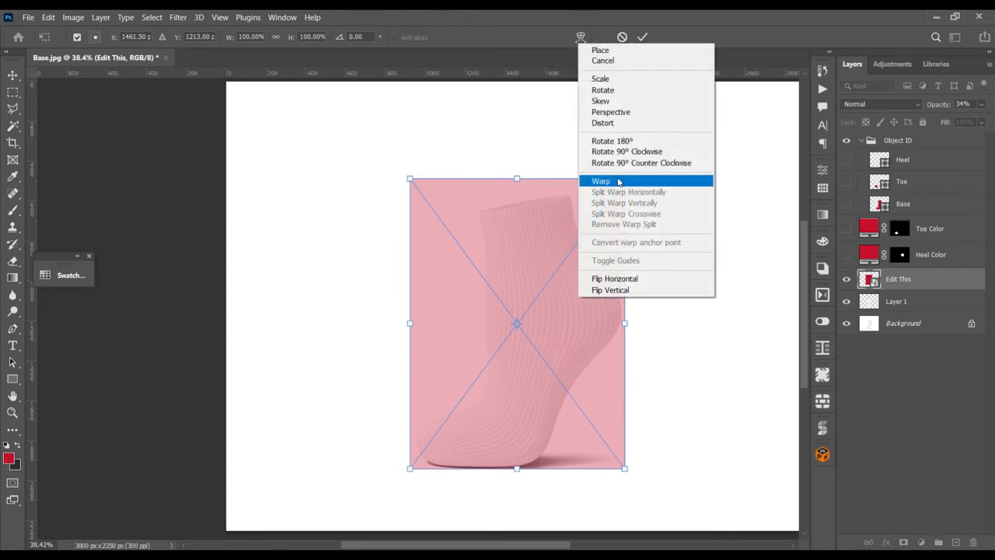
Step: Switch the transform to Warp and bend the rectangle's edges along the sock's front and back
{"action": "left_click", "coordinate": [600, 180]}
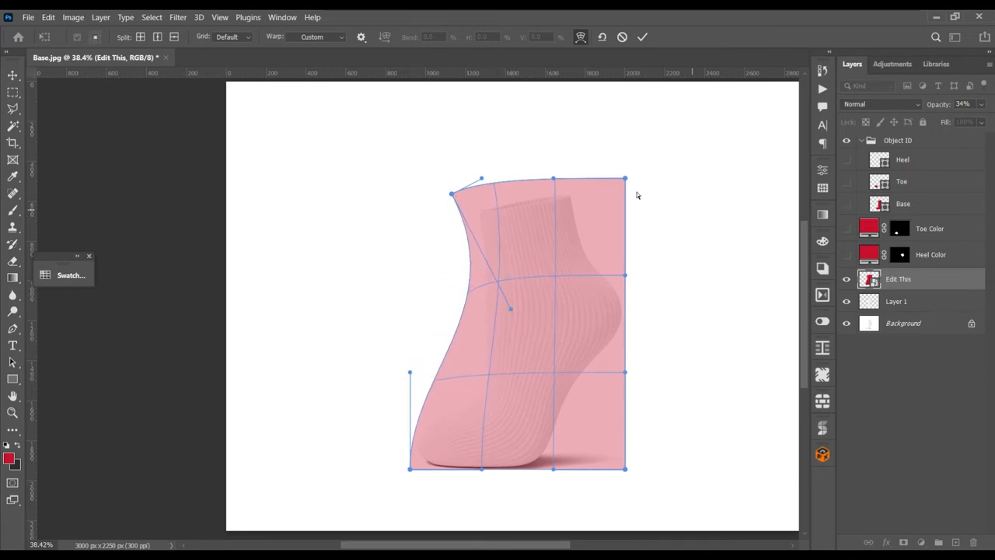
{"action": "left_click_drag", "start_coordinate": [624, 179], "coordinate": [603, 194]}
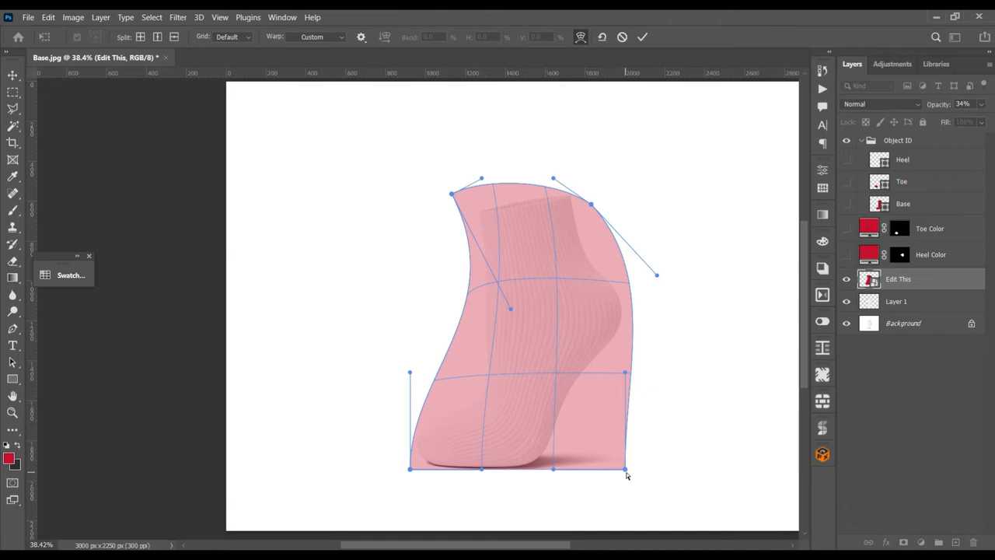
{"action": "left_click_drag", "start_coordinate": [626, 473], "coordinate": [568, 457]}
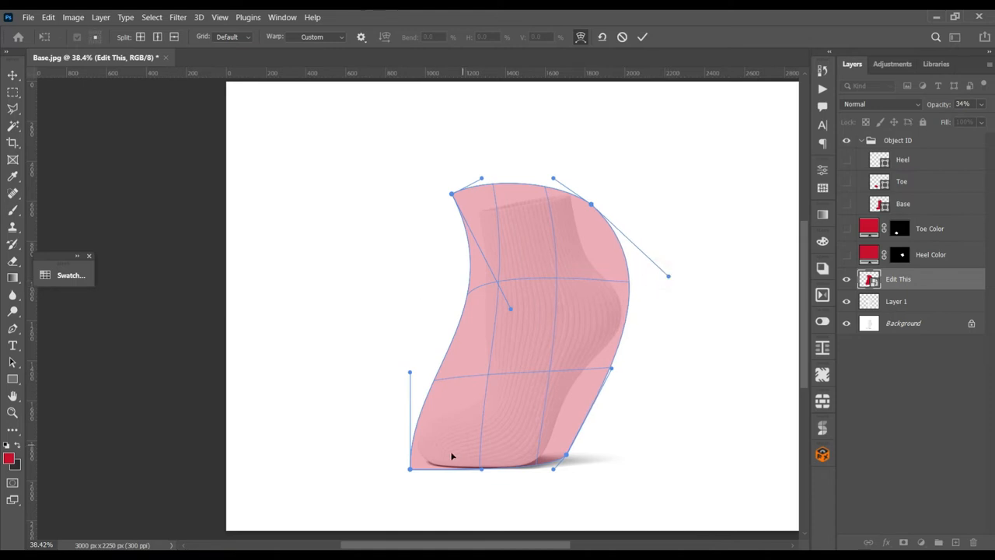
{"action": "mouse_move", "coordinate": [432, 380]}
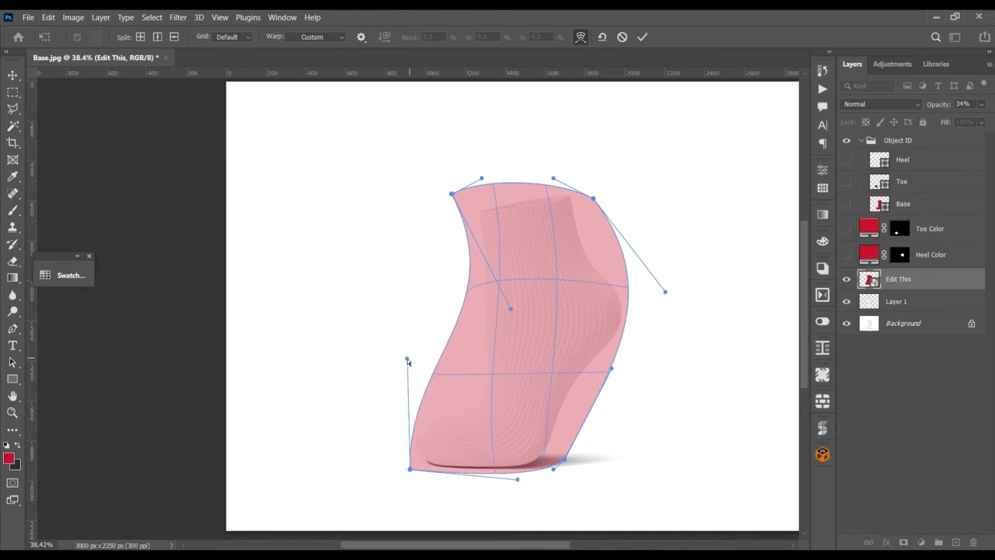
Step: Add a horizontal warp division across the lower sock and curve it around the ankle and toe
{"action": "left_click", "coordinate": [158, 37]}
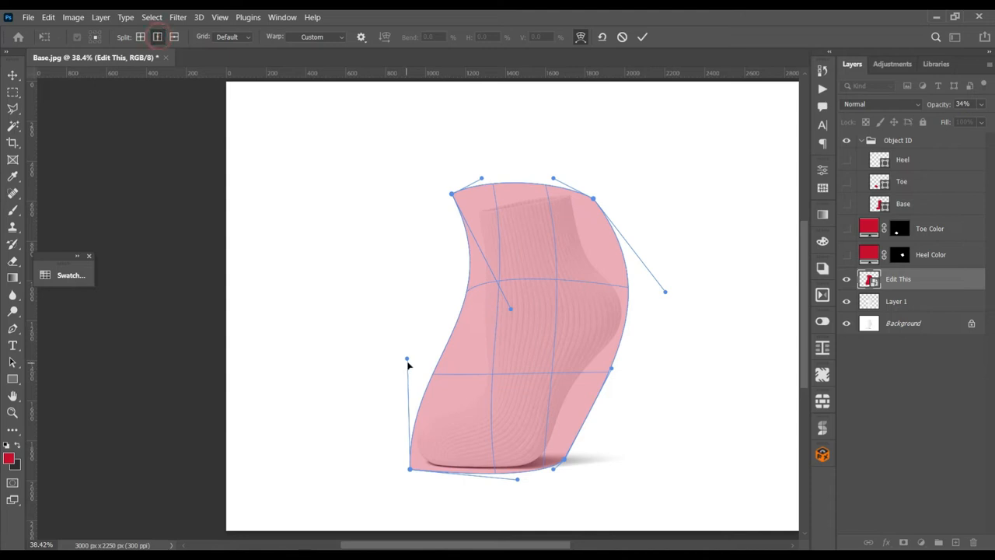
{"action": "left_click", "coordinate": [175, 37]}
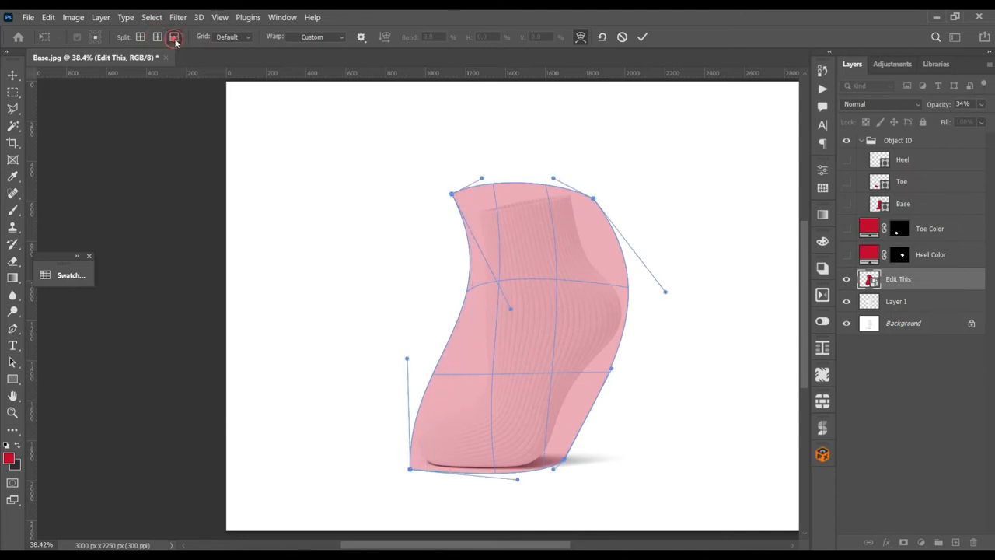
{"action": "mouse_move", "coordinate": [173, 36]}
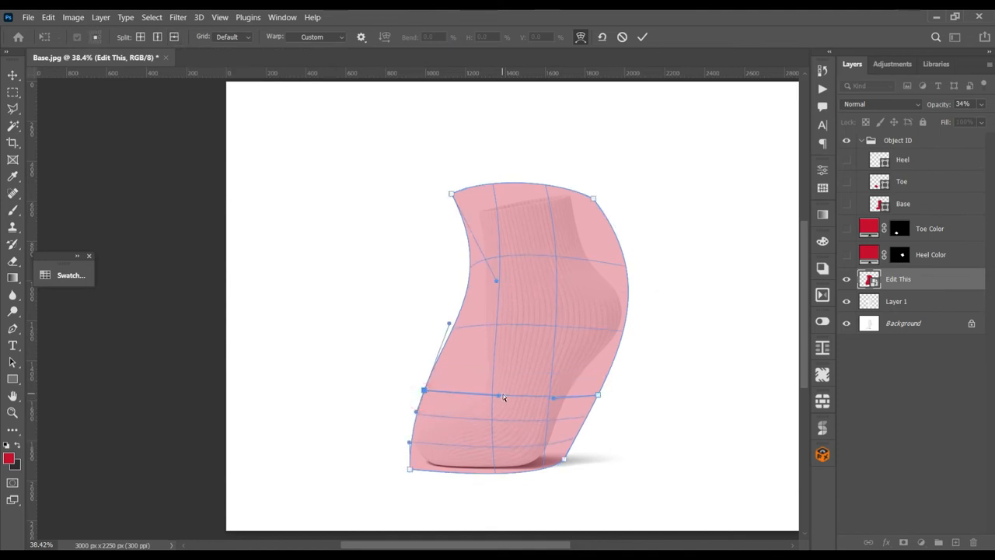
{"action": "left_click_drag", "start_coordinate": [424, 389], "coordinate": [467, 397]}
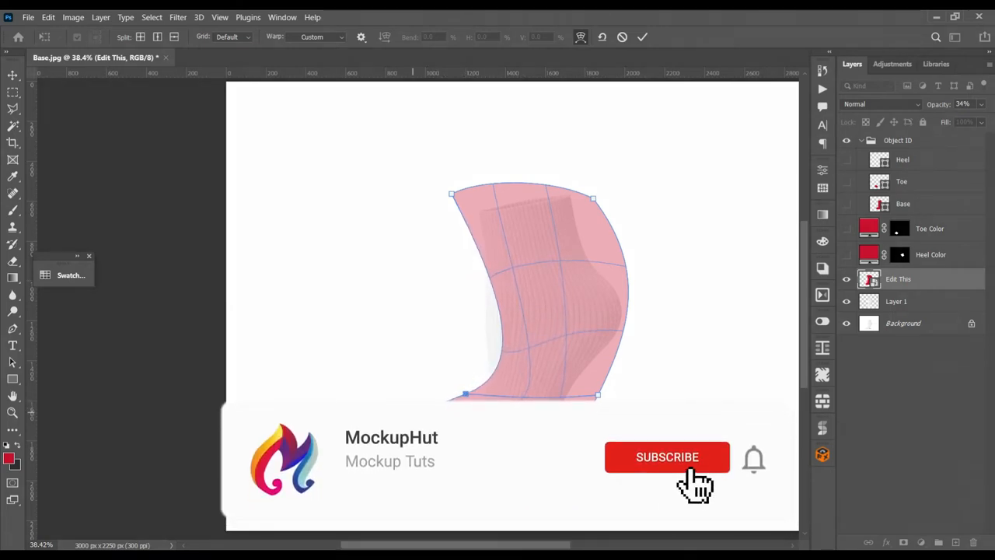
{"action": "left_click", "coordinate": [667, 456]}
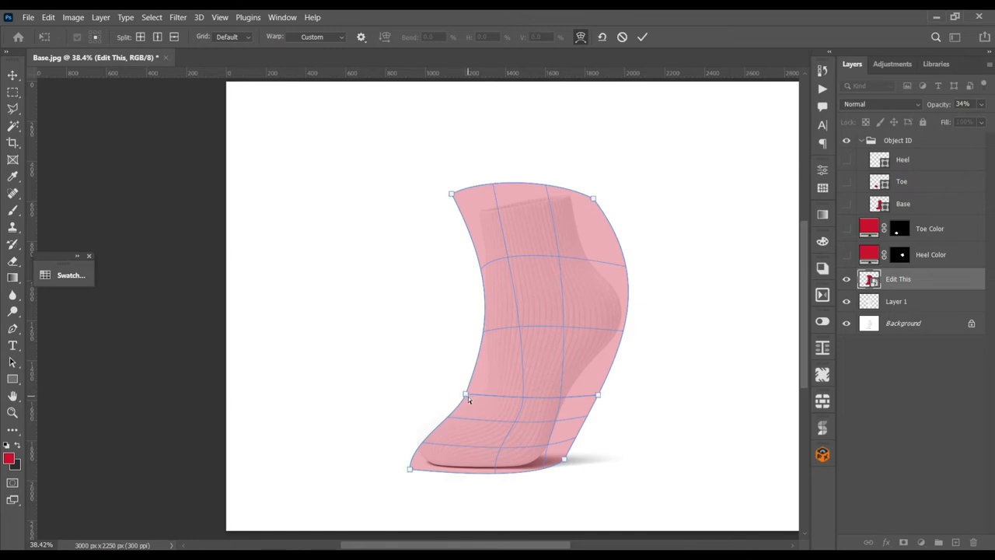
{"action": "left_click", "coordinate": [465, 395]}
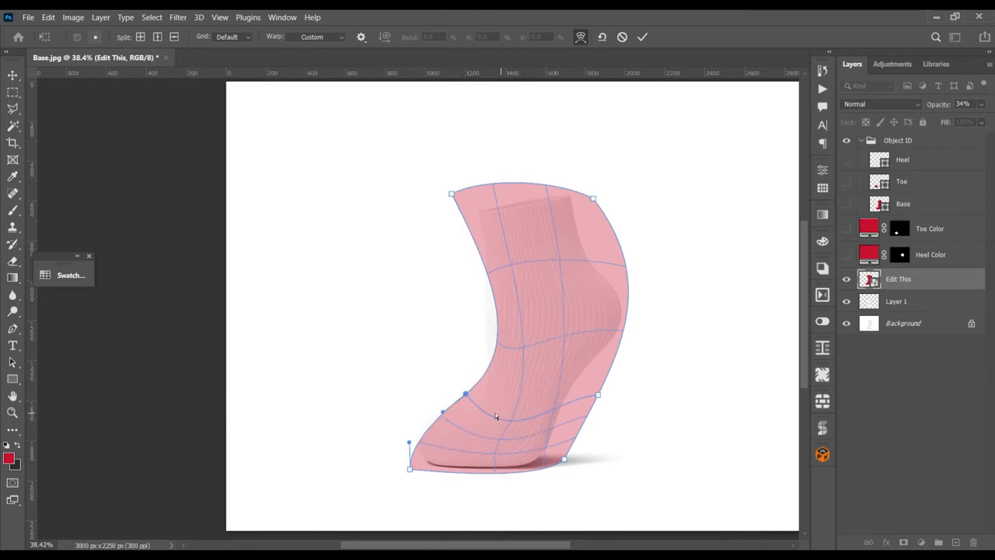
{"action": "left_click_drag", "start_coordinate": [443, 413], "coordinate": [463, 394]}
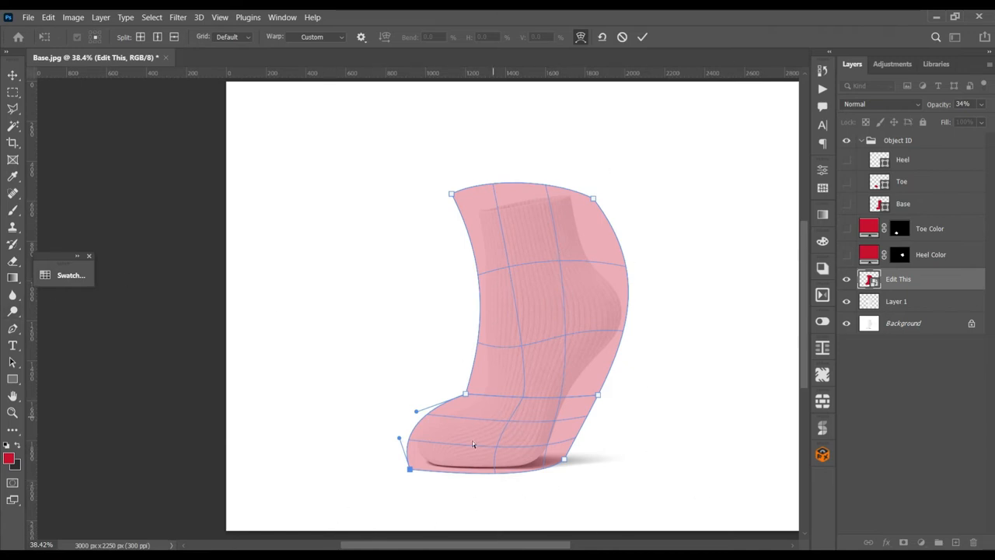
{"action": "mouse_move", "coordinate": [314, 492]}
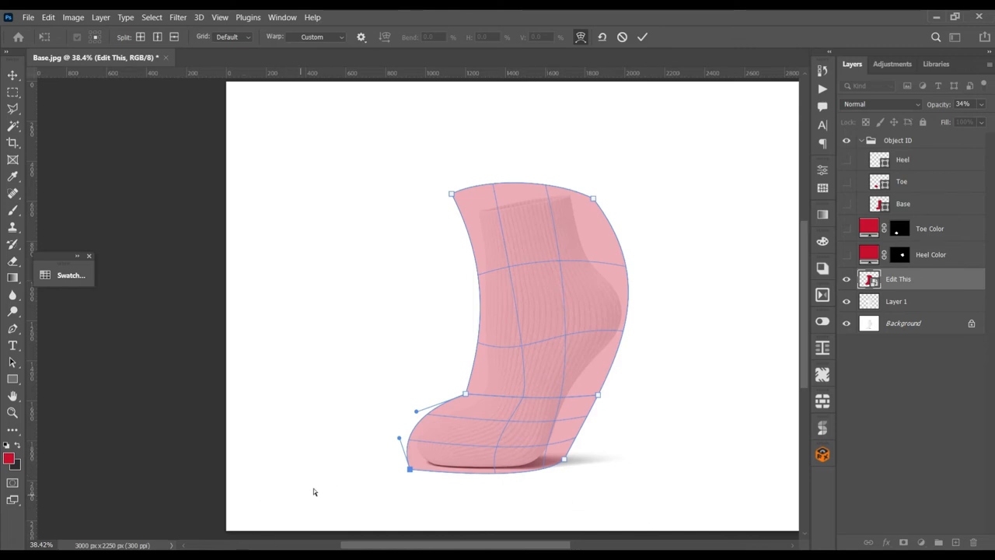
{"action": "mouse_move", "coordinate": [513, 380]}
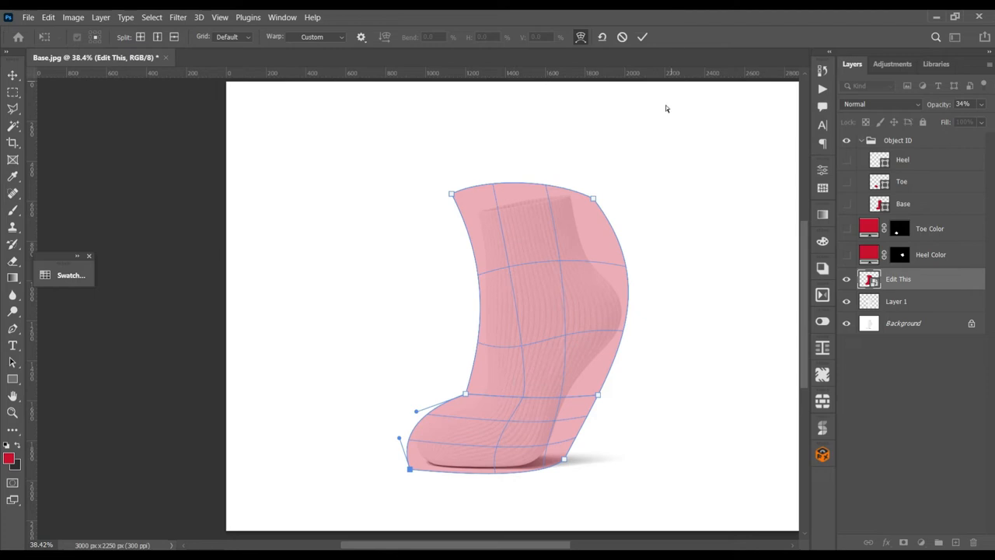
{"action": "mouse_move", "coordinate": [462, 401]}
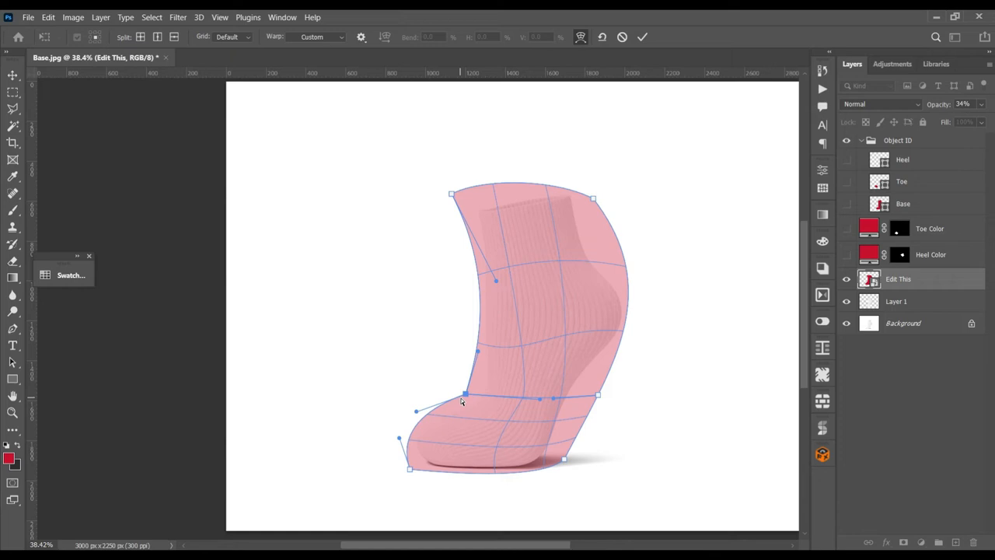
{"action": "mouse_move", "coordinate": [442, 380]}
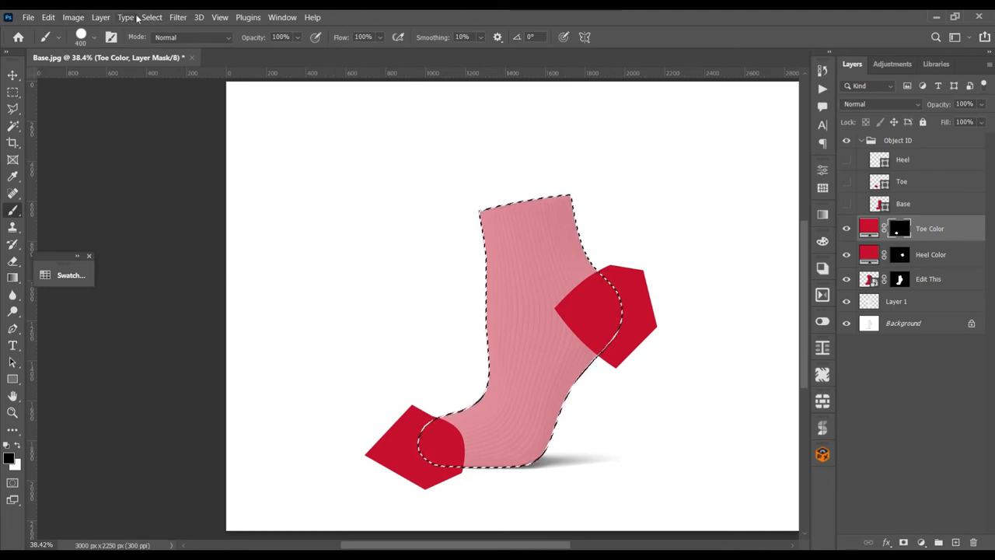
Step: Invert the sock outline selection and target the Heel Color layer's mask
{"action": "left_click", "coordinate": [151, 17]}
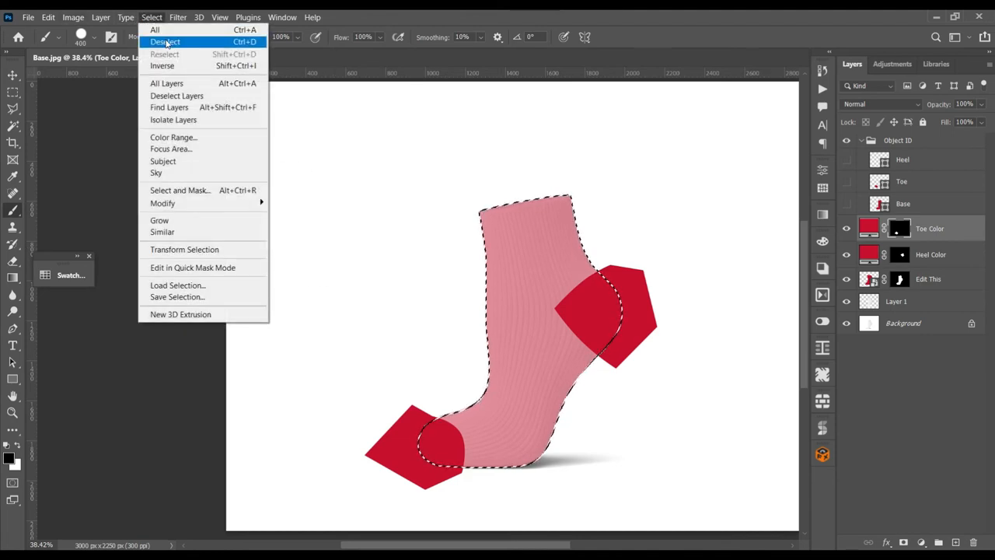
{"action": "mouse_move", "coordinate": [162, 65]}
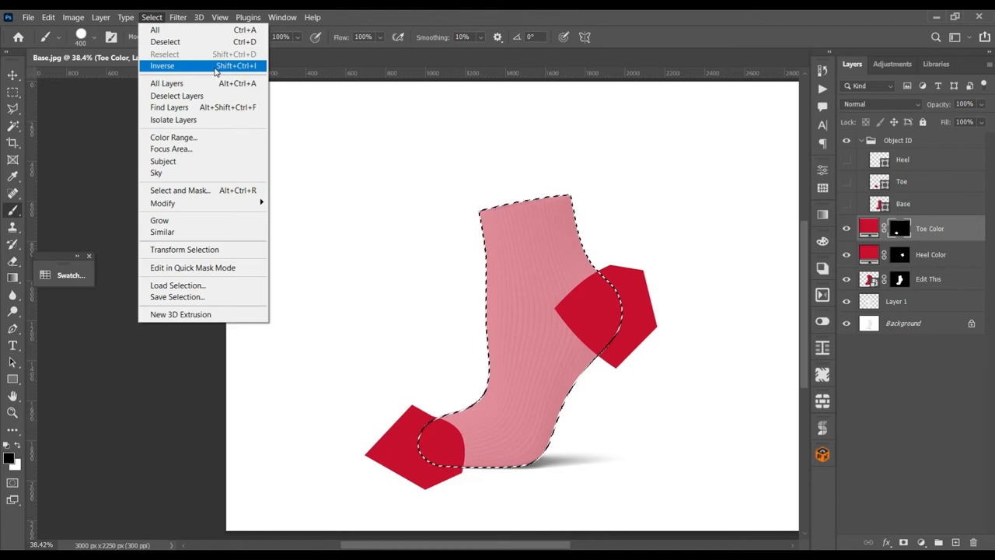
{"action": "left_click", "coordinate": [161, 65]}
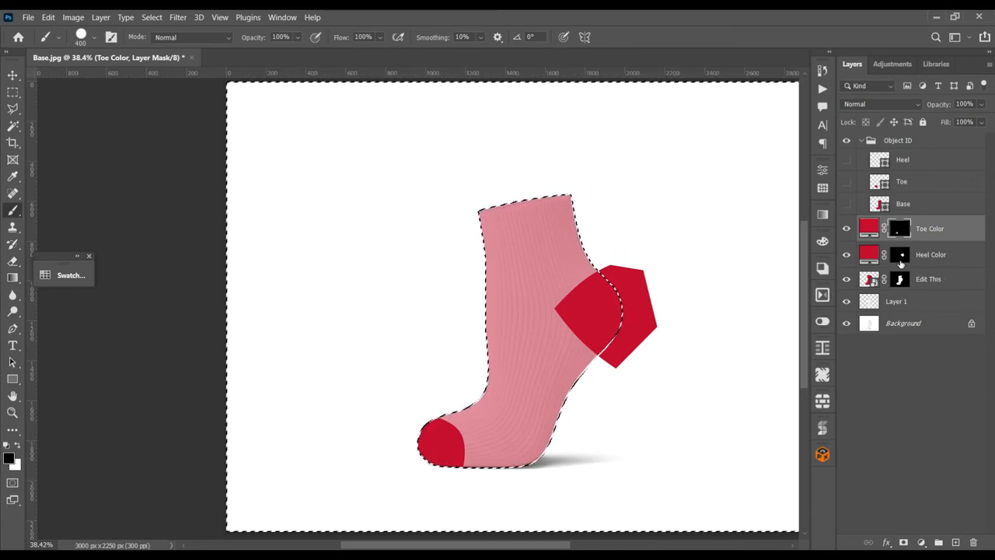
{"action": "left_click", "coordinate": [898, 254]}
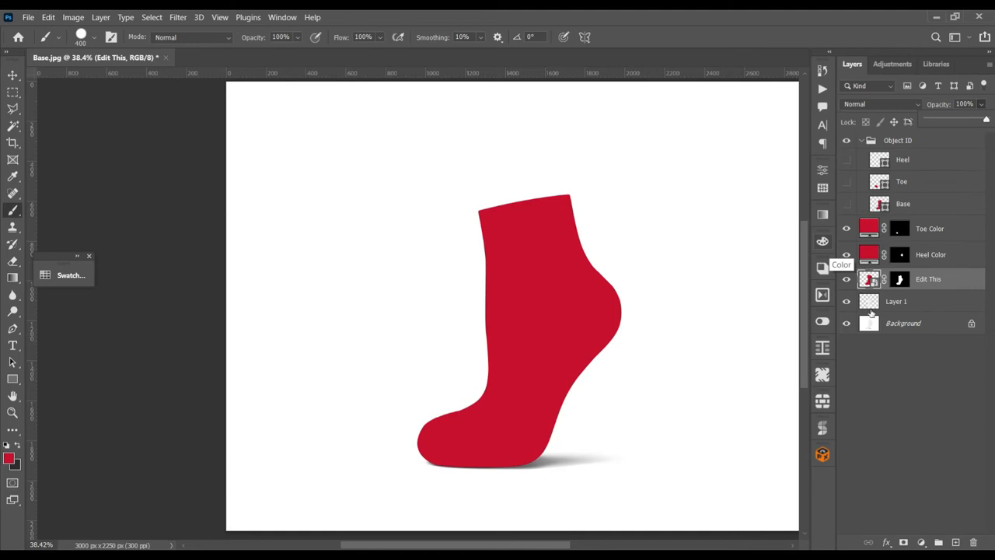
Step: Rename the Layer 1 copy to 'Shadow' and hide the Light layer
{"action": "left_click", "coordinate": [861, 140]}
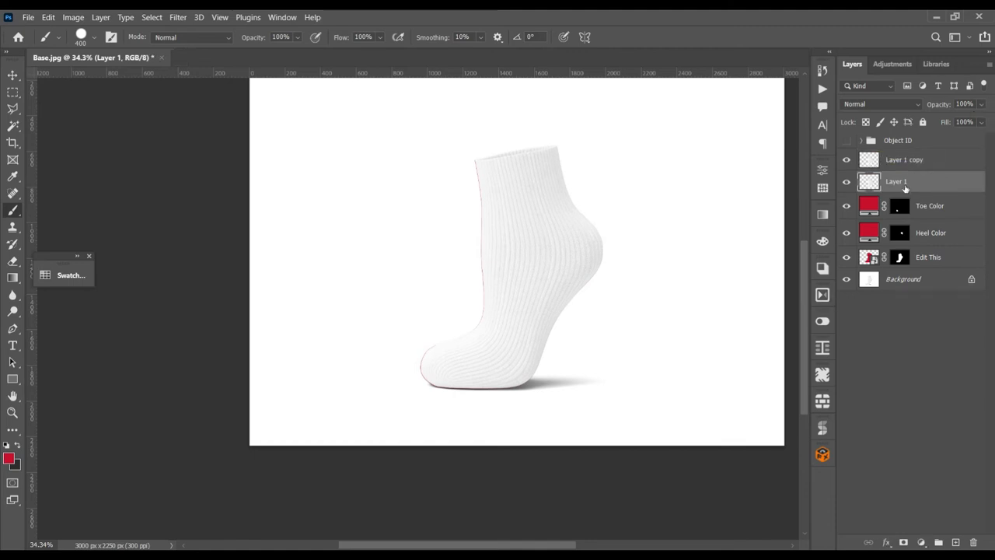
{"action": "double_click", "coordinate": [905, 181]}
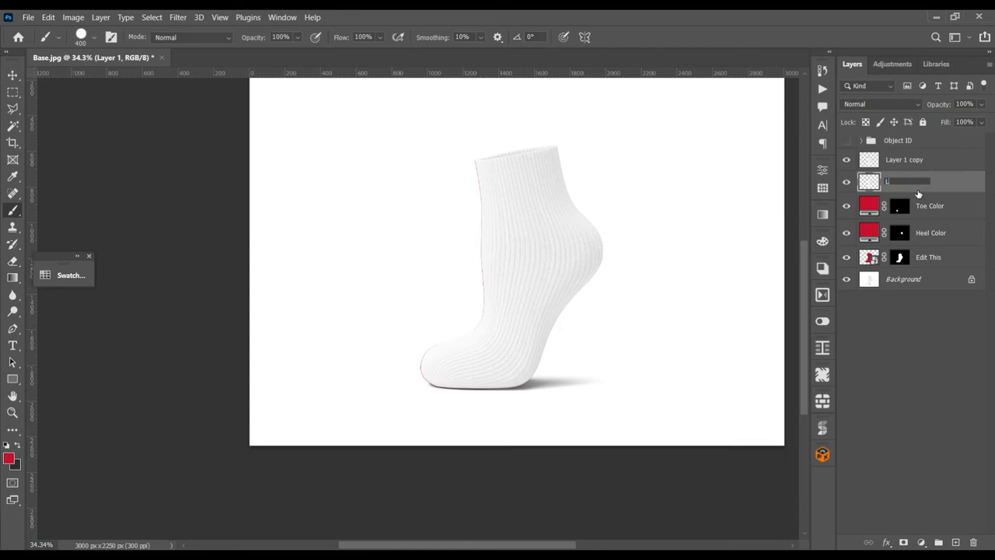
{"action": "type", "text": "Shadow"}
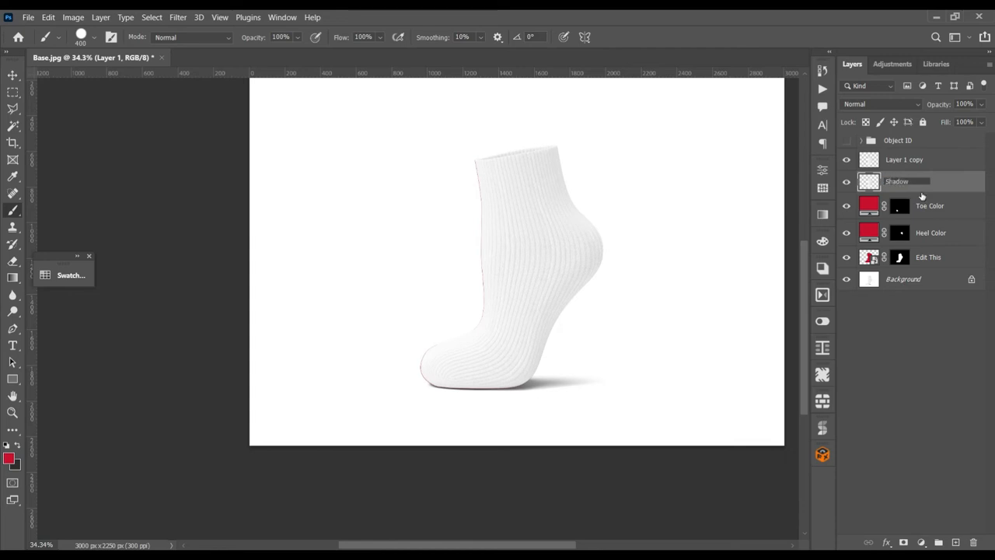
{"action": "double_click", "coordinate": [904, 159]}
{"action": "type", "text": "Light"}
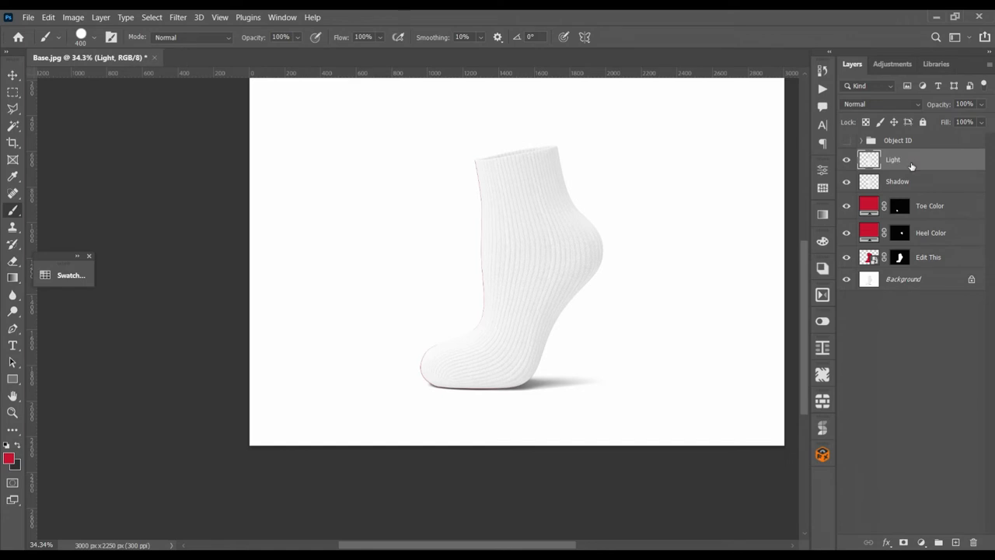
{"action": "left_click", "coordinate": [897, 181]}
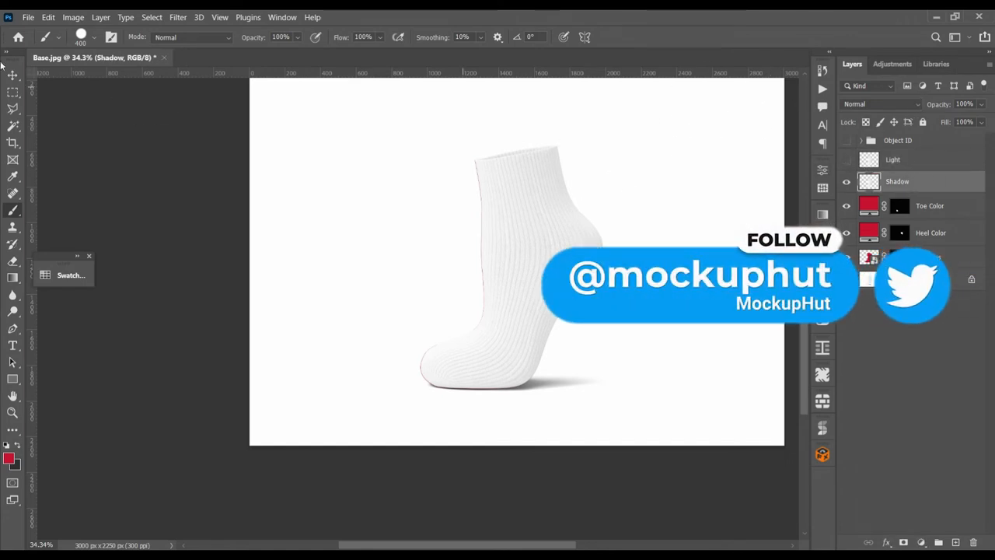
Step: Set the Shadow layer's blend mode to Multiply and the visible Light layer's to Screen
{"action": "left_click", "coordinate": [882, 103]}
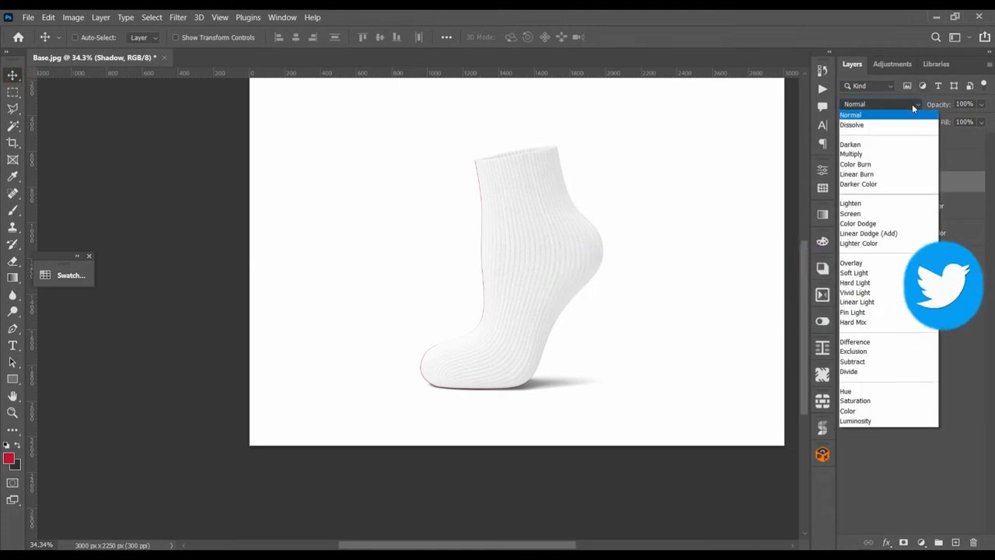
{"action": "left_click", "coordinate": [852, 153]}
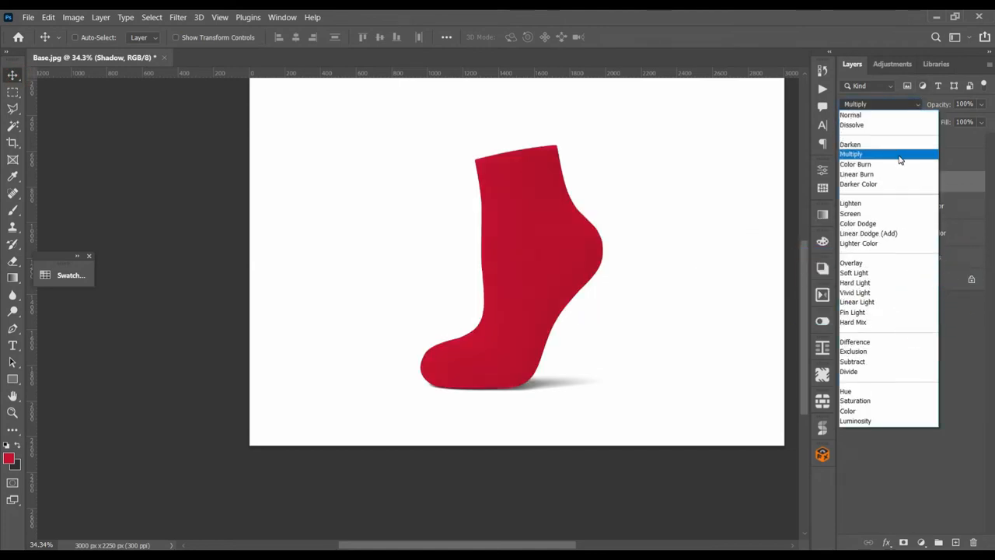
{"action": "left_click", "coordinate": [856, 173]}
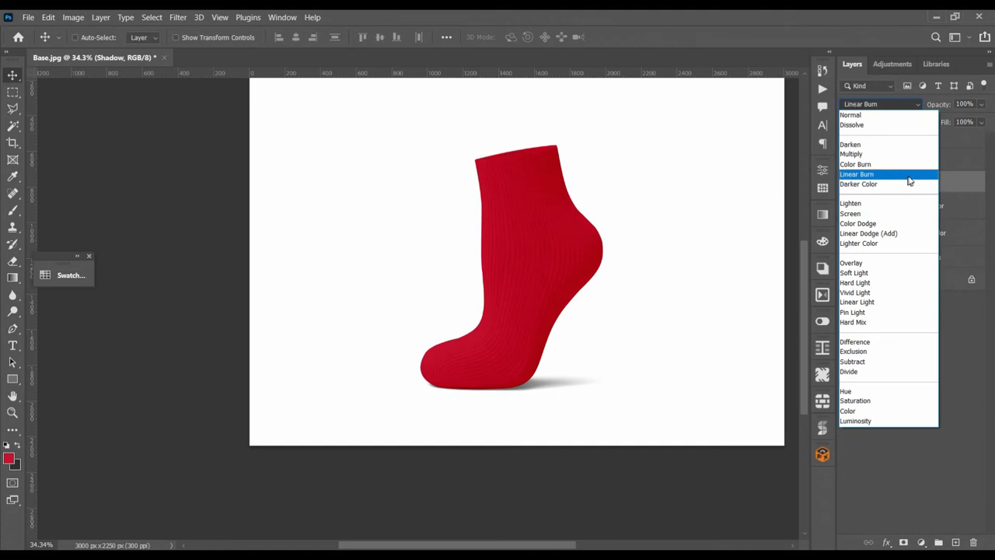
{"action": "left_click", "coordinate": [851, 154]}
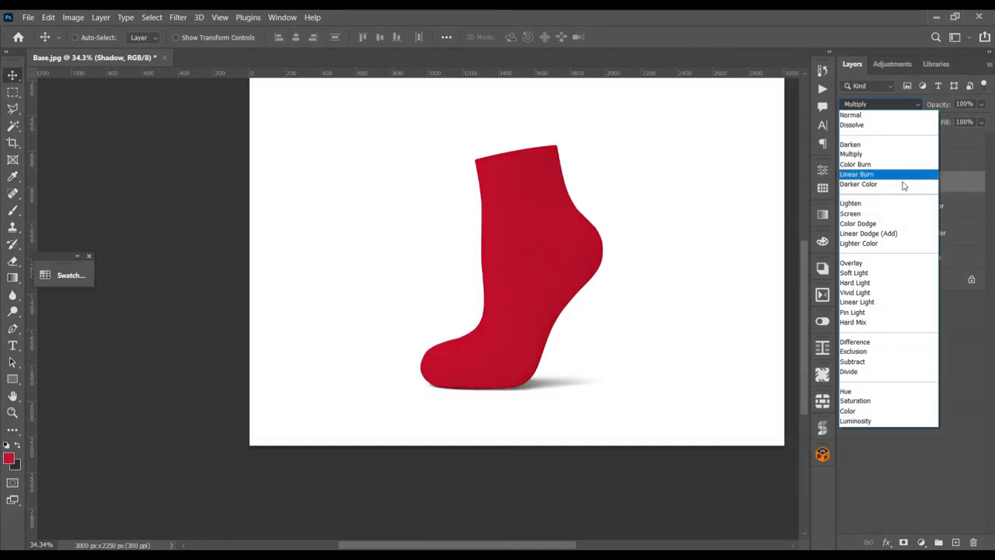
{"action": "left_click", "coordinate": [858, 184]}
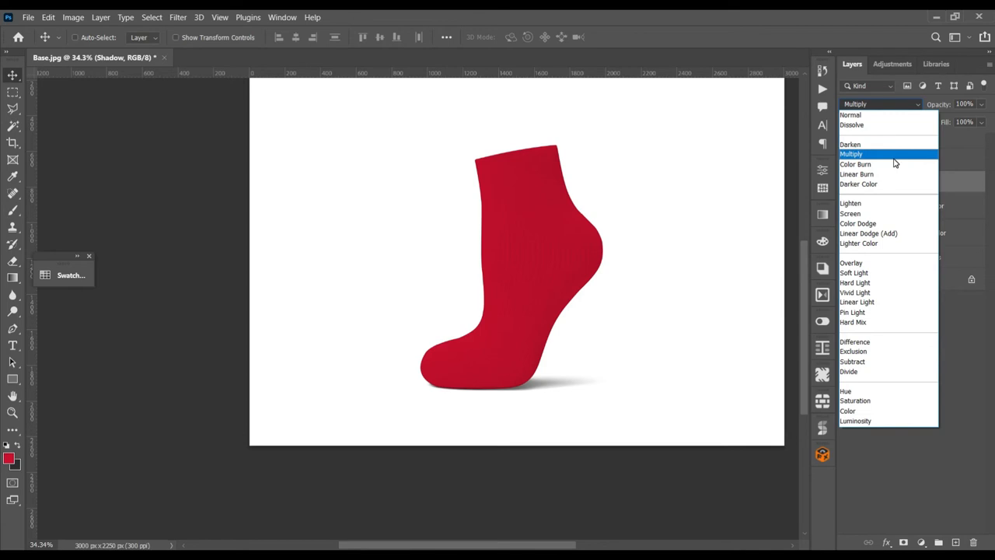
{"action": "left_click", "coordinate": [851, 153]}
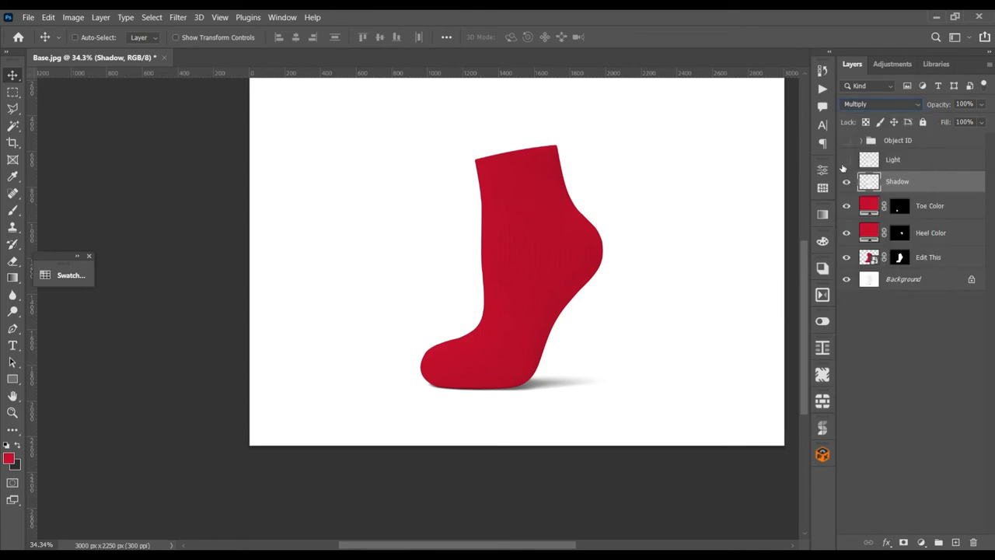
{"action": "left_click", "coordinate": [882, 104]}
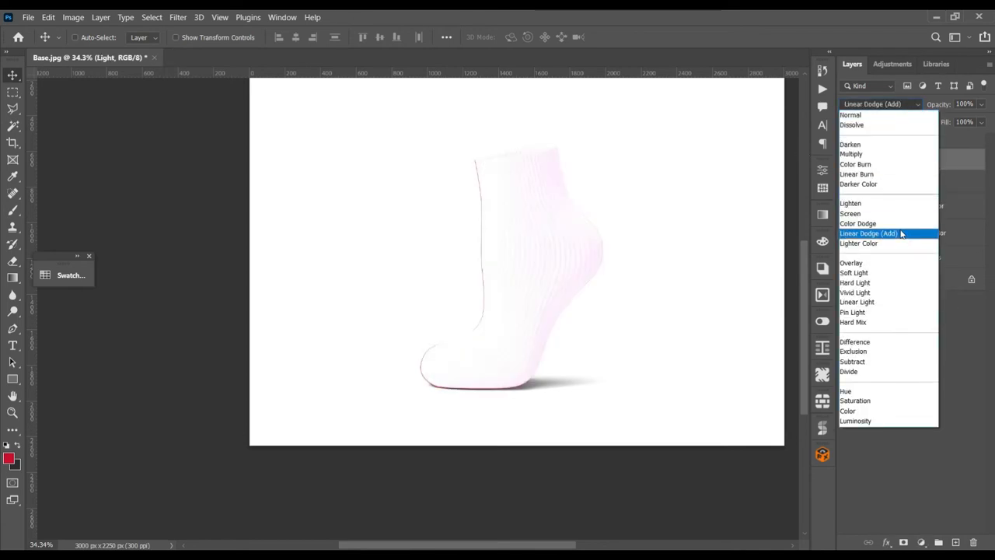
{"action": "left_click", "coordinate": [851, 213]}
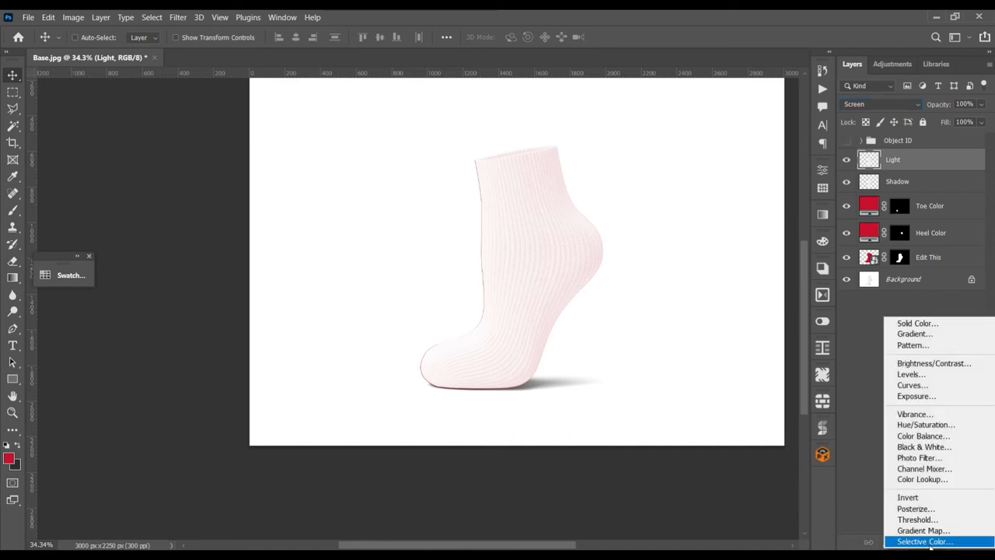
{"action": "mouse_move", "coordinate": [912, 385]}
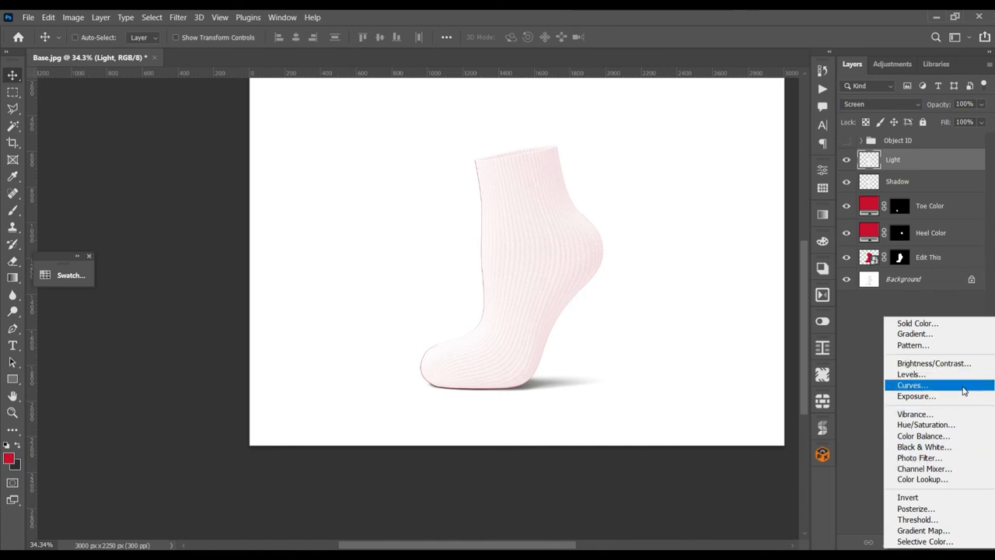
{"action": "mouse_move", "coordinate": [916, 396]}
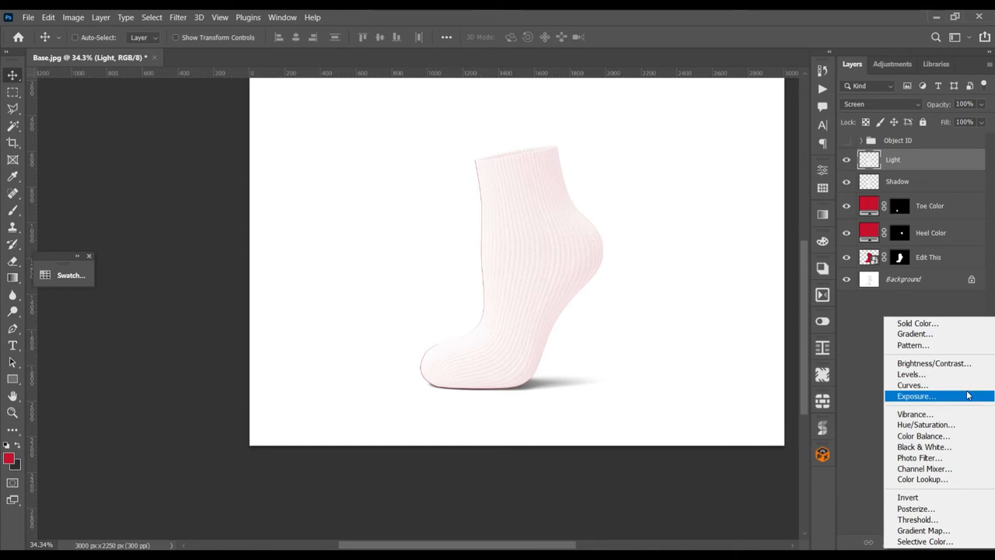
{"action": "mouse_move", "coordinate": [911, 374]}
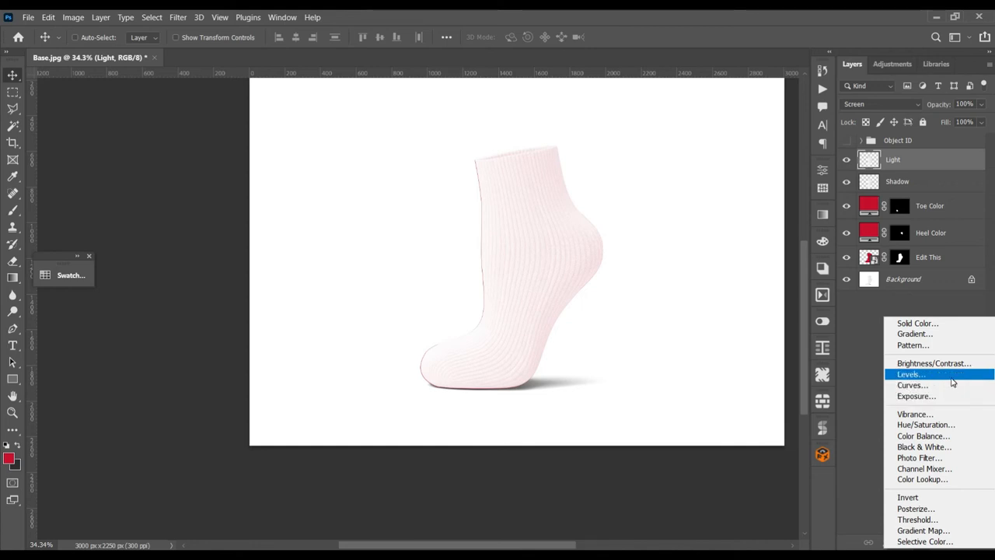
{"action": "mouse_move", "coordinate": [941, 376]}
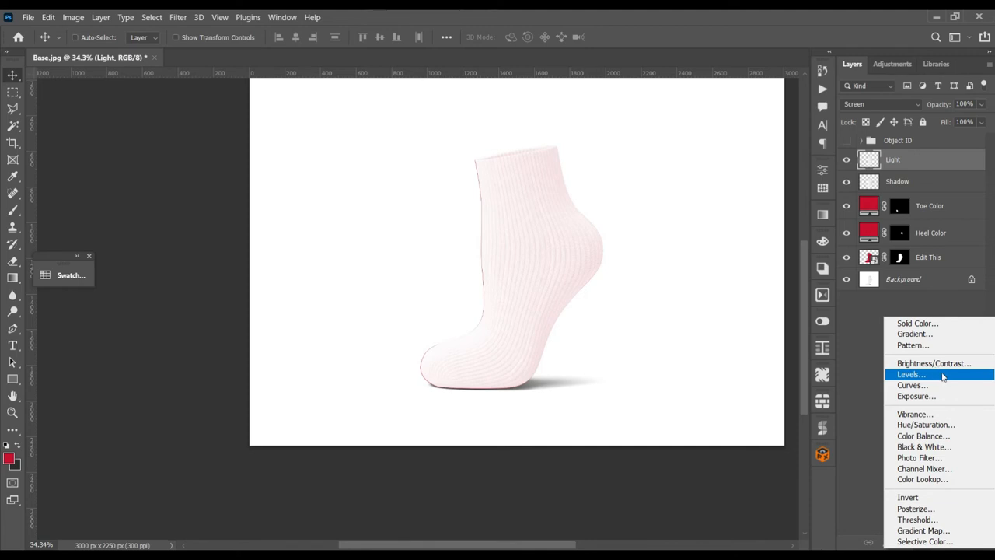
{"action": "mouse_move", "coordinate": [945, 380]}
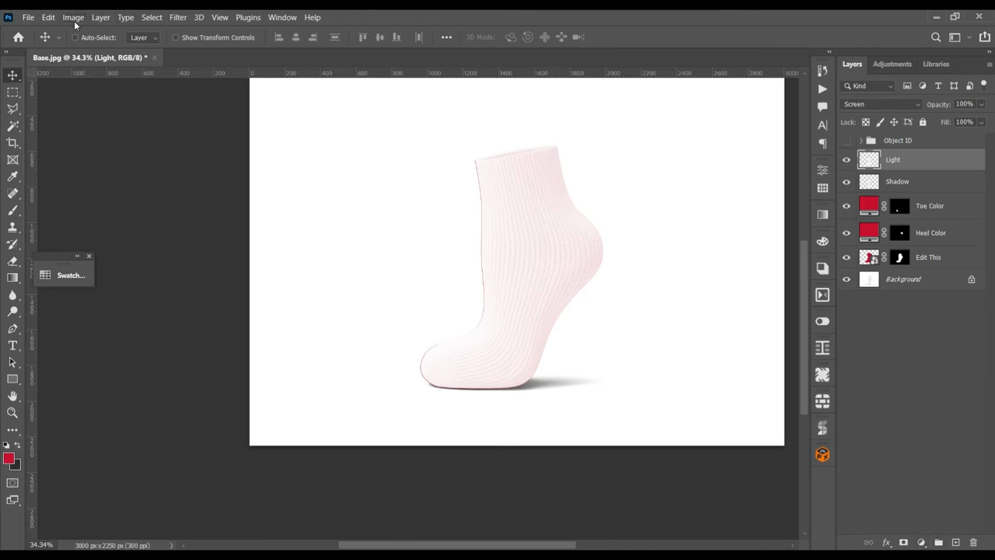
Step: Add a default Levels 1 adjustment layer above Light and hide it
{"action": "left_click", "coordinate": [73, 17]}
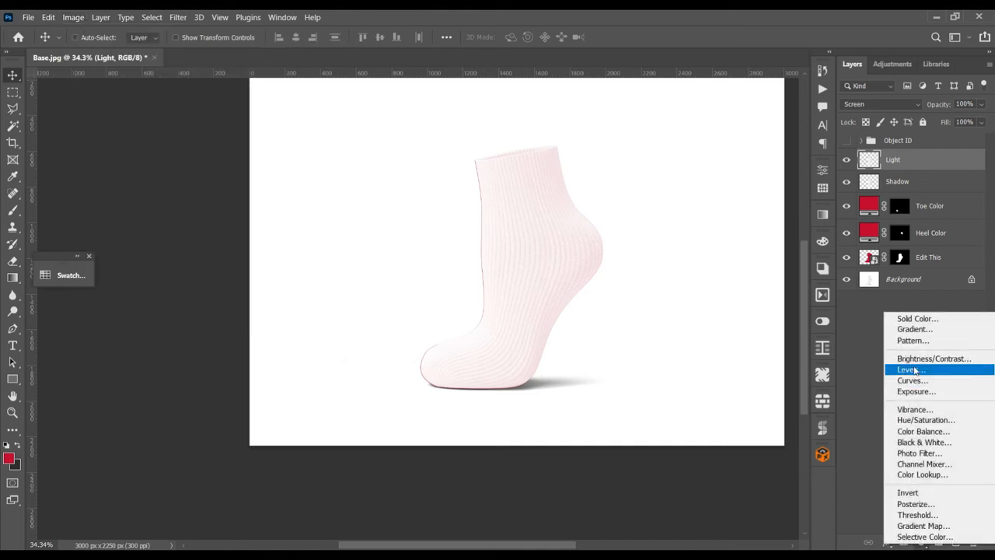
{"action": "left_click", "coordinate": [907, 369]}
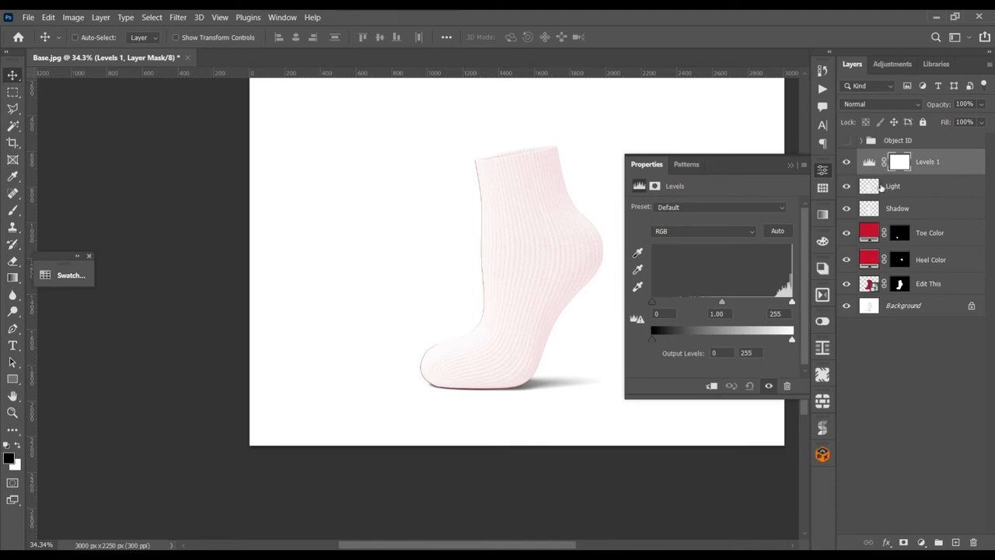
{"action": "mouse_move", "coordinate": [748, 231]}
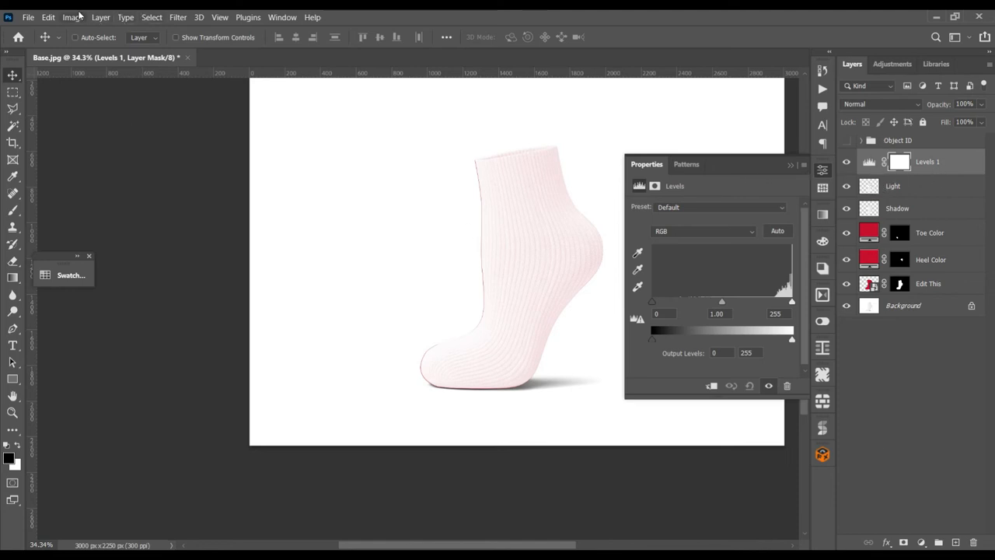
{"action": "left_click", "coordinate": [73, 17]}
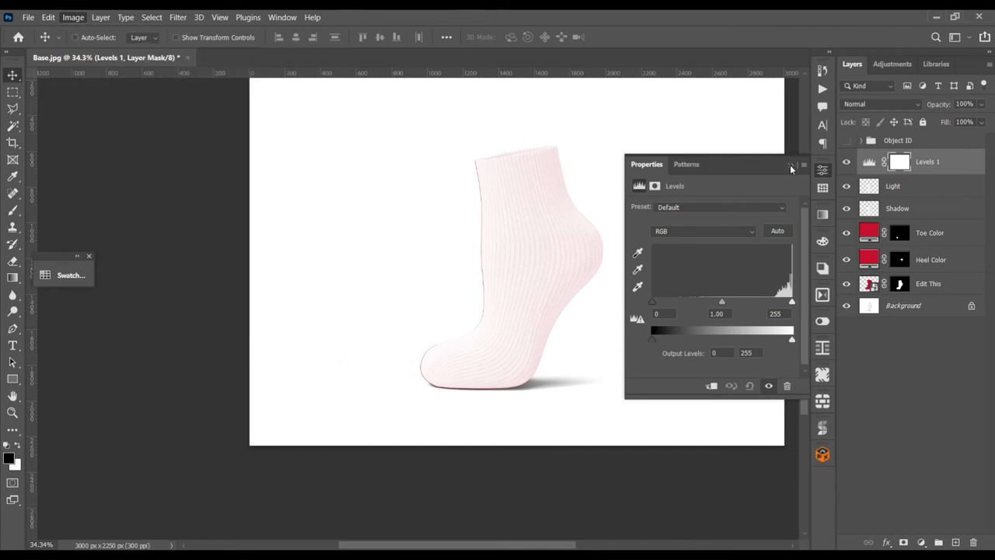
{"action": "left_click", "coordinate": [791, 167]}
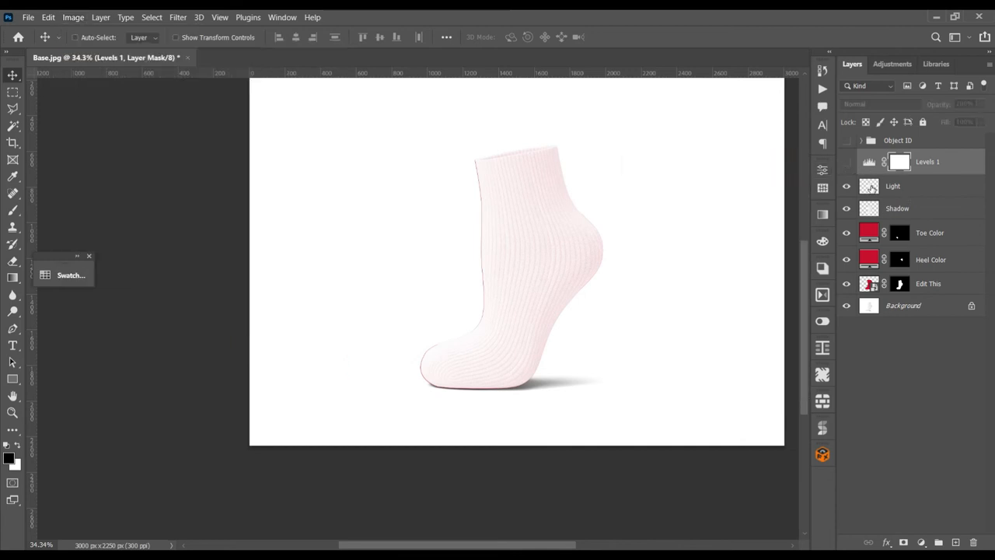
{"action": "left_click", "coordinate": [917, 186]}
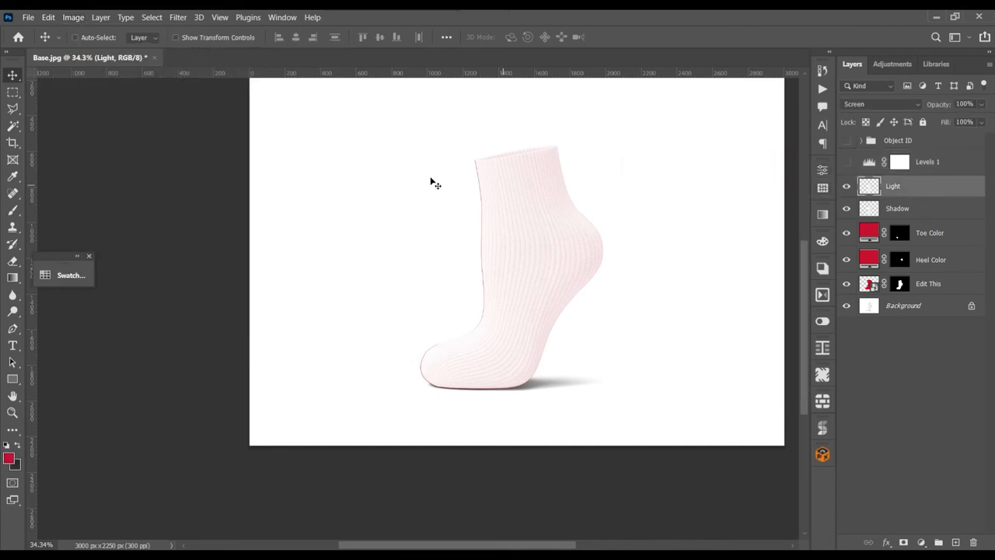
Step: Apply Levels to the Light layer: input black 198, gamma 0.17, output white 59
{"action": "left_click", "coordinate": [73, 17]}
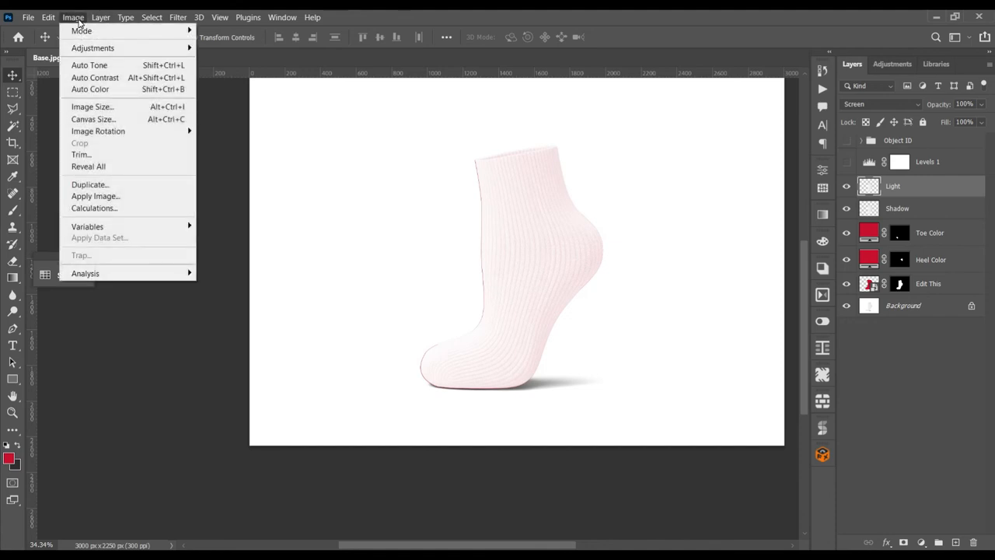
{"action": "mouse_move", "coordinate": [93, 48]}
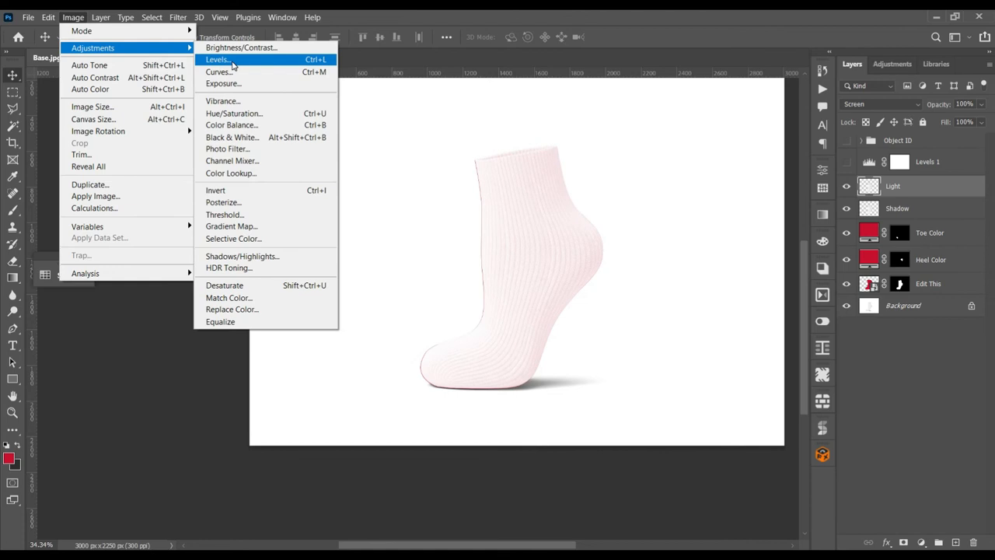
{"action": "left_click", "coordinate": [217, 59]}
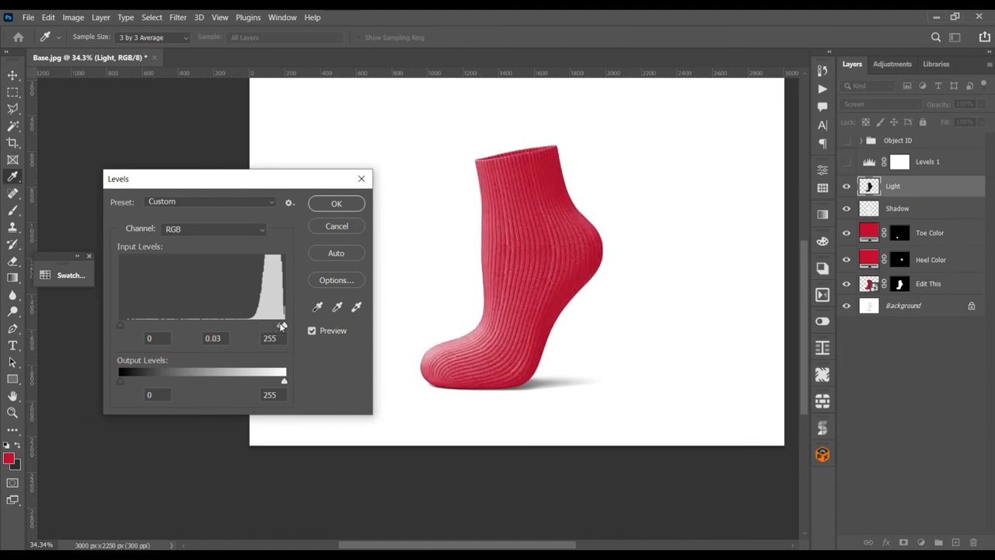
{"action": "left_click_drag", "start_coordinate": [268, 325], "coordinate": [277, 325]}
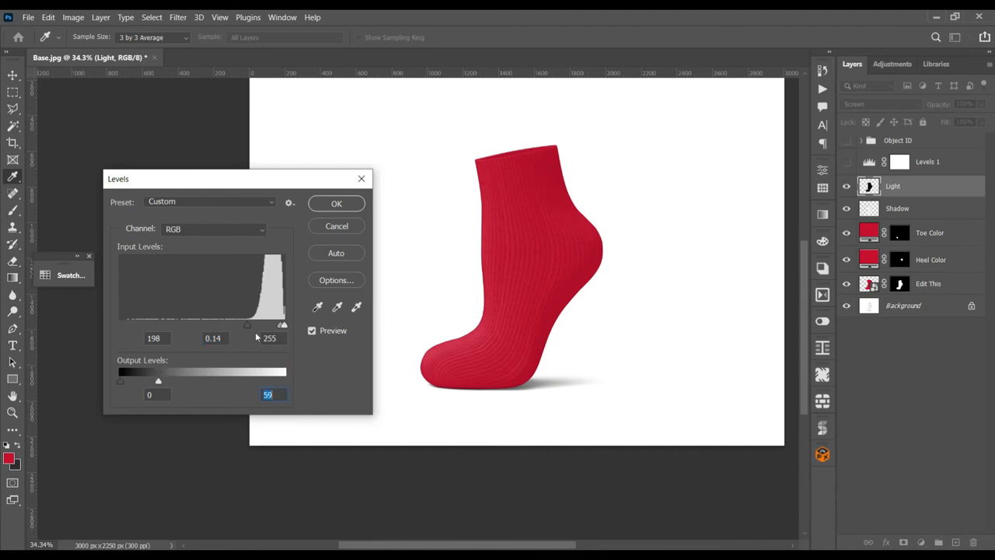
{"action": "left_click_drag", "start_coordinate": [247, 325], "coordinate": [276, 325]}
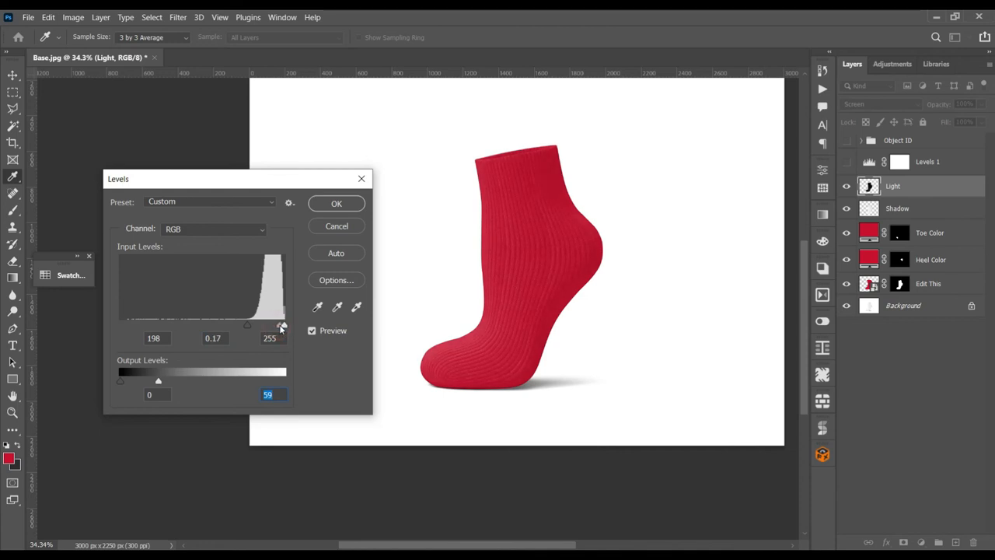
{"action": "left_click", "coordinate": [336, 203]}
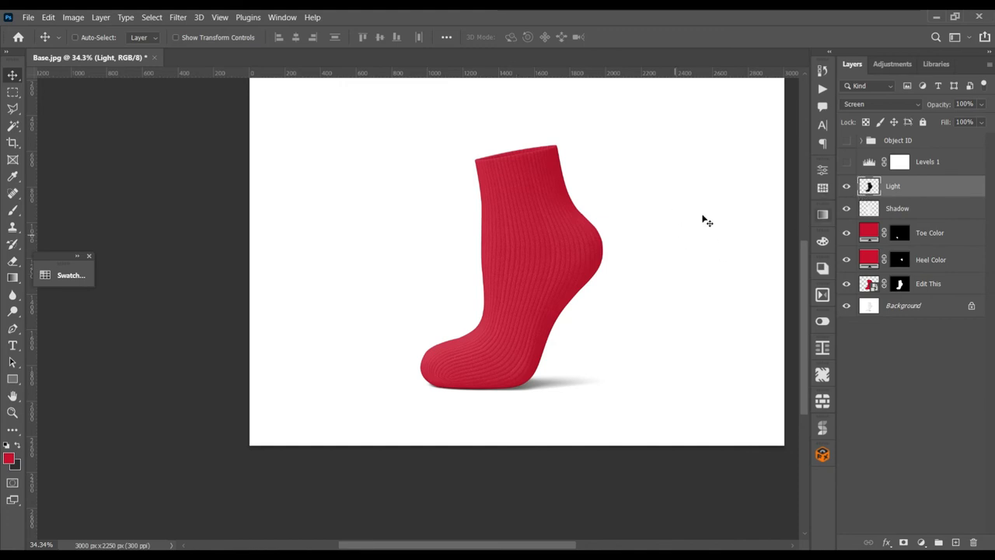
Step: Open the Image menu, then select the Light layer in the Layers panel
{"action": "left_click", "coordinate": [72, 17]}
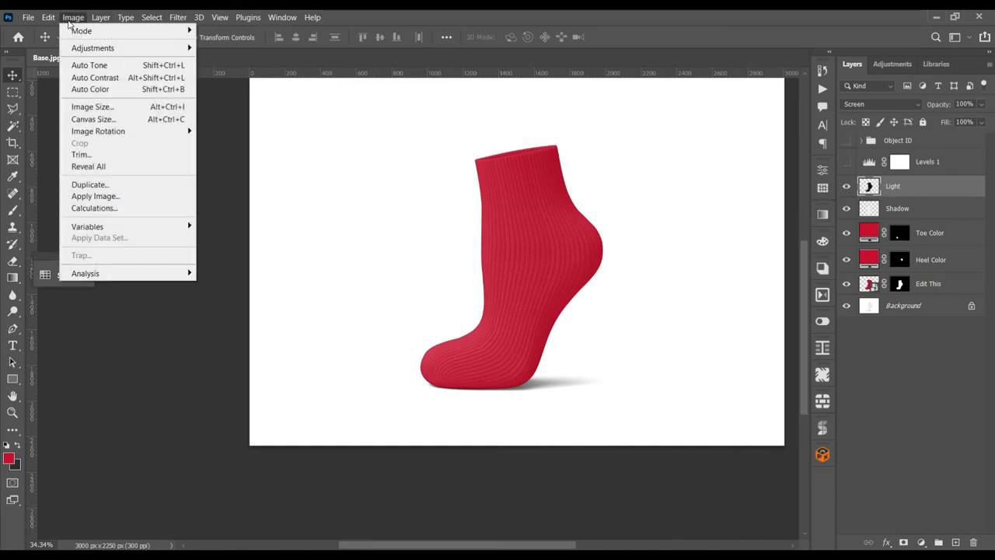
{"action": "mouse_move", "coordinate": [93, 48]}
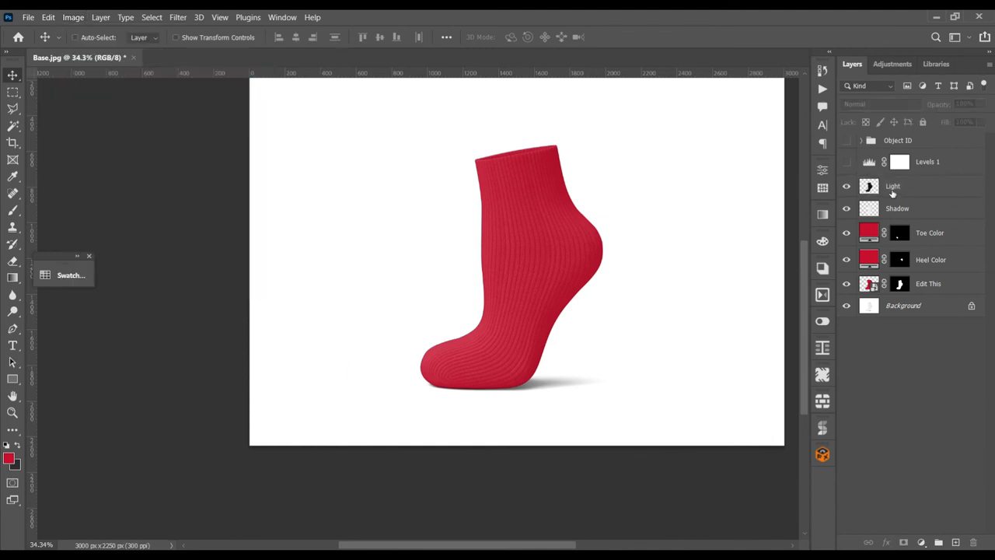
{"action": "left_click", "coordinate": [893, 186]}
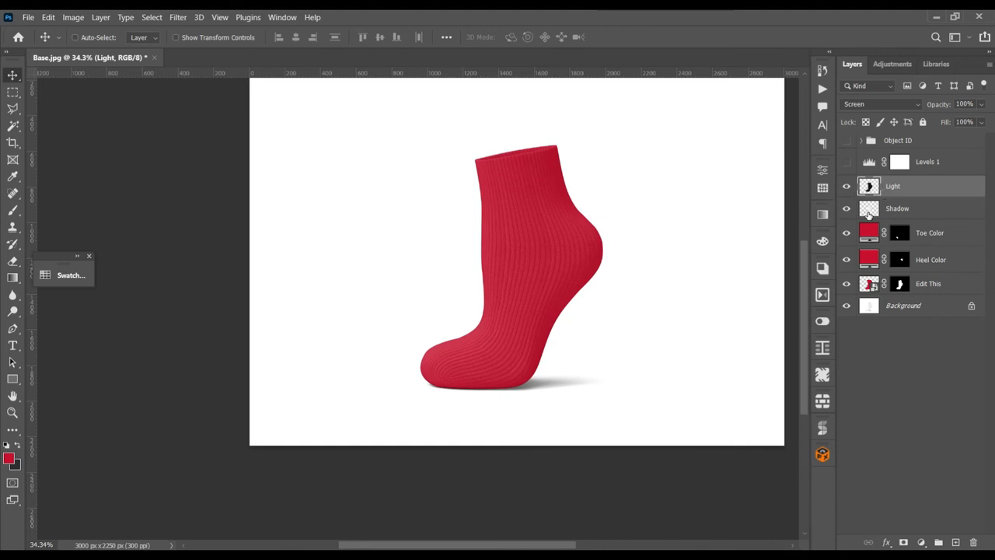
{"action": "mouse_move", "coordinate": [847, 214]}
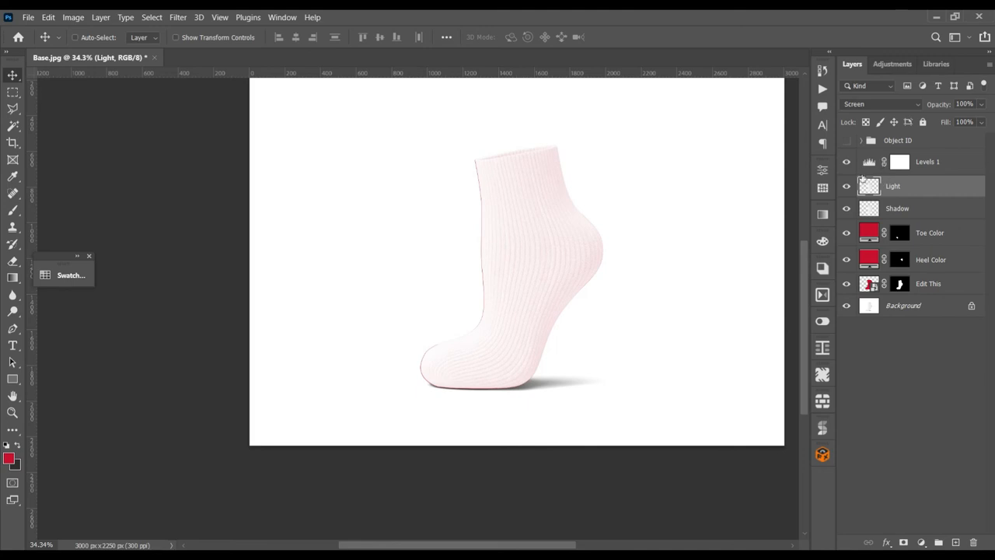
Step: Open the Levels 1 settings and clip the adjustment to the Light layer
{"action": "left_click", "coordinate": [928, 161]}
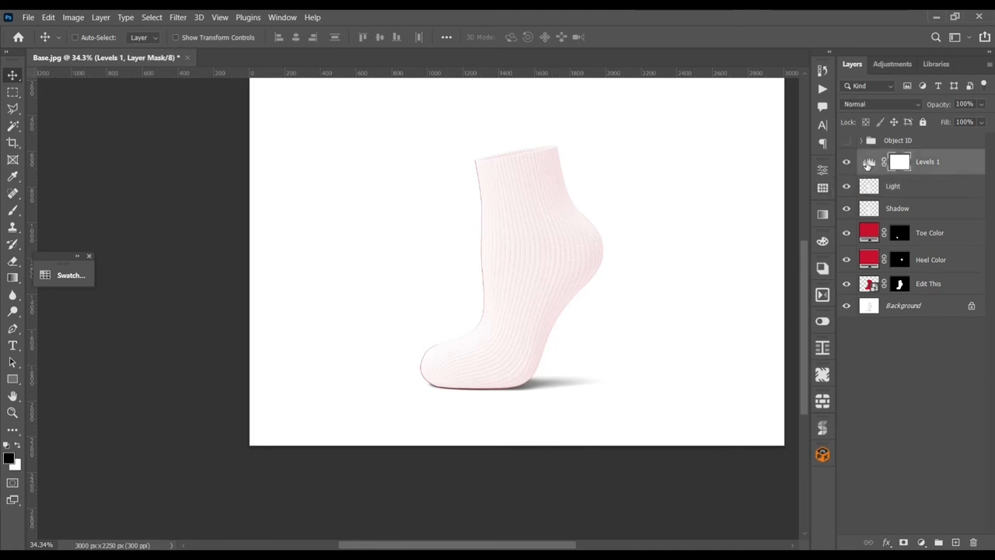
{"action": "double_click", "coordinate": [899, 161]}
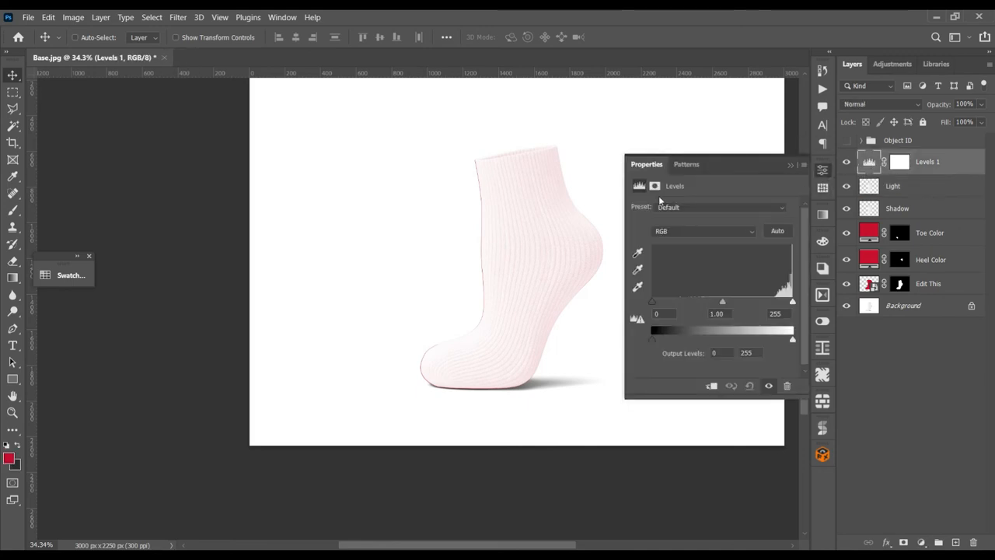
{"action": "left_click", "coordinate": [712, 387]}
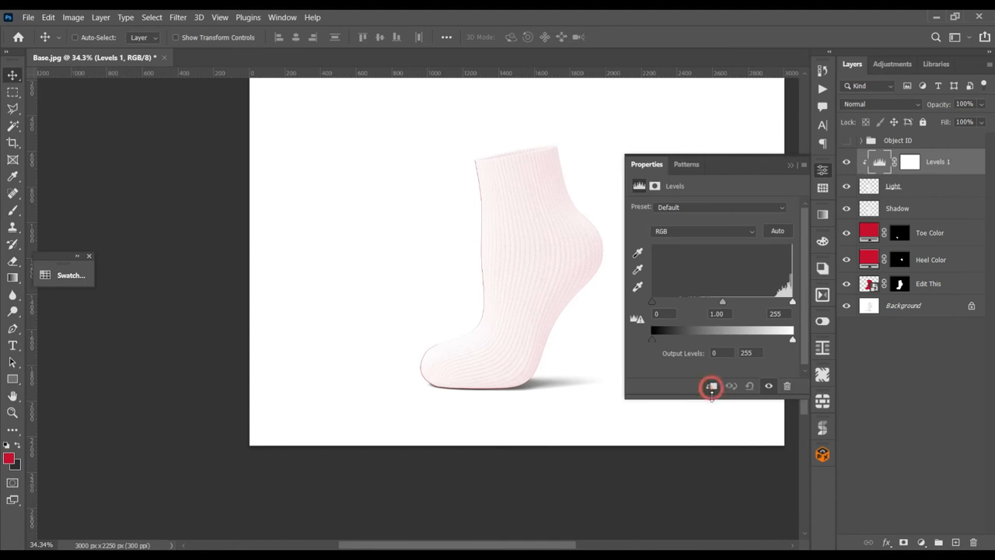
{"action": "left_click", "coordinate": [712, 386]}
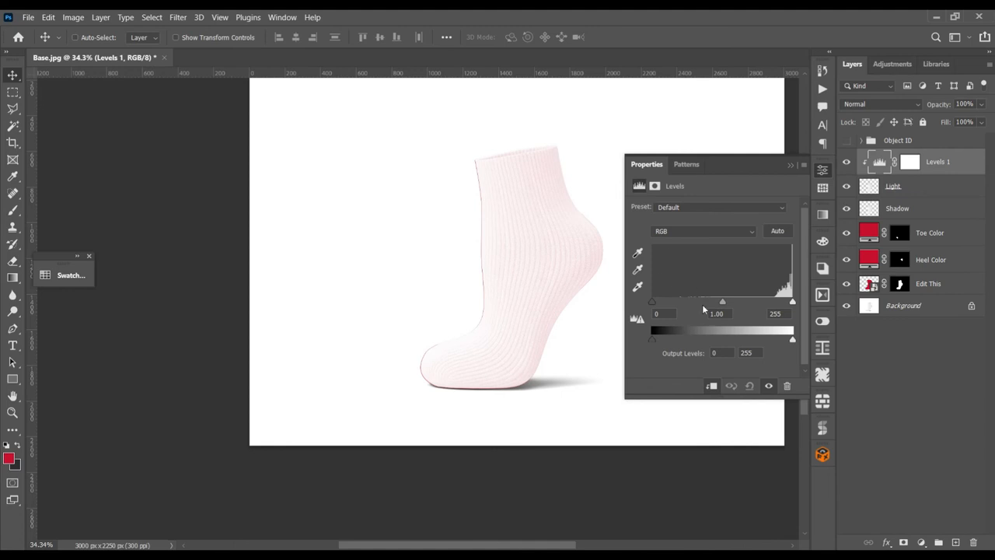
Step: Raise Levels 1's input black point and midtones and lower output white to 64
{"action": "left_click_drag", "start_coordinate": [721, 302], "coordinate": [743, 301]}
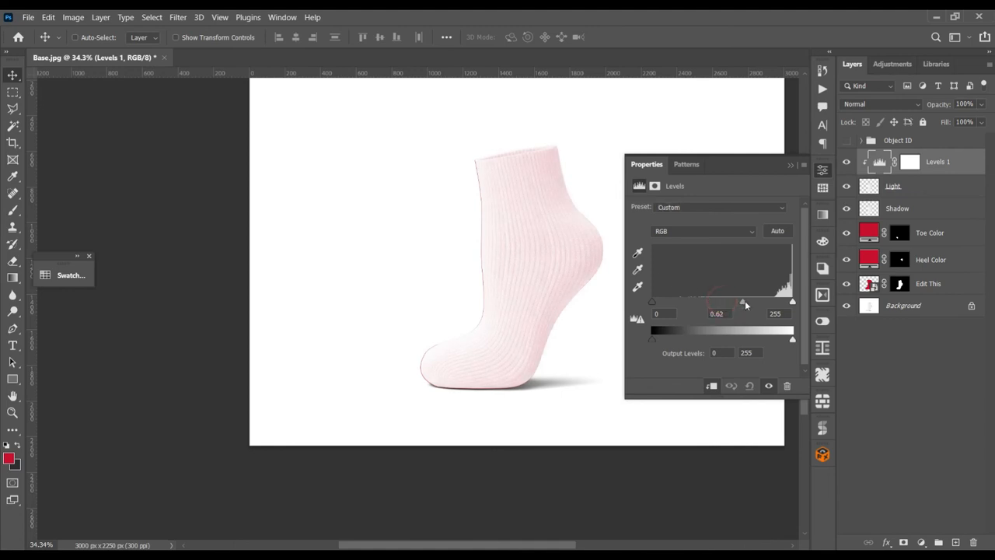
{"action": "left_click_drag", "start_coordinate": [742, 301], "coordinate": [786, 302]}
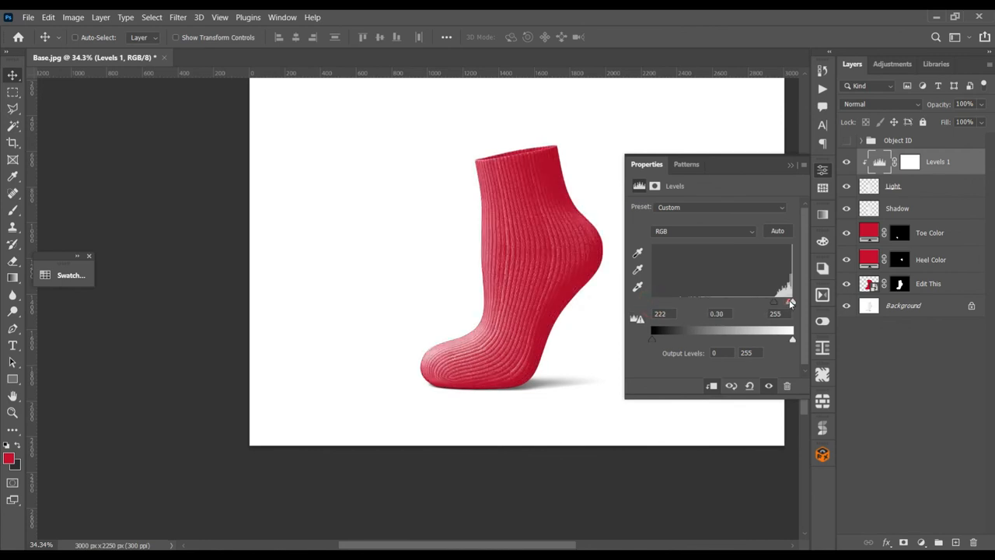
{"action": "left_click_drag", "start_coordinate": [789, 303], "coordinate": [778, 302]}
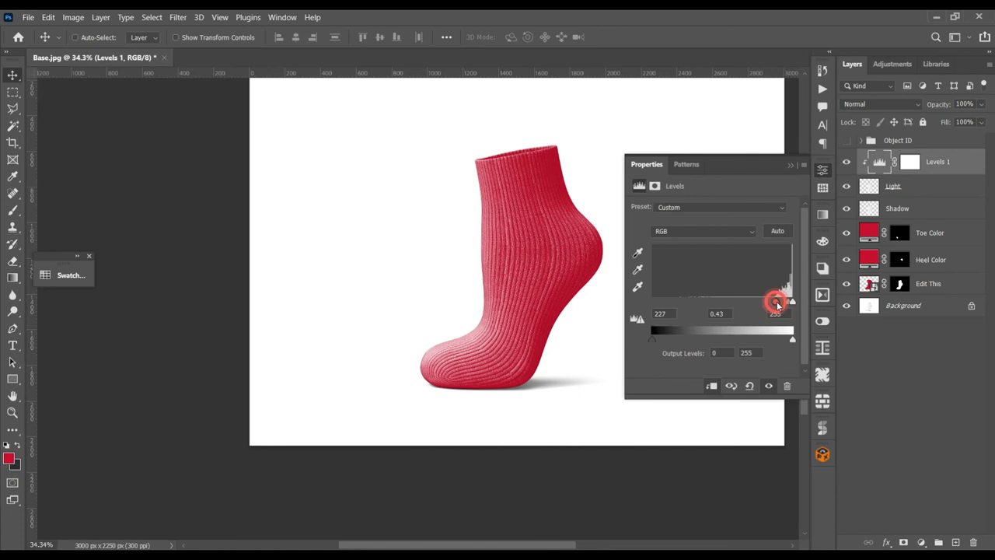
{"action": "left_click_drag", "start_coordinate": [776, 302], "coordinate": [778, 301]}
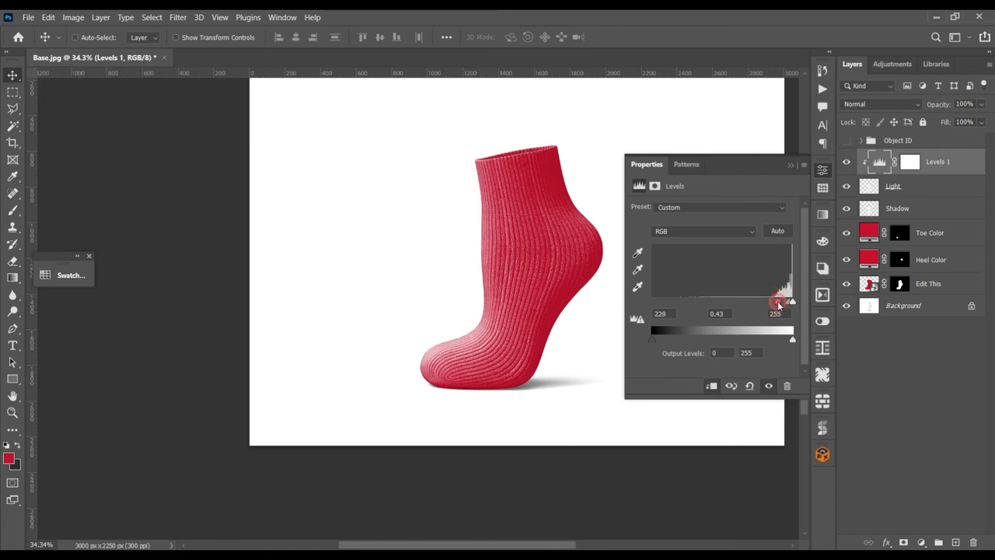
{"action": "left_click_drag", "start_coordinate": [779, 301], "coordinate": [775, 301]}
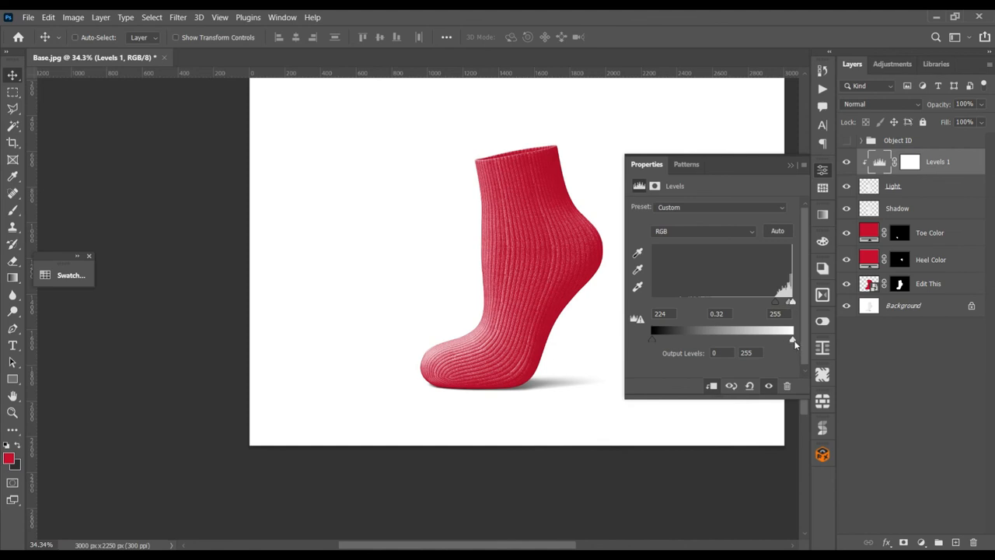
{"action": "left_click_drag", "start_coordinate": [793, 332], "coordinate": [697, 331]}
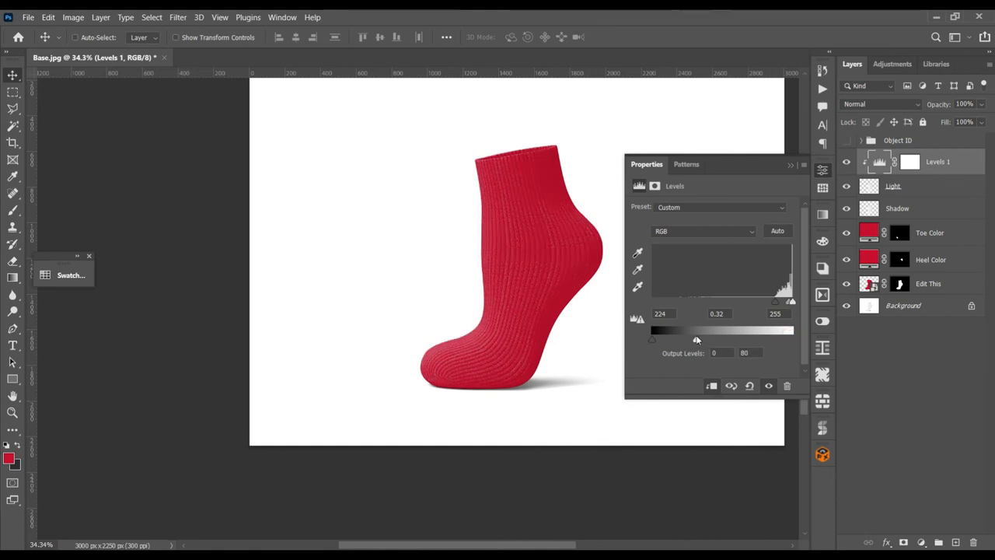
{"action": "left_click_drag", "start_coordinate": [698, 339], "coordinate": [686, 339]}
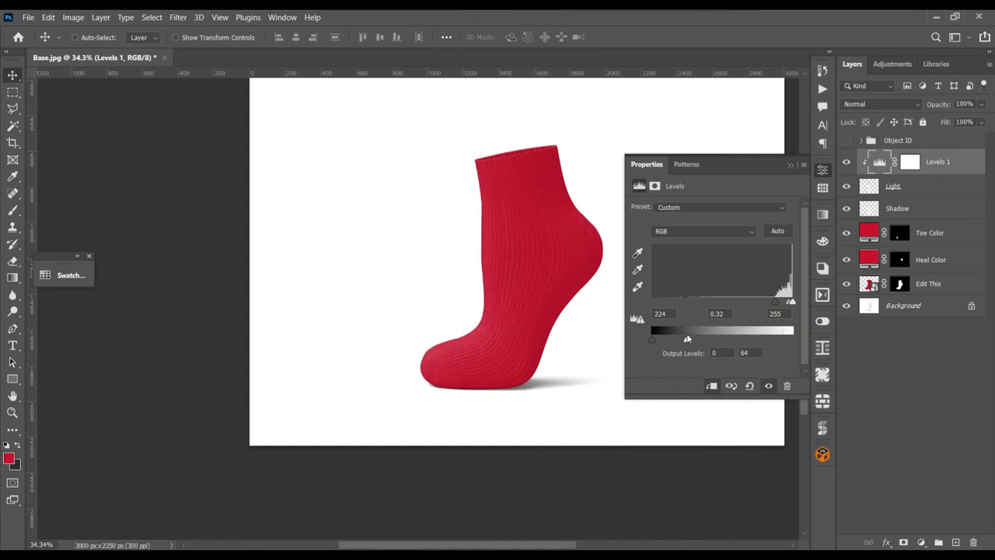
{"action": "left_click", "coordinate": [791, 164]}
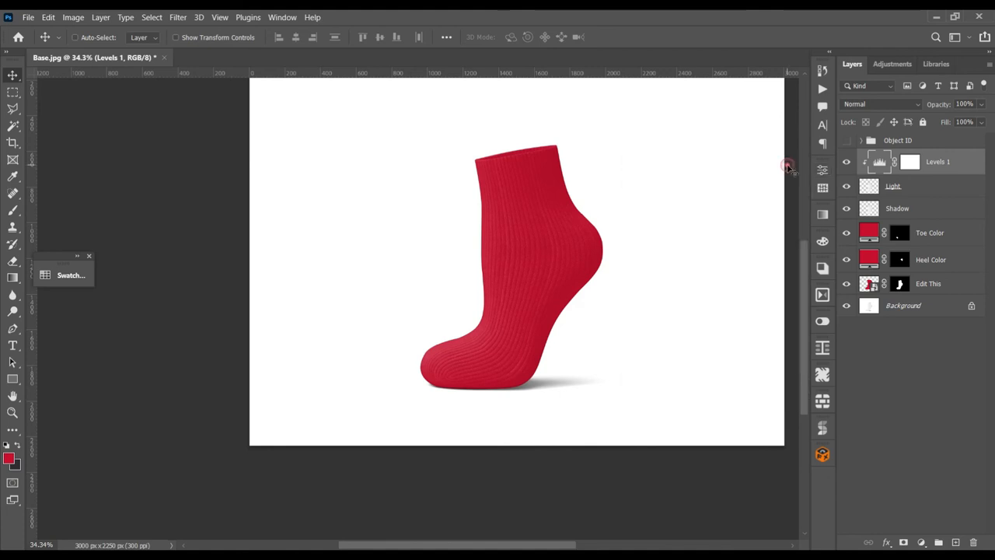
{"action": "mouse_move", "coordinate": [855, 201]}
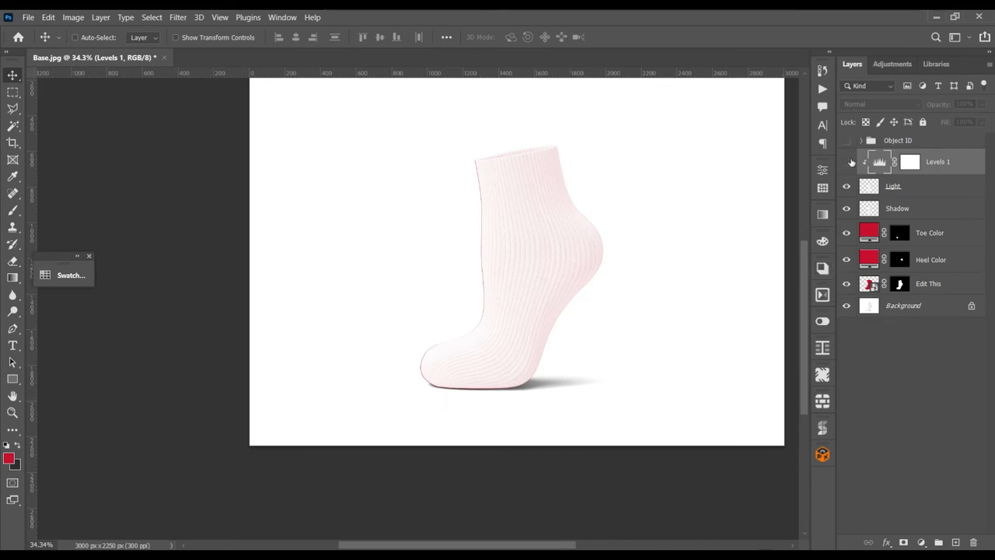
Step: Retune the clipped Levels 1 to input black point 225 and output highlights 41
{"action": "left_click", "coordinate": [847, 161]}
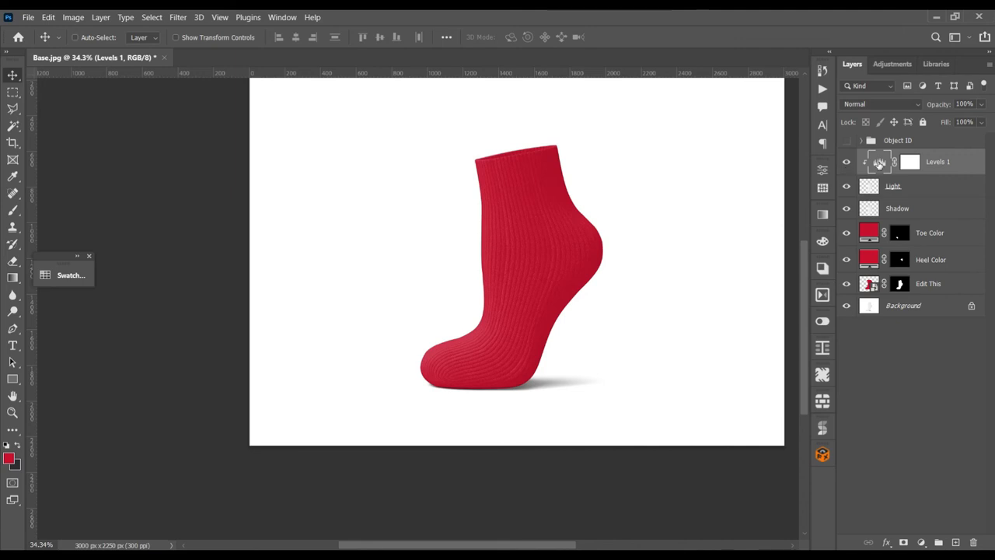
{"action": "double_click", "coordinate": [878, 162]}
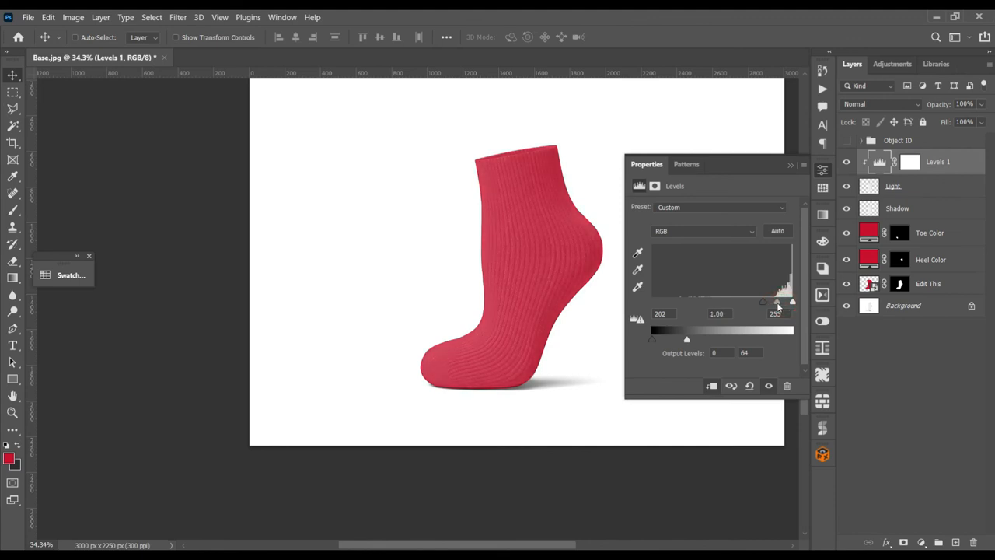
{"action": "left_click_drag", "start_coordinate": [791, 301], "coordinate": [784, 302]}
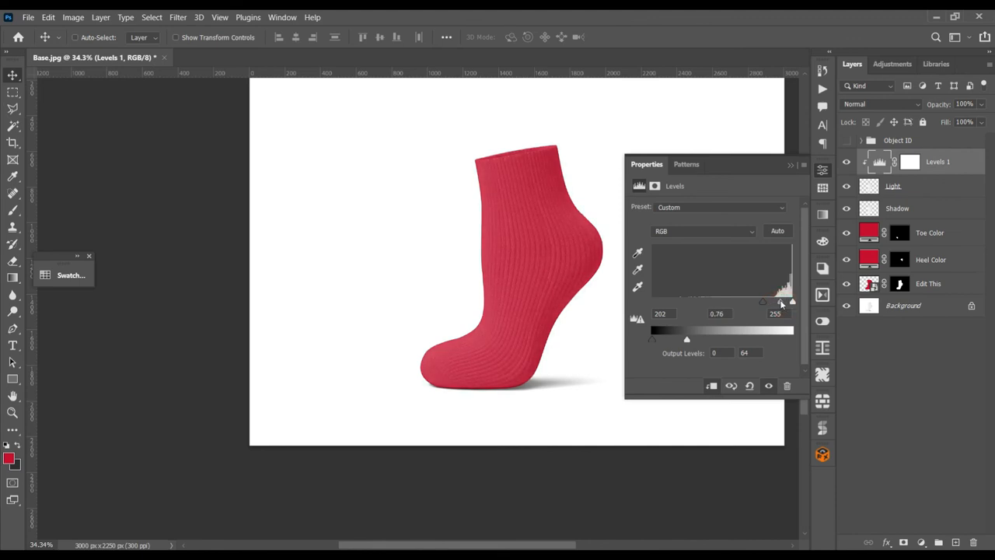
{"action": "left_click_drag", "start_coordinate": [783, 303], "coordinate": [764, 303]}
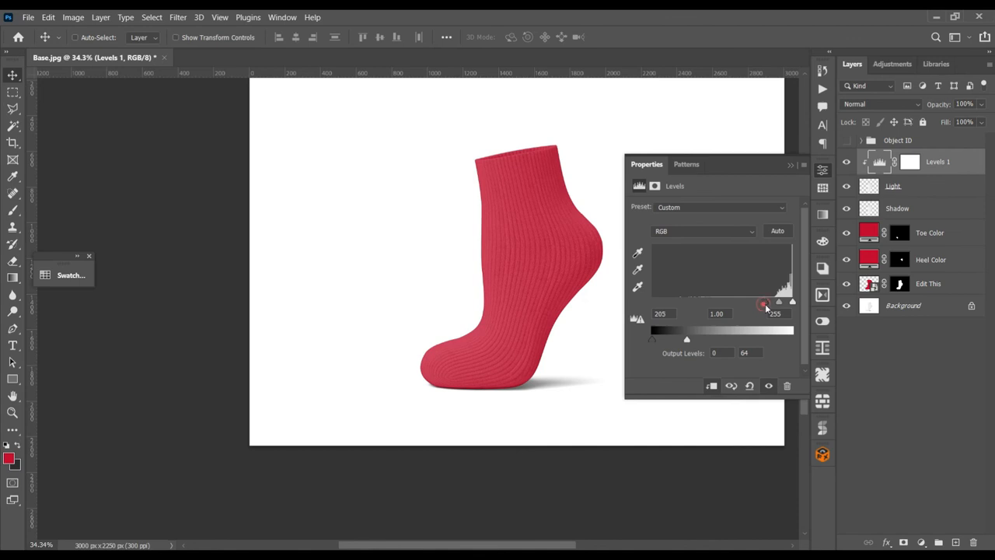
{"action": "left_click_drag", "start_coordinate": [764, 302], "coordinate": [778, 303]}
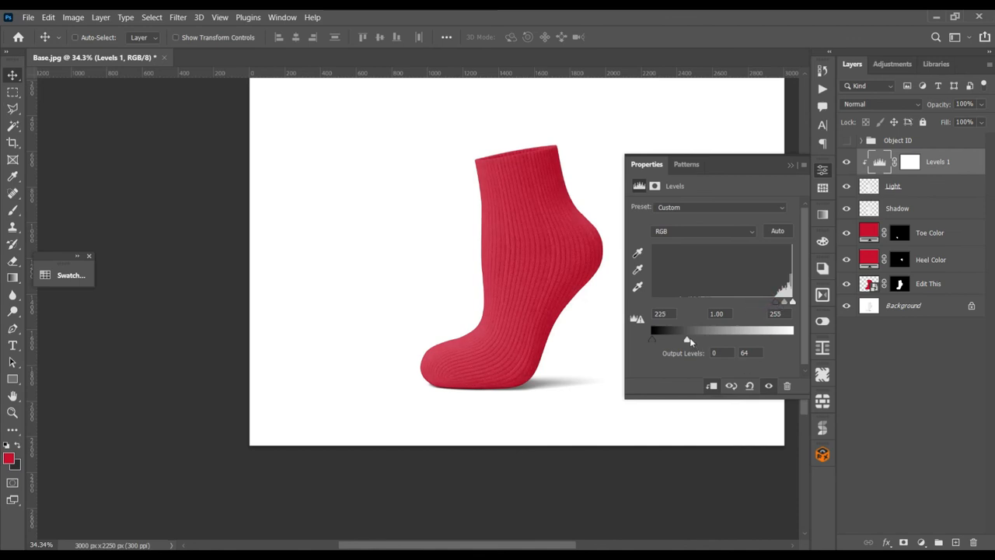
{"action": "left_click_drag", "start_coordinate": [688, 340], "coordinate": [675, 340]}
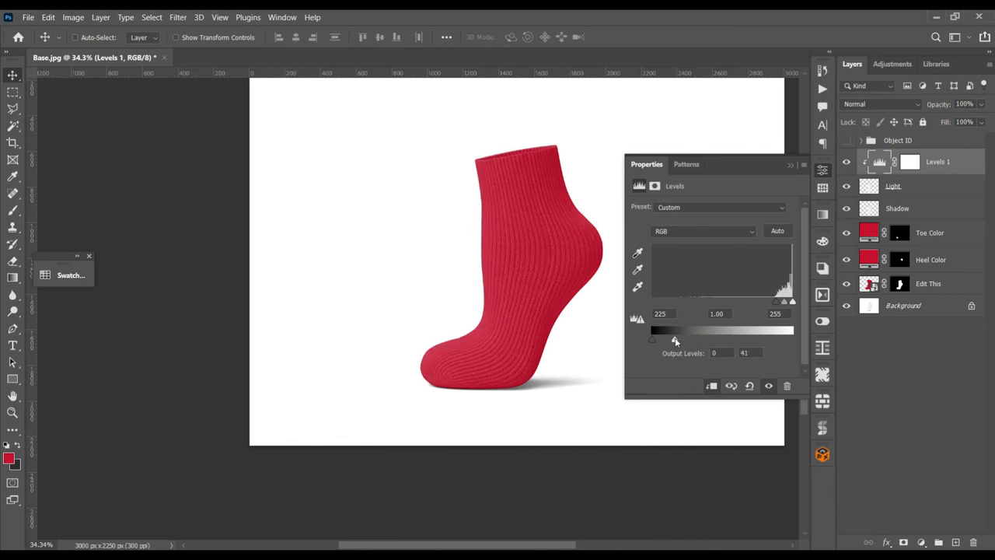
{"action": "left_click_drag", "start_coordinate": [652, 339], "coordinate": [678, 338]}
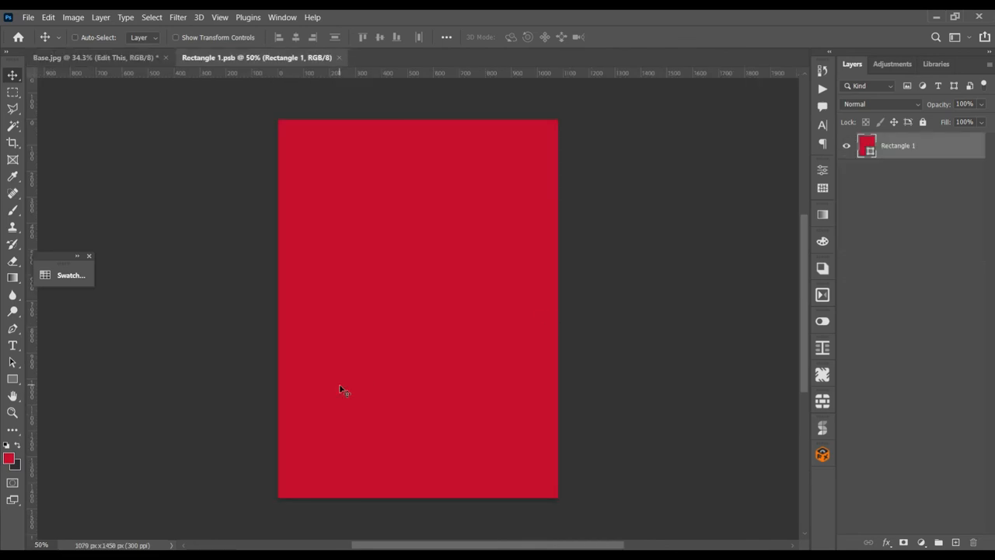
{"action": "mouse_move", "coordinate": [60, 216]}
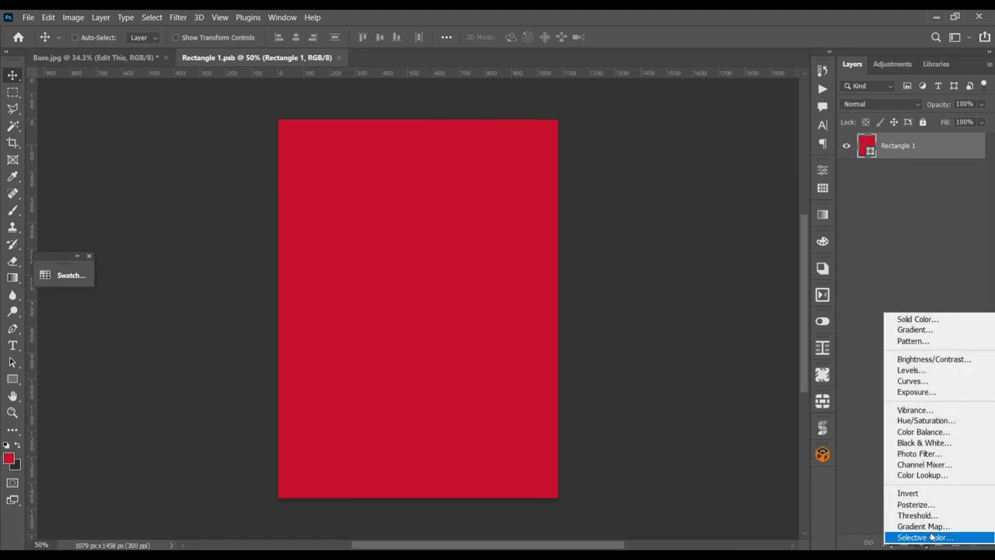
{"action": "mouse_move", "coordinate": [915, 329]}
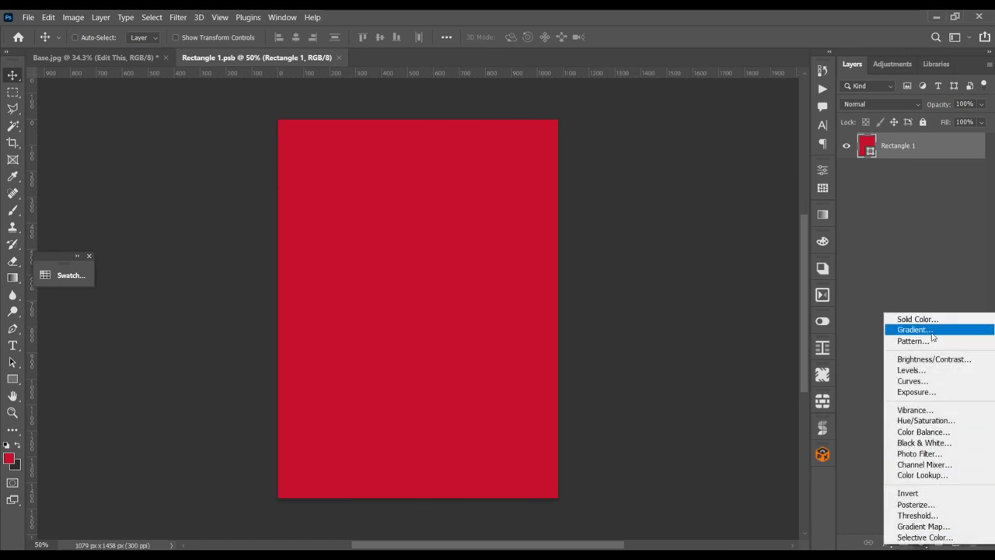
{"action": "mouse_move", "coordinate": [917, 341]}
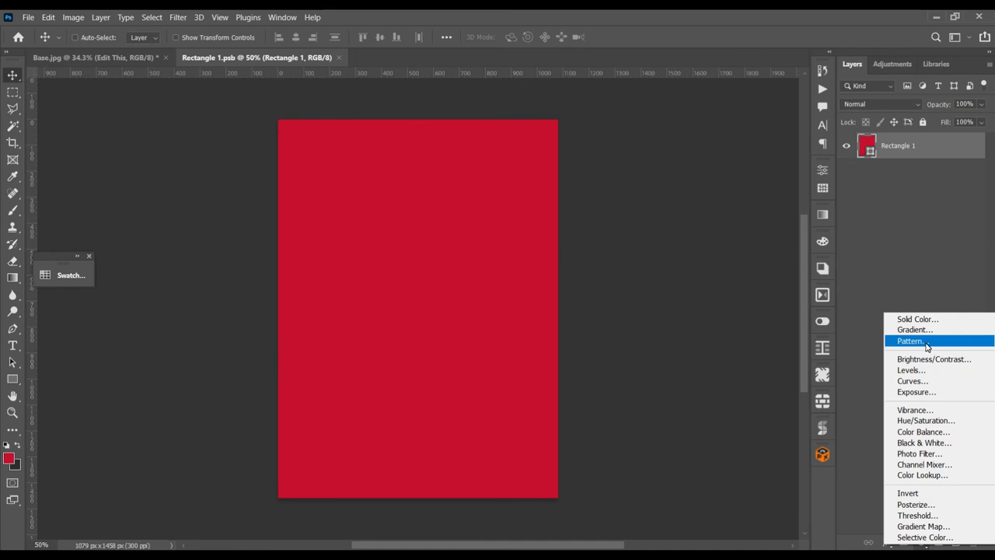
Step: Add a floral Pattern Fill layer above the rectangle, scaled to 264%
{"action": "left_click", "coordinate": [912, 341]}
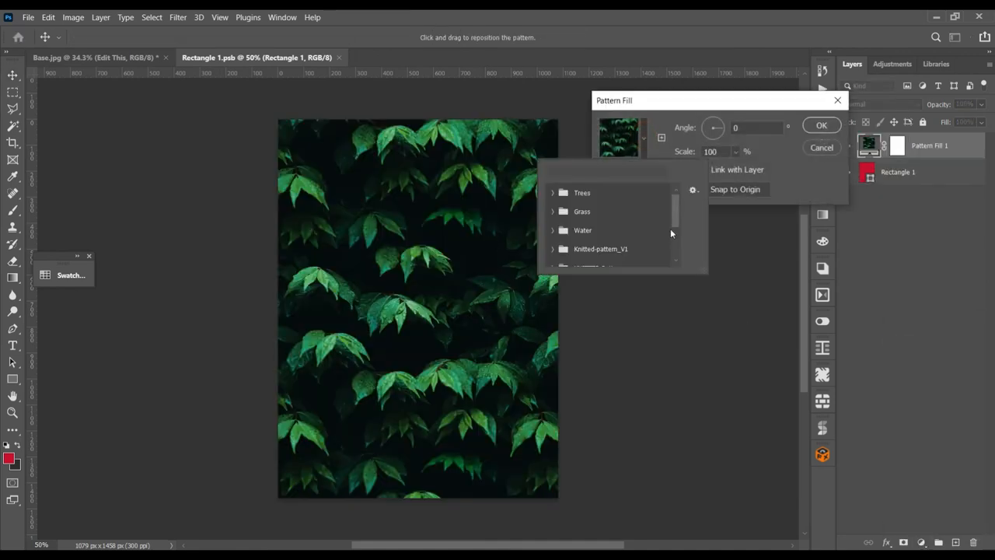
{"action": "scroll", "scroll_direction": "down", "scroll_amount": 3}
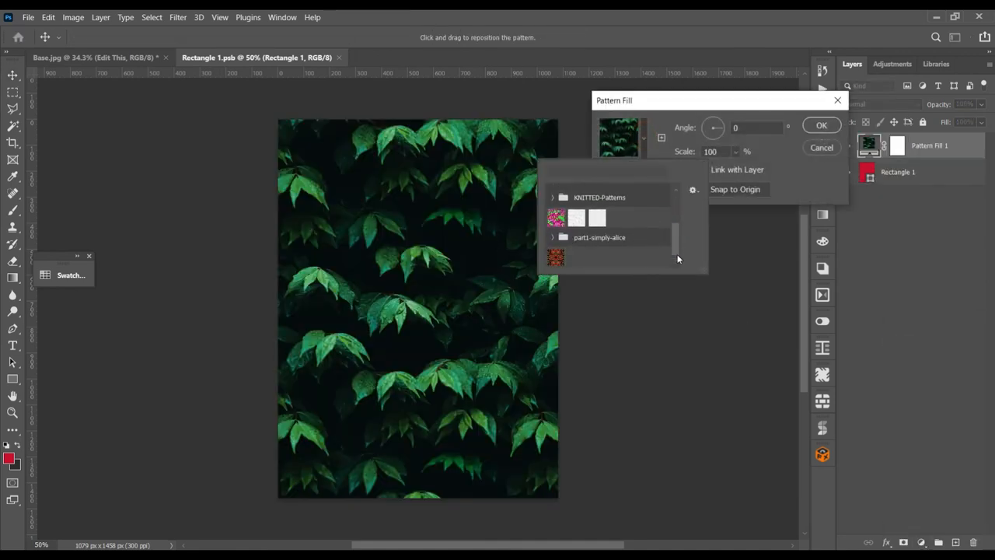
{"action": "left_click", "coordinate": [555, 258]}
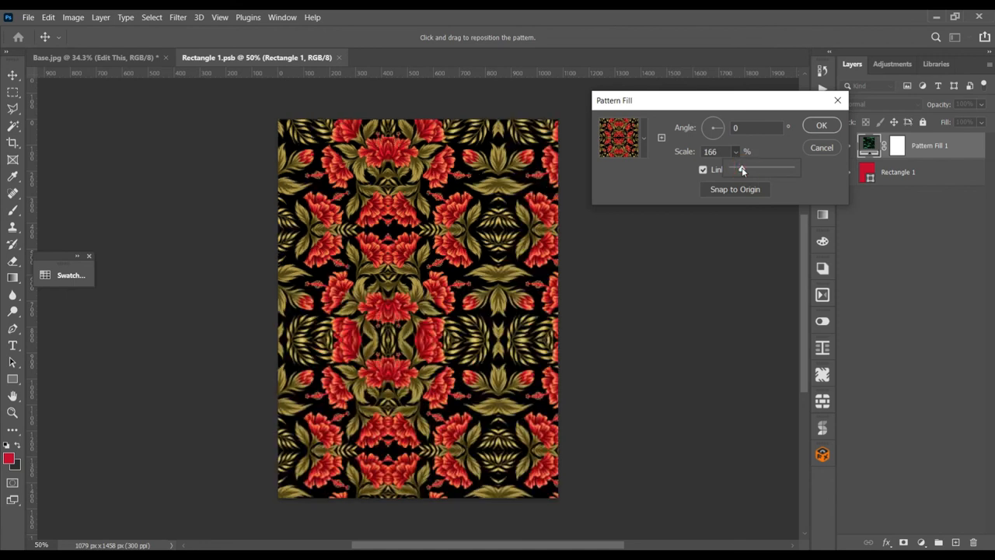
{"action": "left_click_drag", "start_coordinate": [739, 170], "coordinate": [748, 169]}
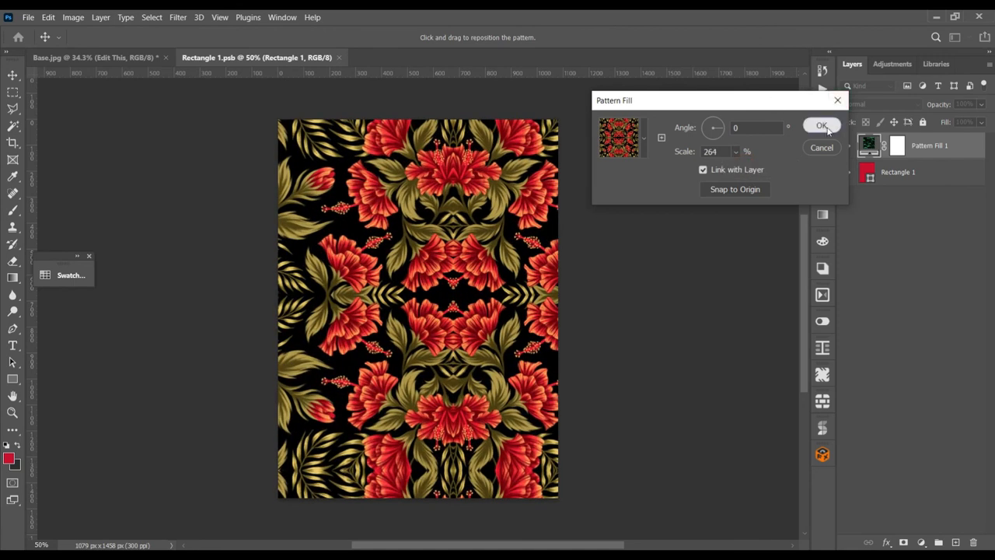
{"action": "left_click", "coordinate": [821, 125]}
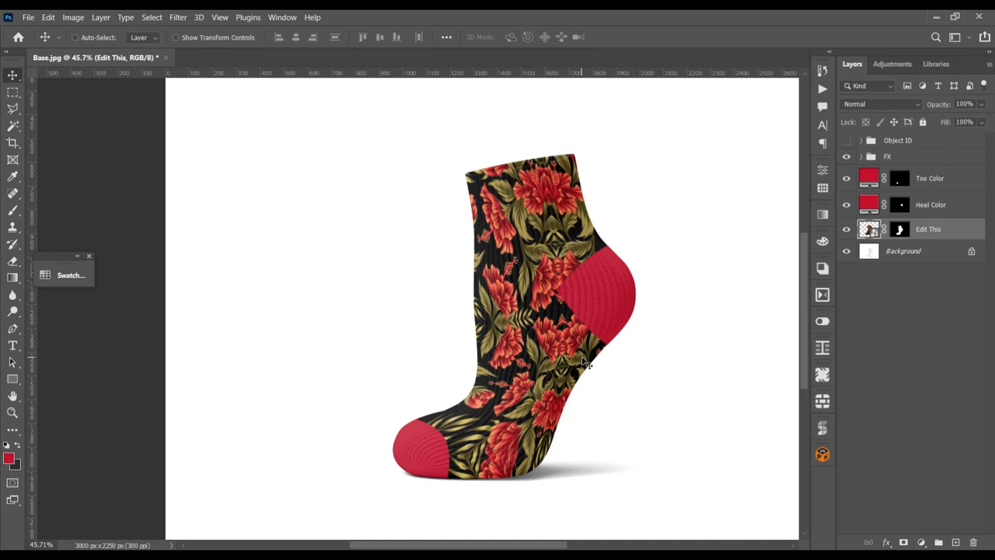
{"action": "mouse_move", "coordinate": [450, 493]}
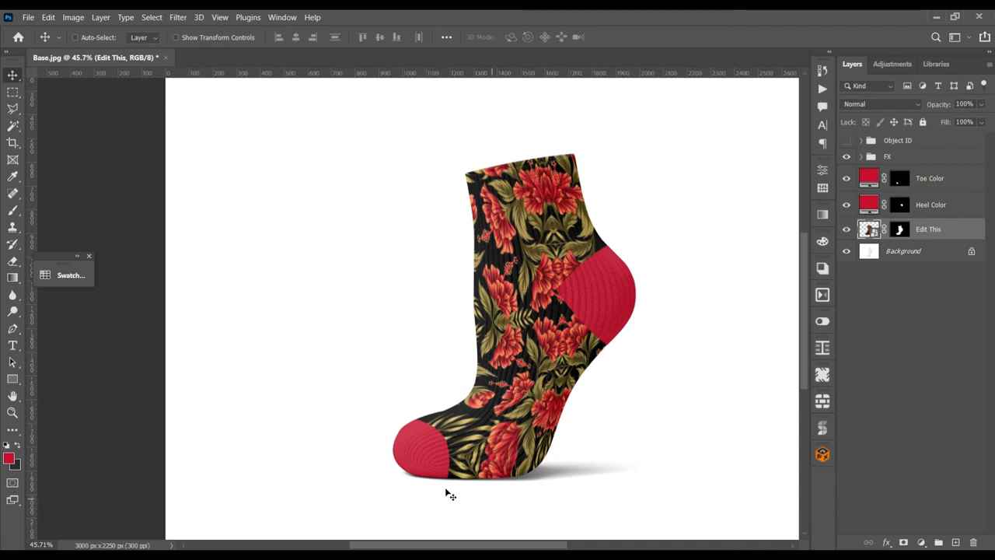
Step: Recolour the Toe Color and Heel Color fills olive, then open the Edit This smart object
{"action": "double_click", "coordinate": [870, 178]}
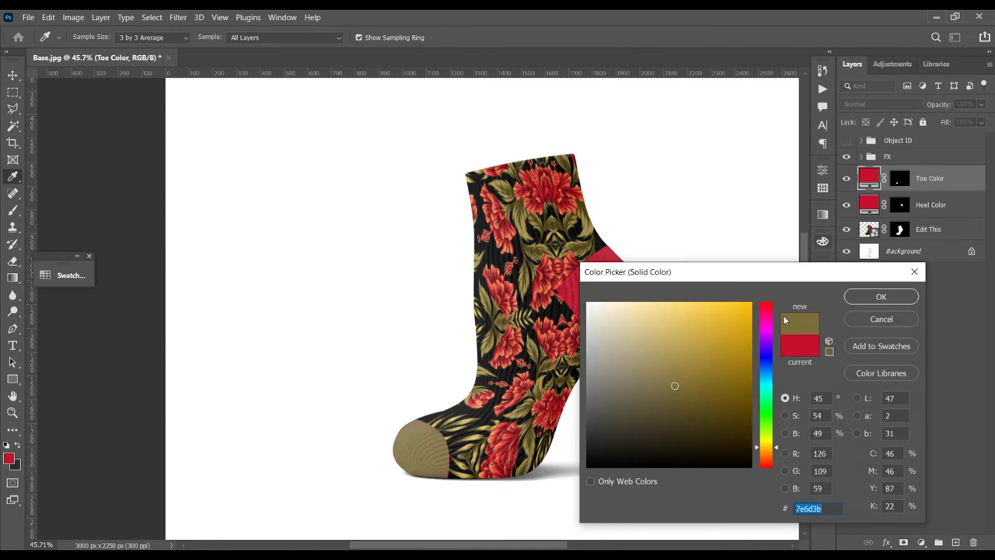
{"action": "left_click", "coordinate": [881, 296]}
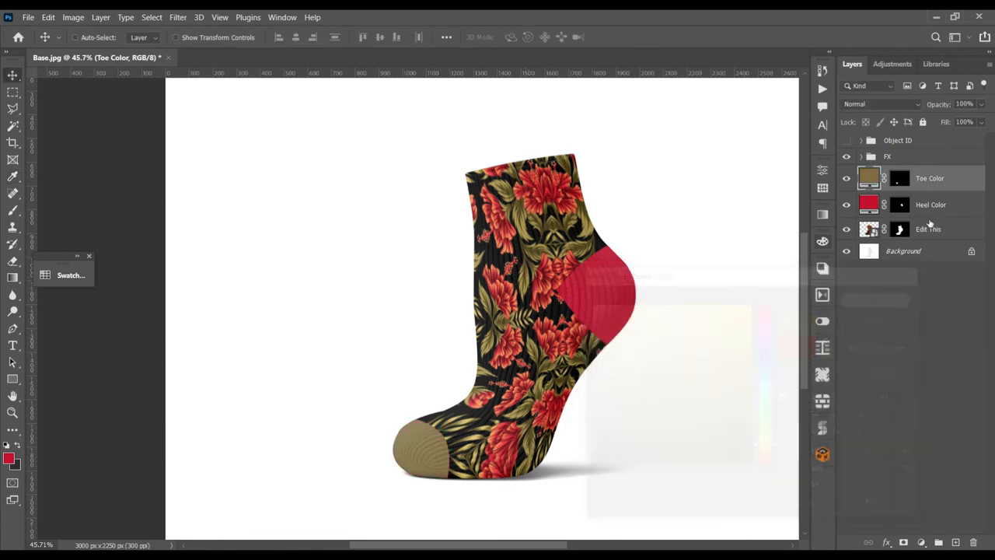
{"action": "double_click", "coordinate": [869, 204]}
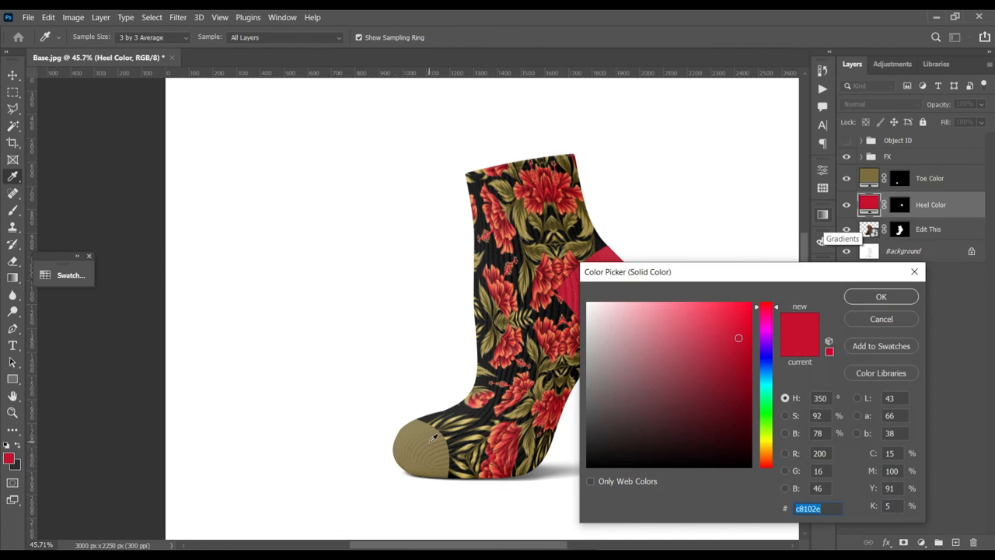
{"action": "left_click", "coordinate": [881, 296]}
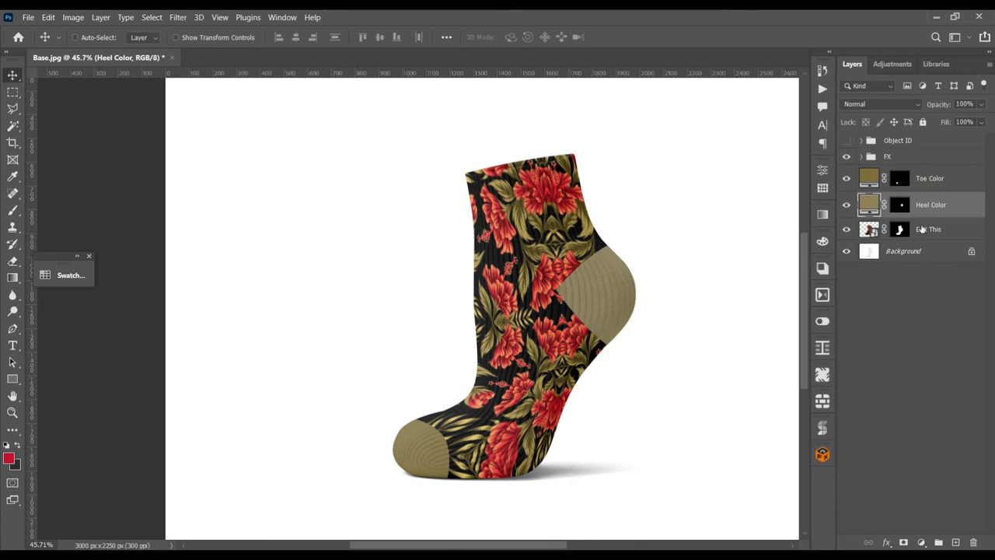
{"action": "double_click", "coordinate": [870, 229]}
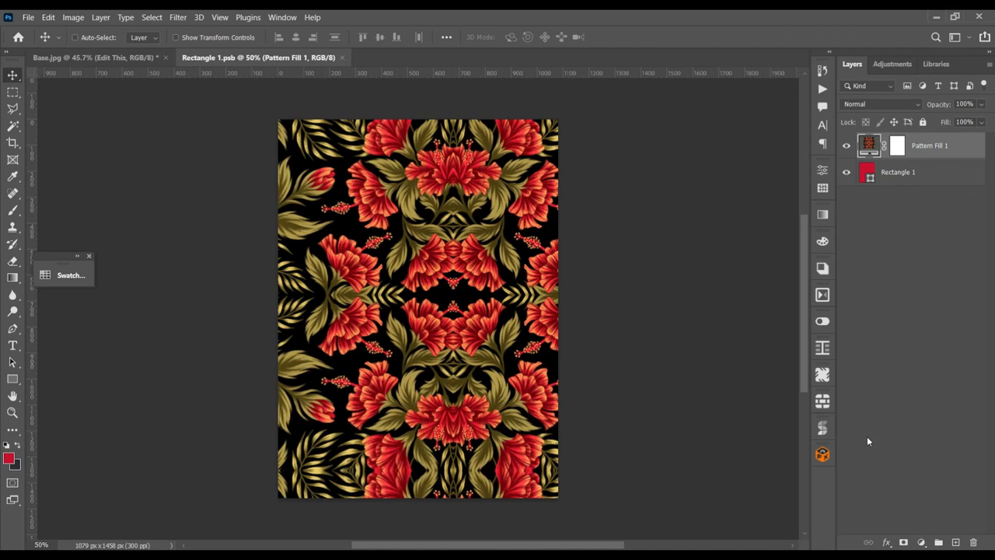
Step: Change Rectangle 1's fill colour to bright green
{"action": "double_click", "coordinate": [867, 172]}
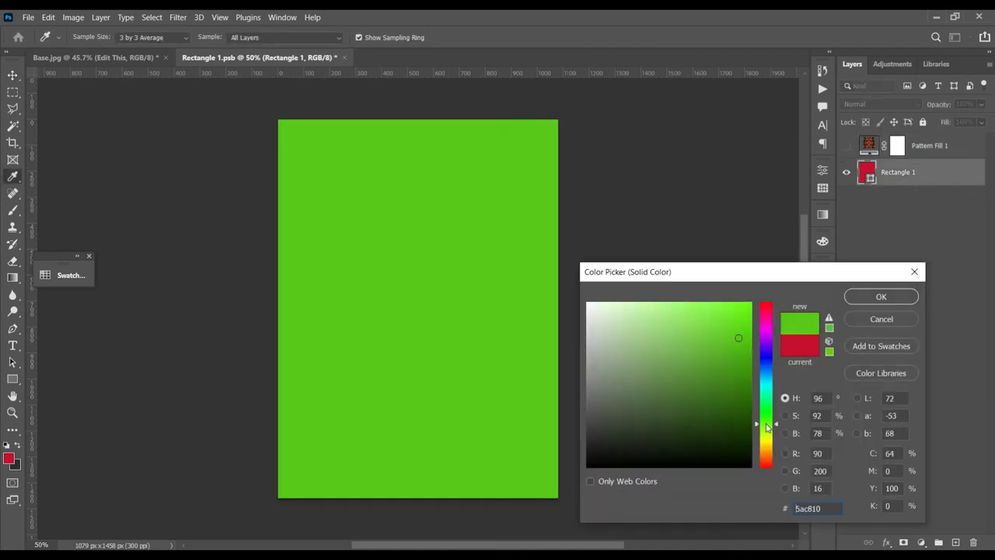
{"action": "left_click", "coordinate": [881, 296]}
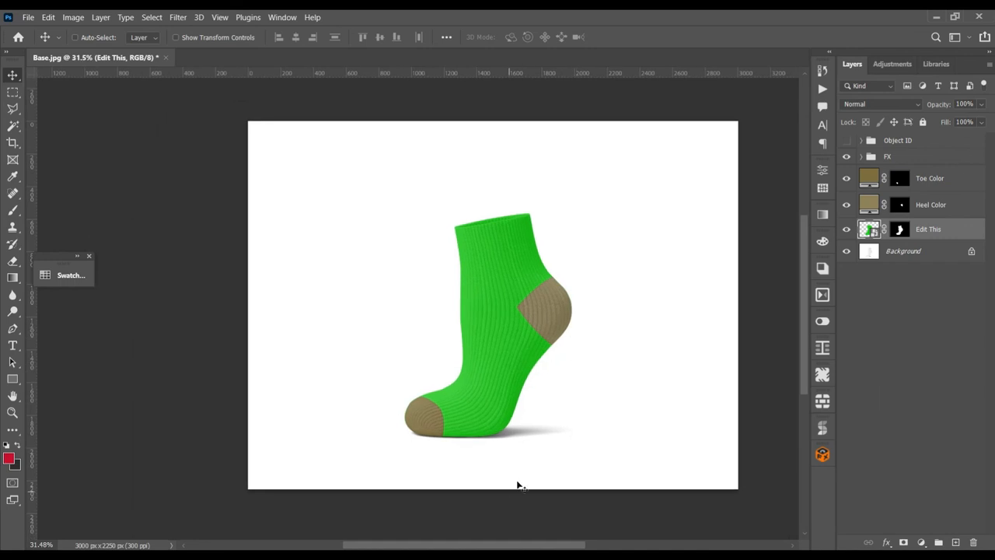
{"action": "mouse_move", "coordinate": [600, 387]}
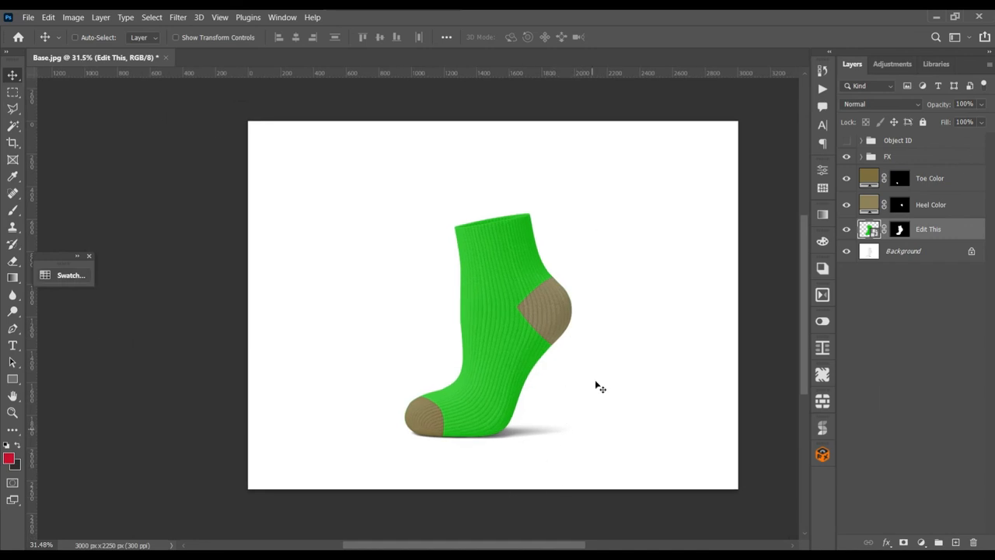
{"action": "mouse_move", "coordinate": [770, 247]}
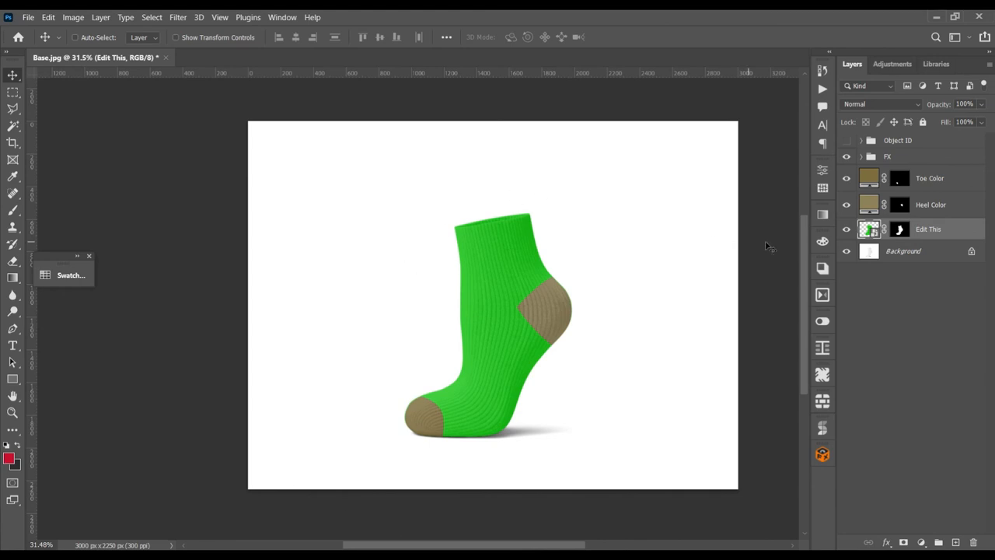
{"action": "mouse_move", "coordinate": [474, 529]}
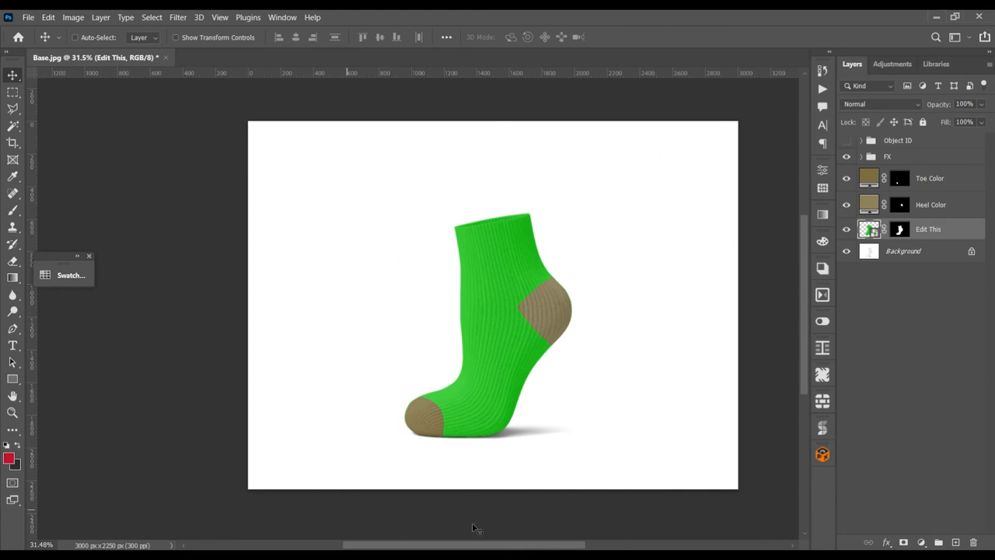
{"action": "mouse_move", "coordinate": [410, 446]}
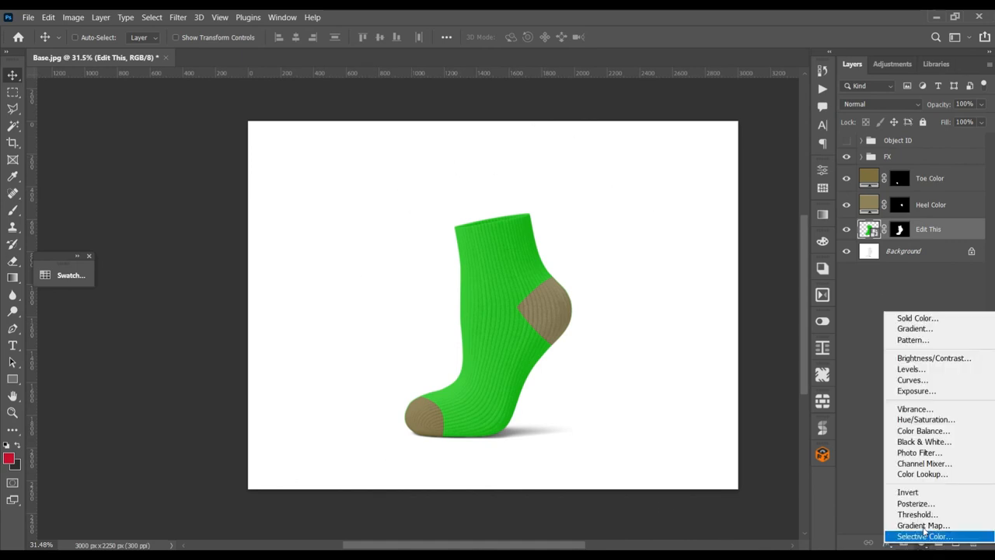
Step: Add a Solid Color fill below Edit This, set to Linear Burn and coloured bright green
{"action": "left_click", "coordinate": [917, 318]}
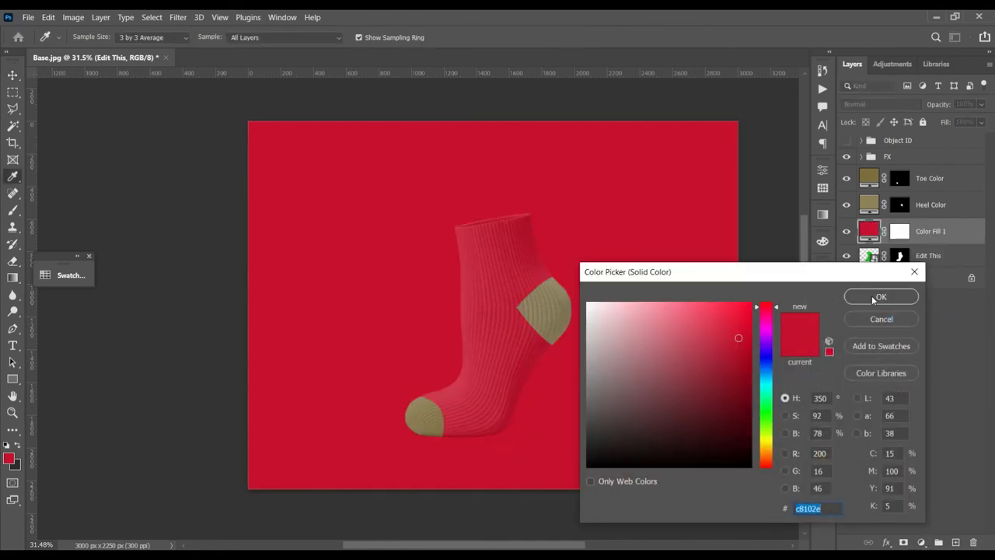
{"action": "left_click", "coordinate": [881, 296]}
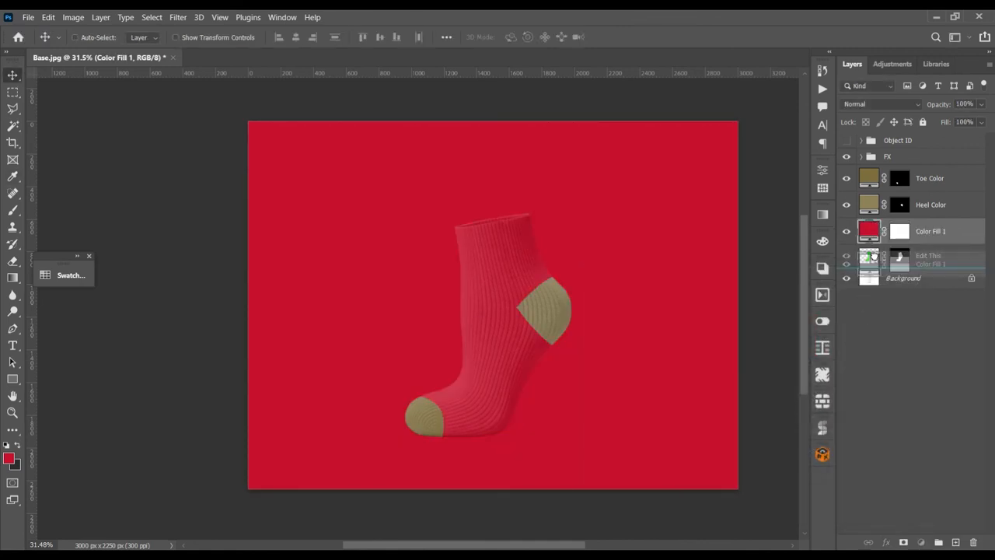
{"action": "left_click", "coordinate": [882, 103]}
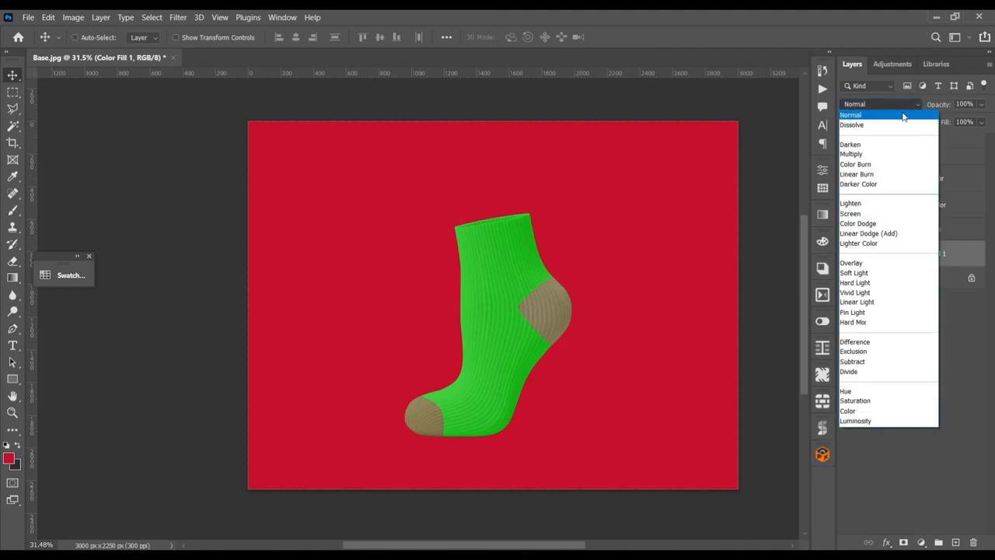
{"action": "left_click", "coordinate": [855, 164]}
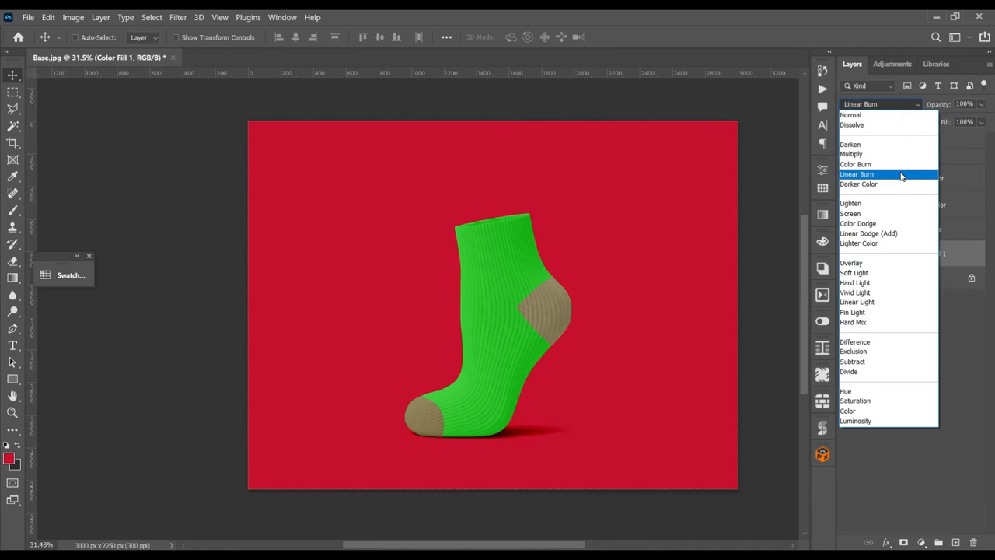
{"action": "left_click", "coordinate": [856, 174]}
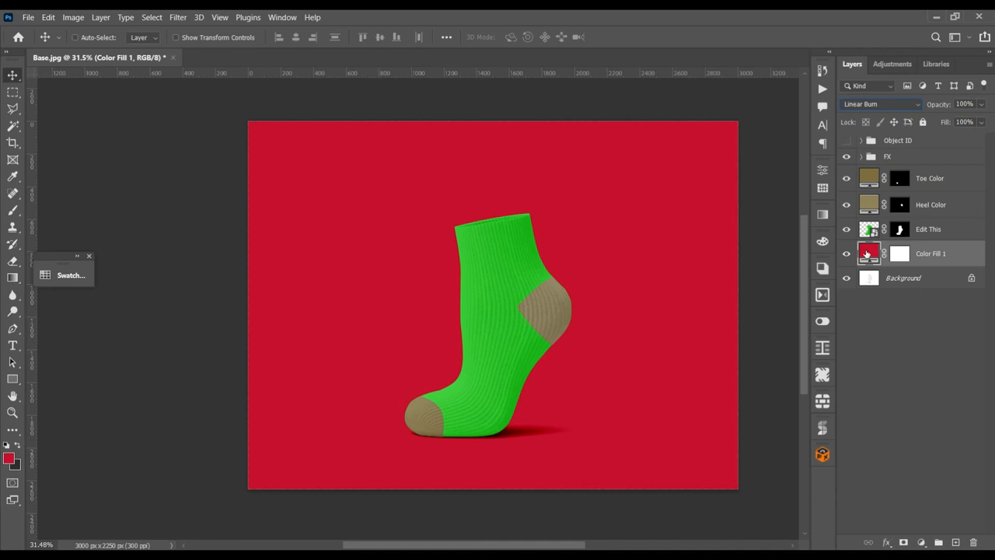
{"action": "double_click", "coordinate": [869, 252]}
{"action": "type", "text": "12f007"}
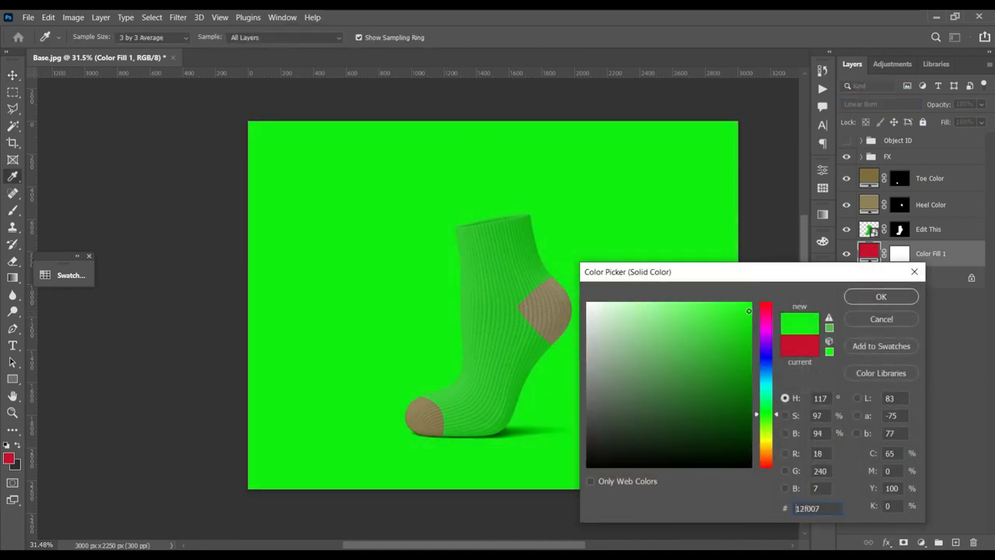
{"action": "left_click", "coordinate": [881, 296]}
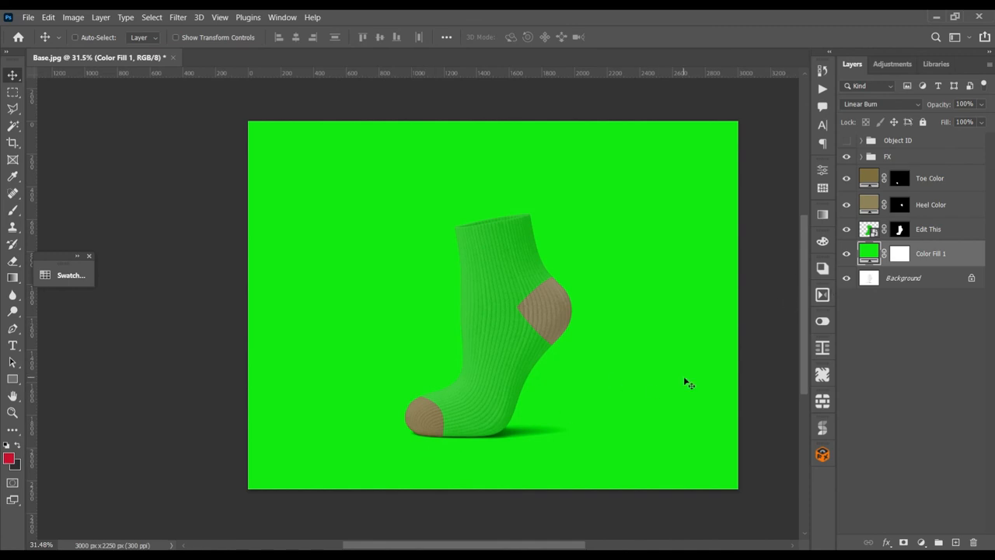
{"action": "mouse_move", "coordinate": [647, 440]}
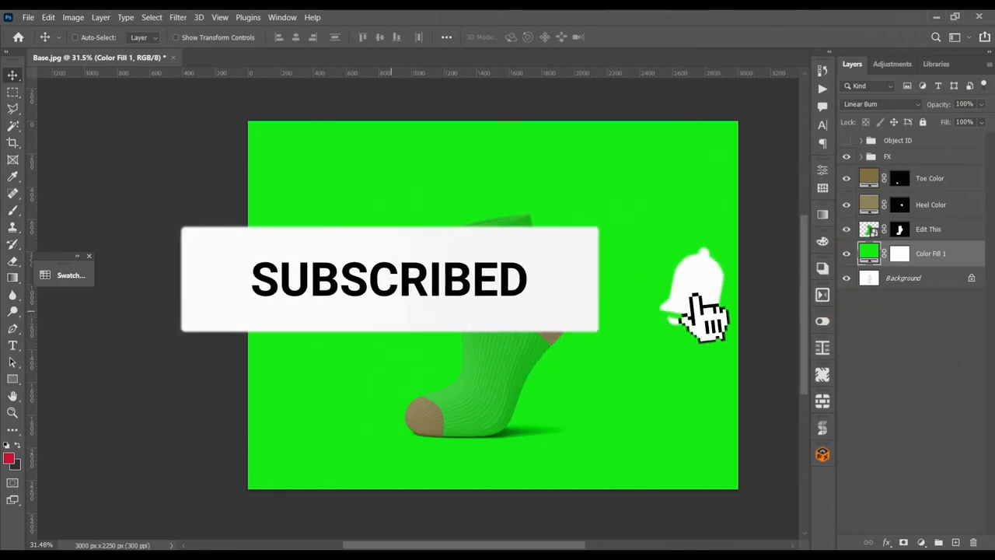
{"action": "left_click", "coordinate": [692, 295]}
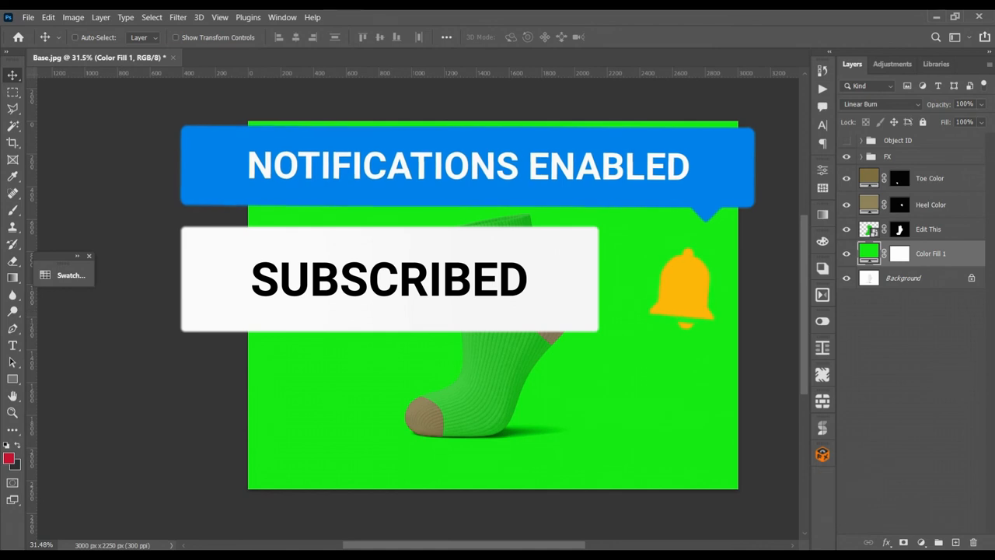